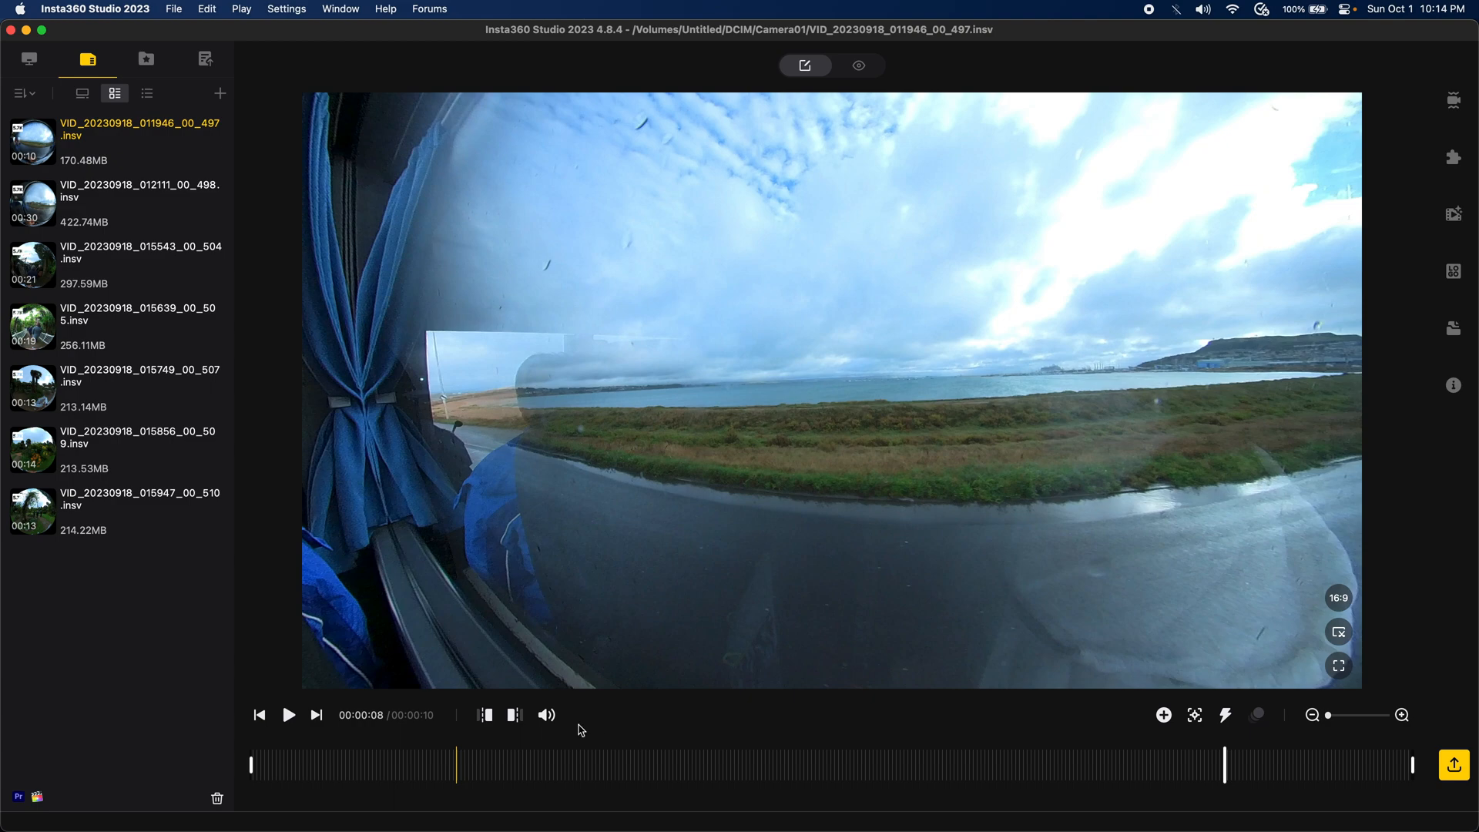
{"action": "mouse_move", "coordinate": [620, 369]}
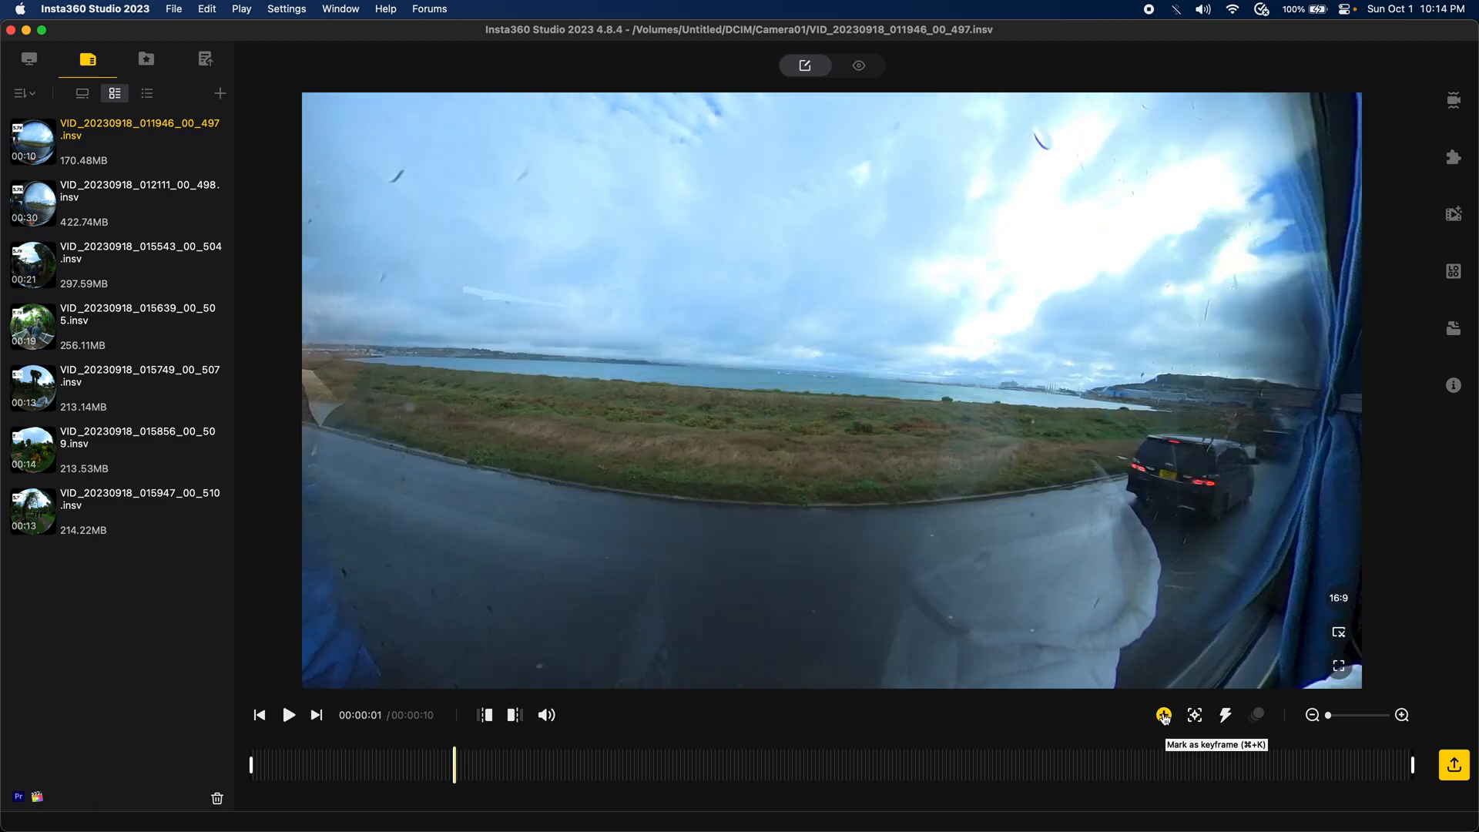
Step: Save the opening seafront-and-parked-car framing as a keyframe and jump near the clip's end
{"action": "left_click", "coordinate": [1163, 714]}
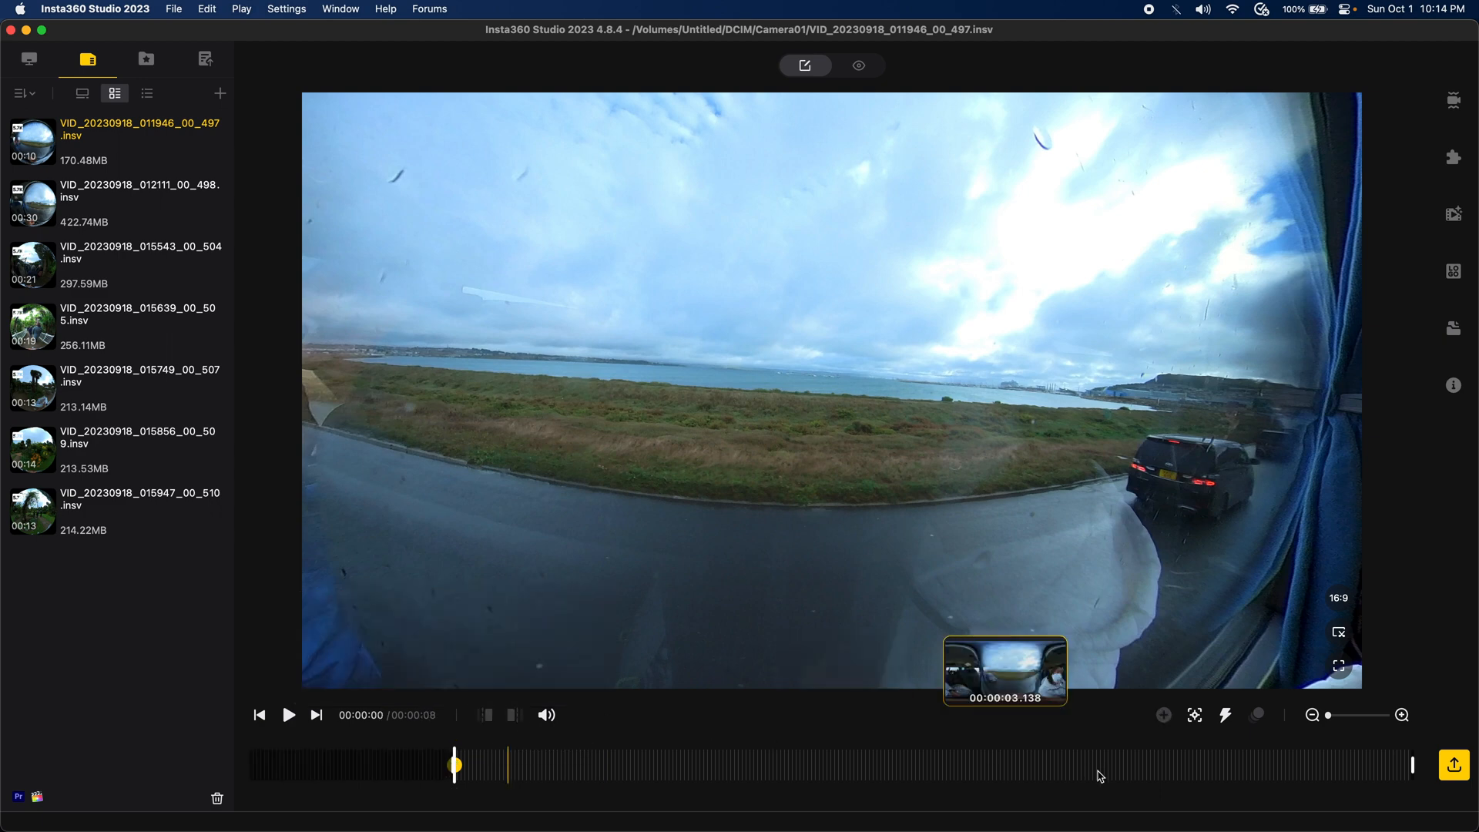
{"action": "left_click", "coordinate": [289, 714]}
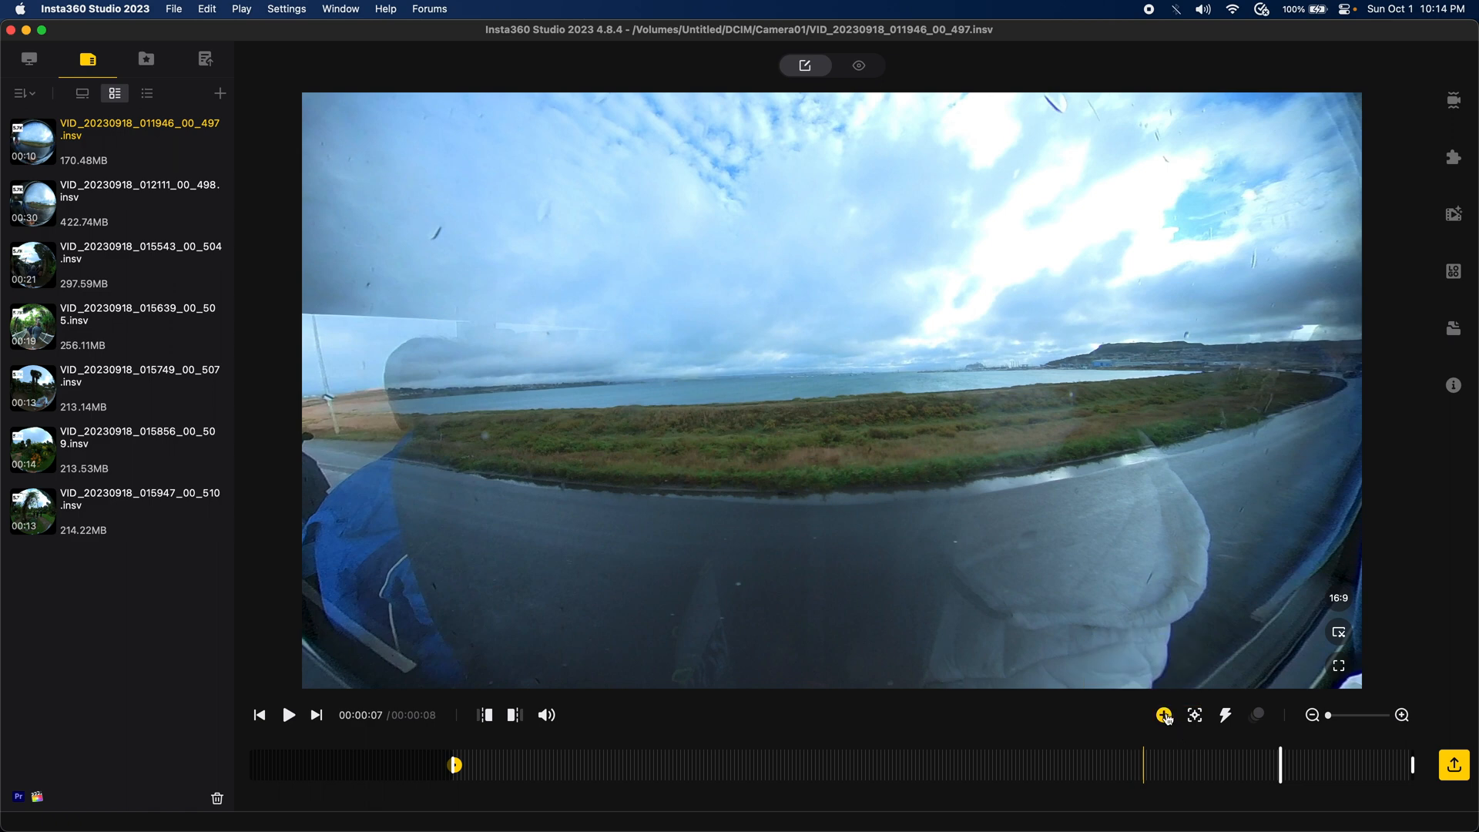
Step: Save the level shoreline-road framing near the end as a second keyframe
{"action": "left_click", "coordinate": [1164, 715]}
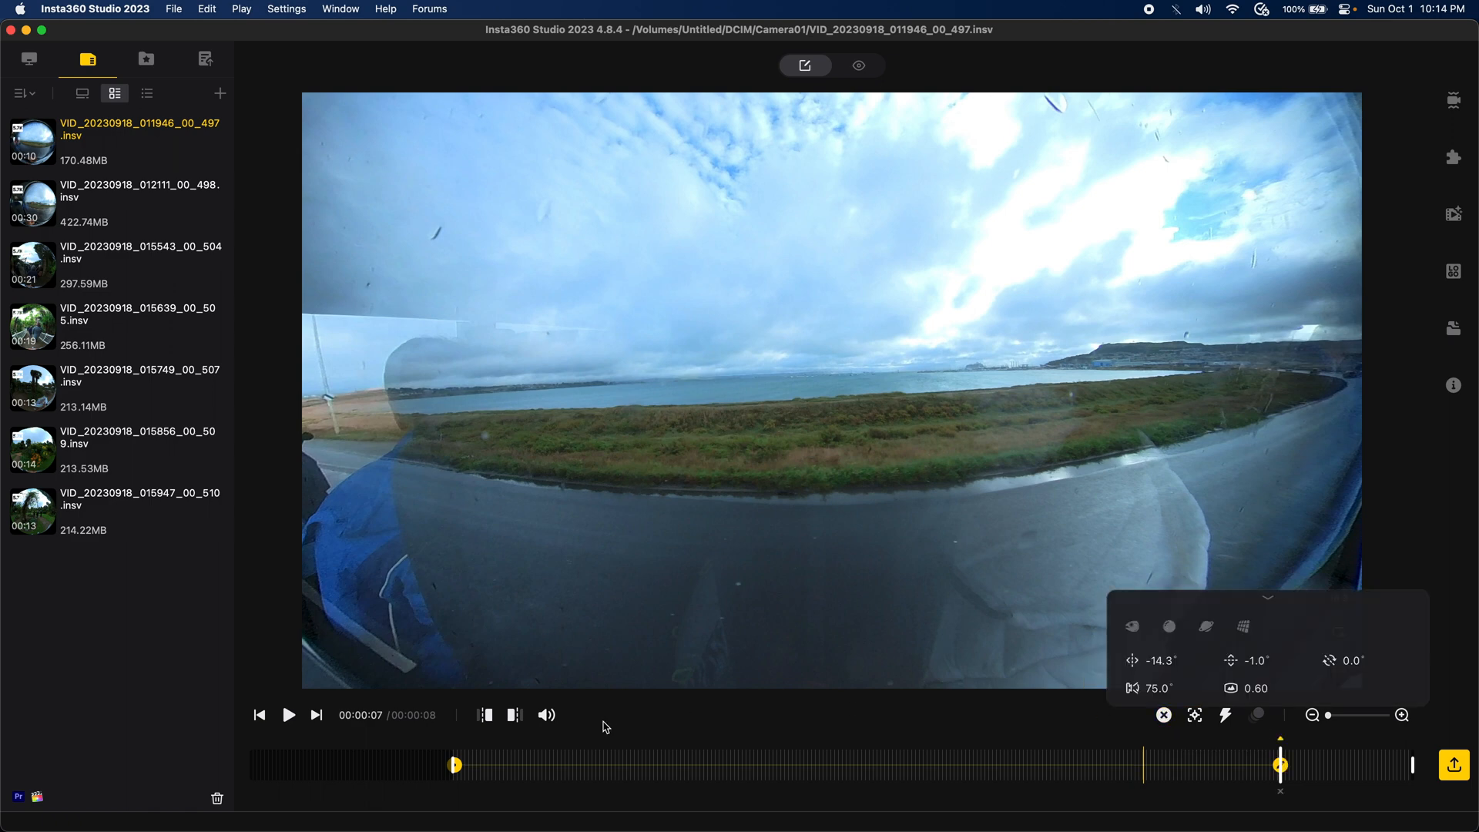
{"action": "mouse_move", "coordinate": [514, 714]}
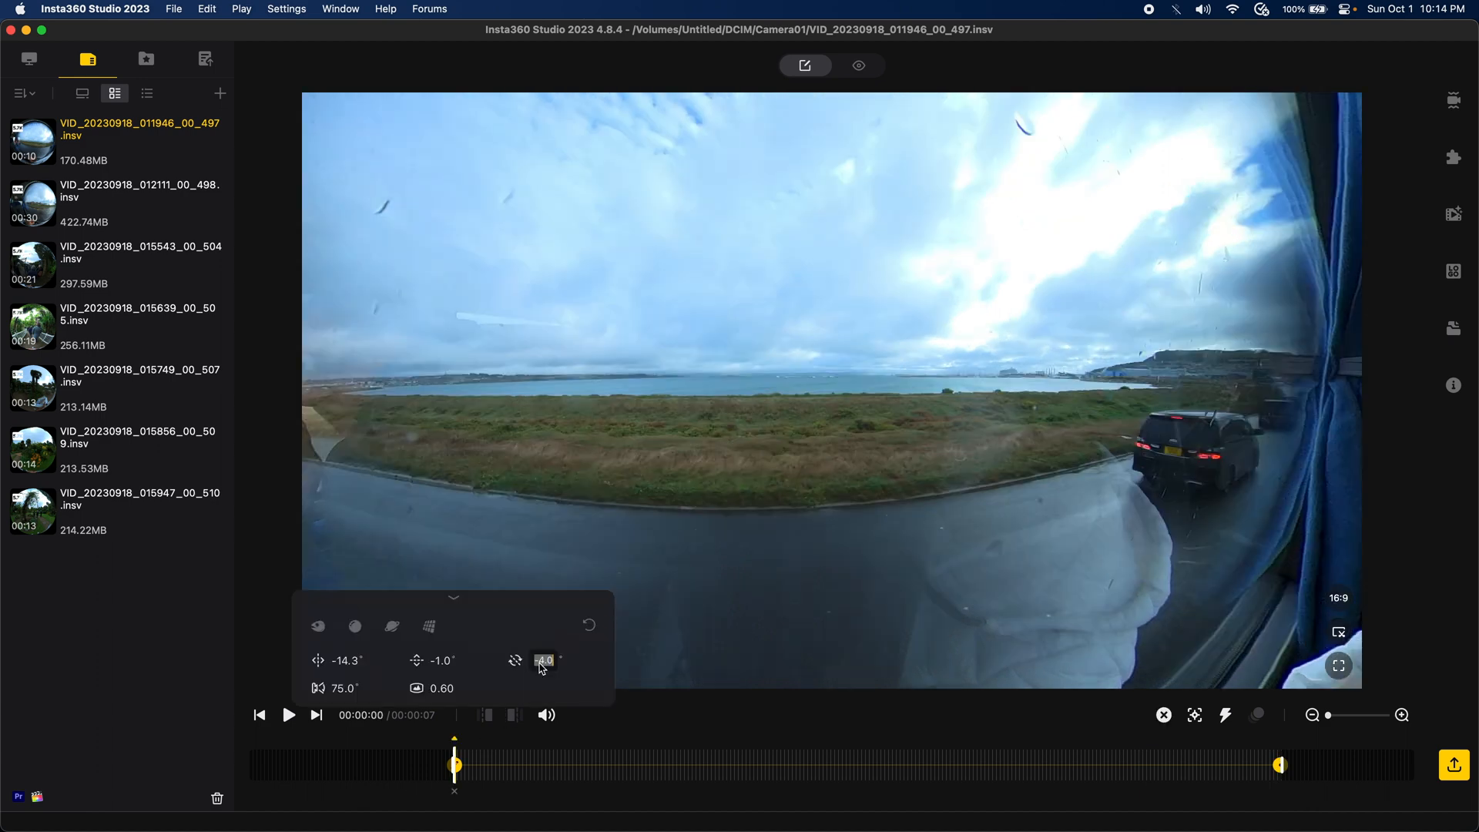
{"action": "mouse_move", "coordinate": [427, 626]}
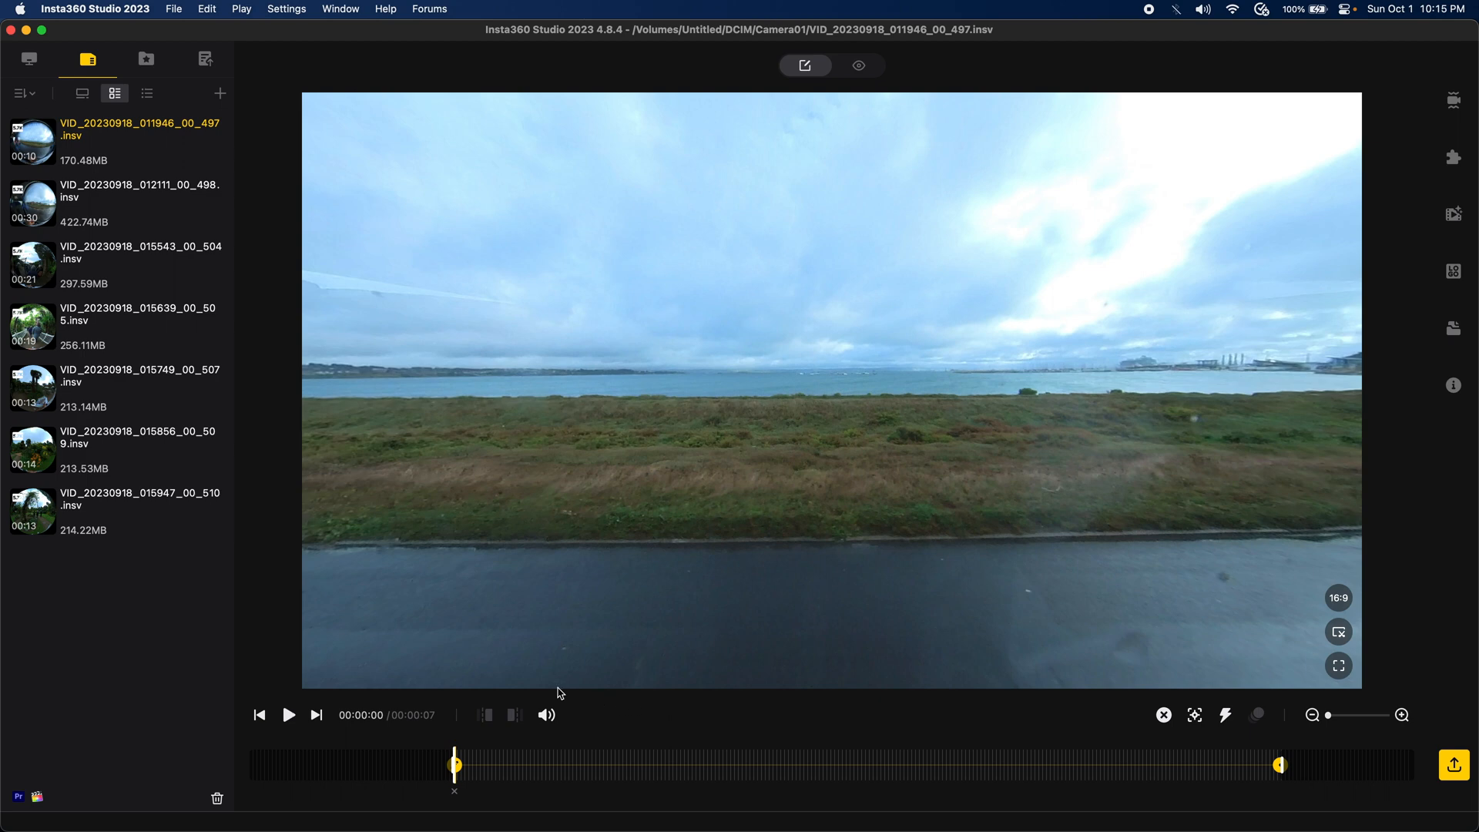
{"action": "mouse_move", "coordinate": [660, 547]}
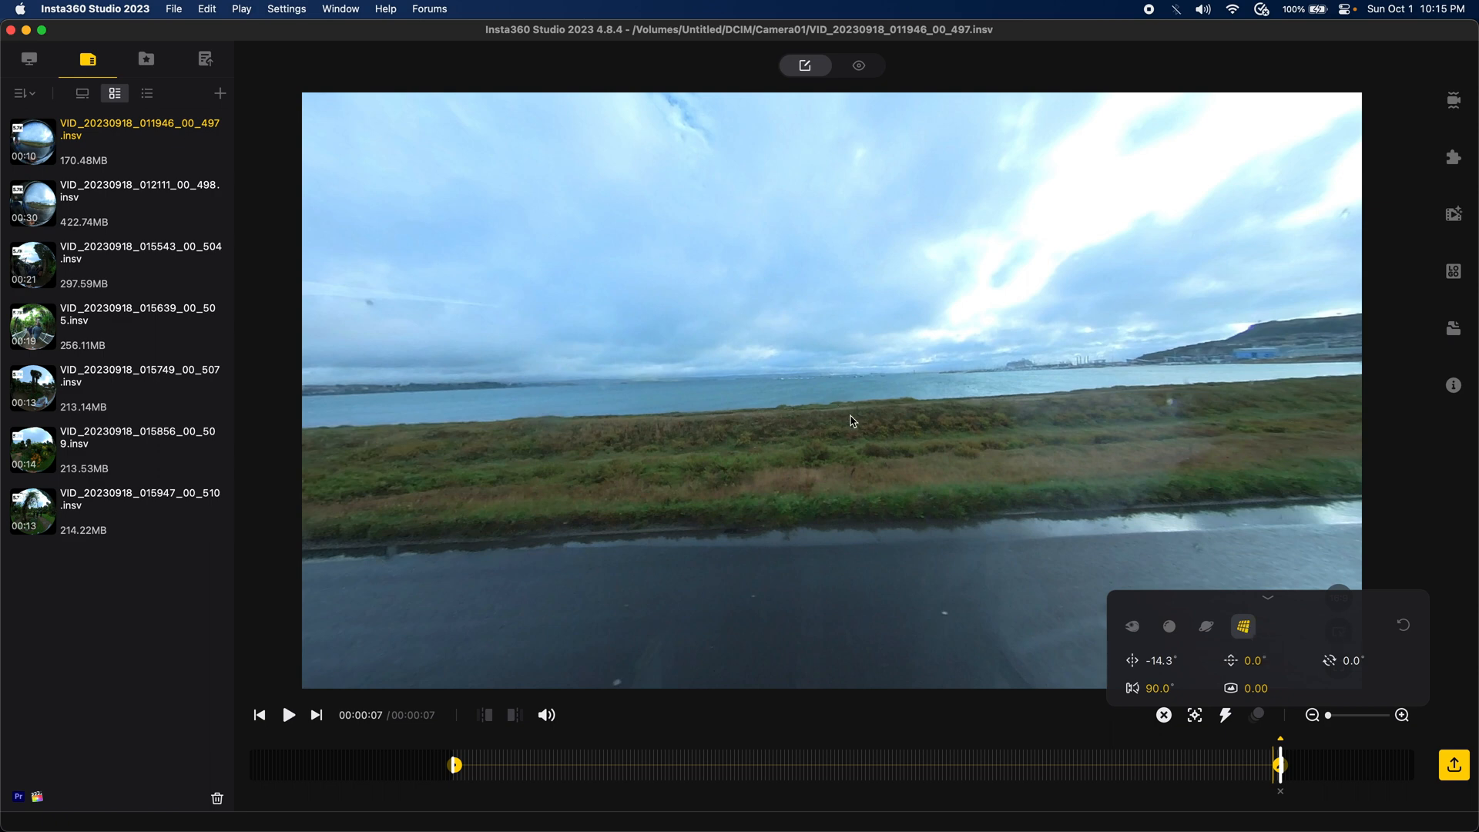
Step: Move the playhead to about 00:06 and add a third keyframe there
{"action": "left_click_drag", "start_coordinate": [849, 421], "coordinate": [1029, 567]}
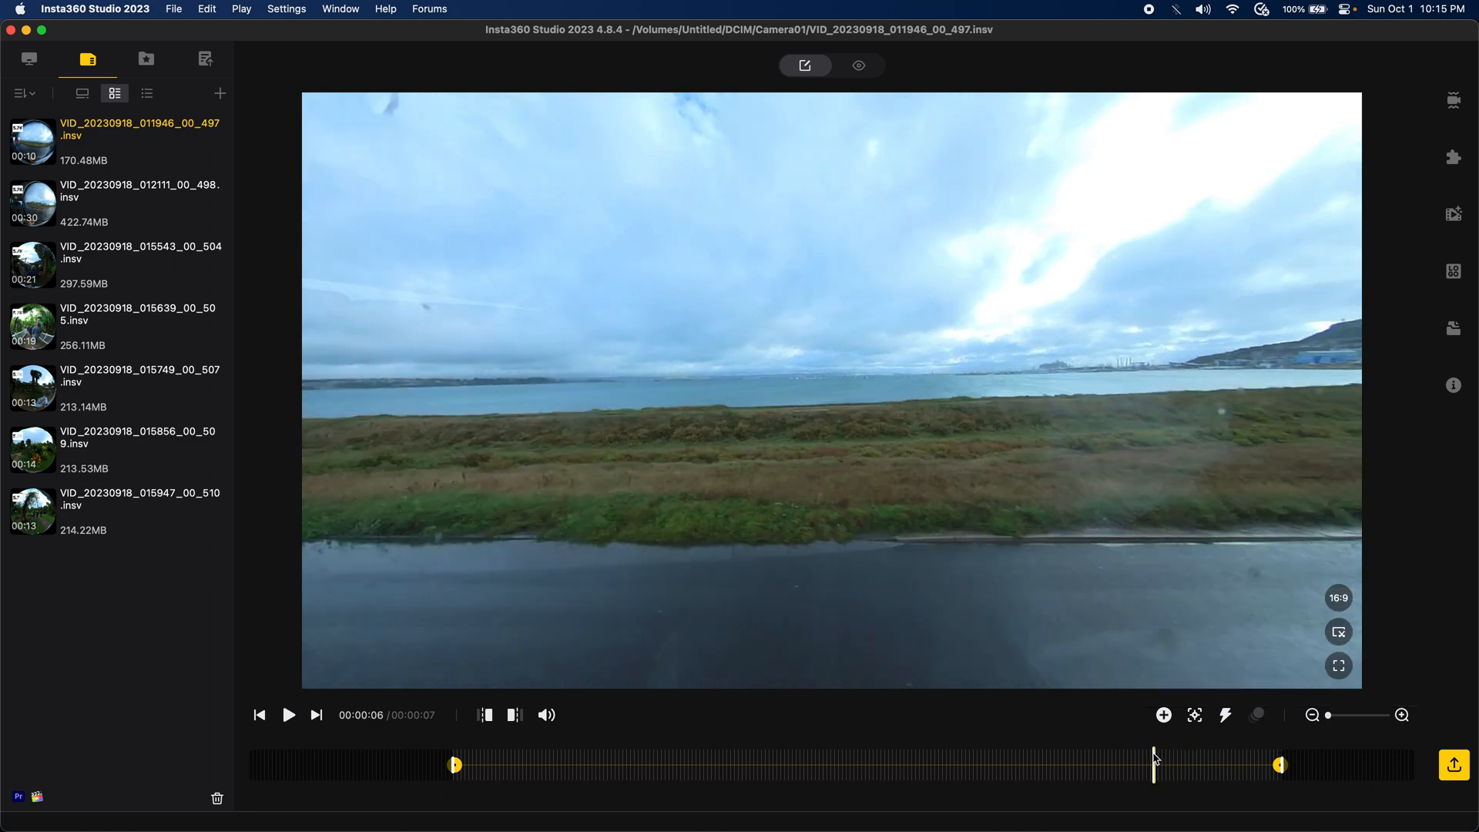
{"action": "left_click", "coordinate": [1163, 714]}
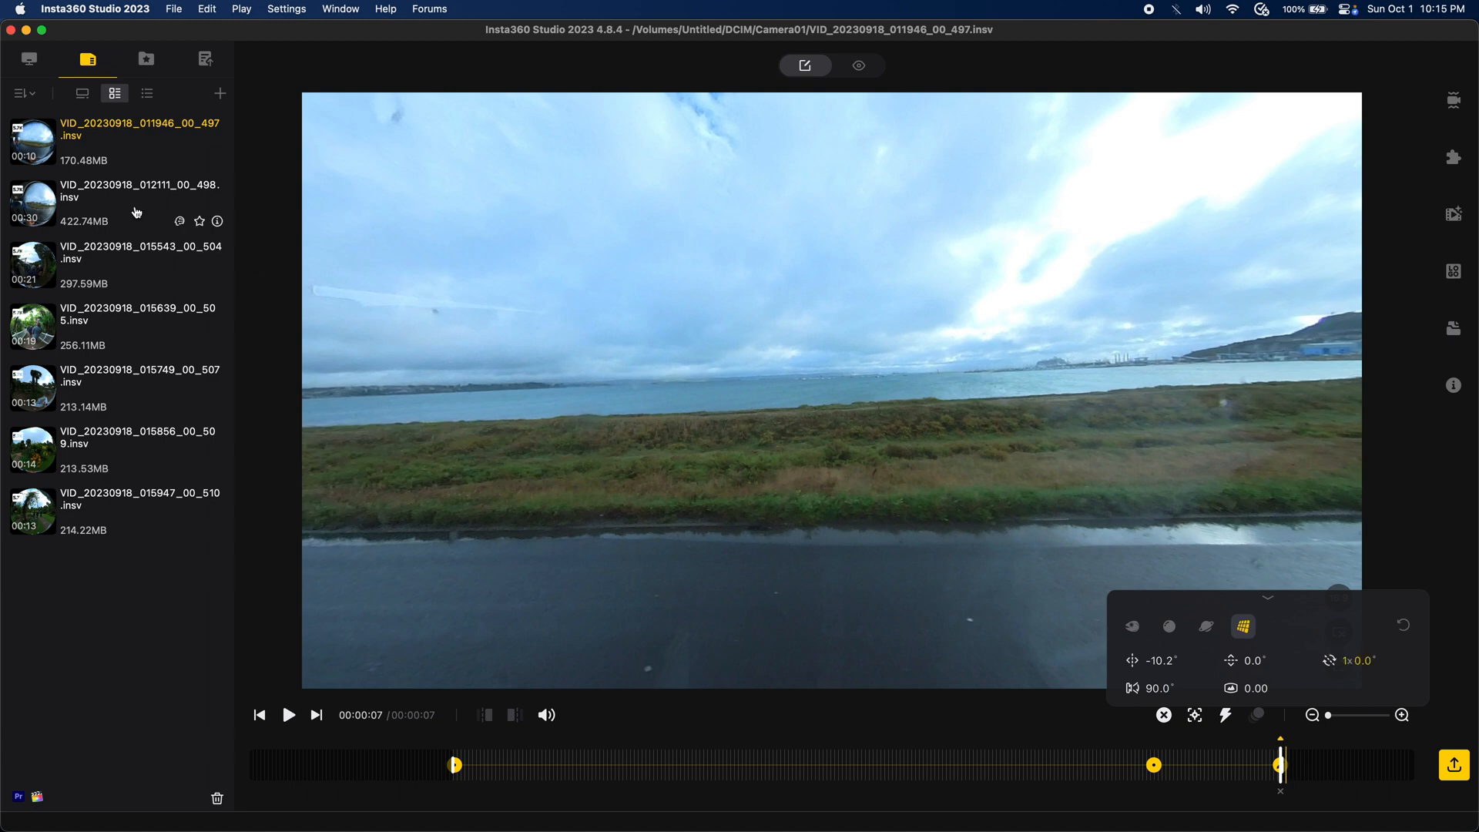
Step: Give the span between the middle and end keyframes a Fade-In Slip-Out easing
{"action": "left_click", "coordinate": [117, 203]}
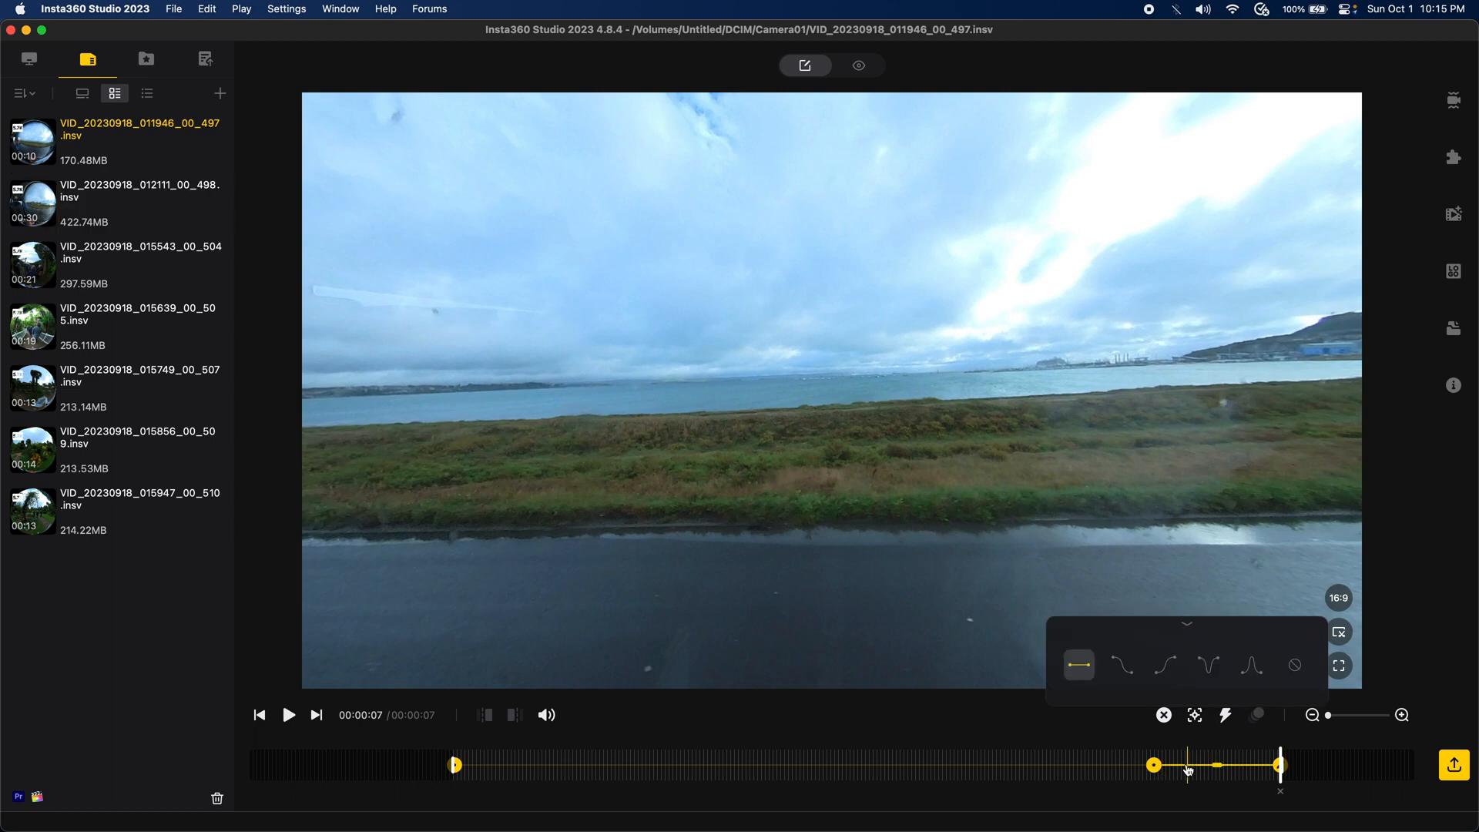
{"action": "mouse_move", "coordinate": [1122, 665]}
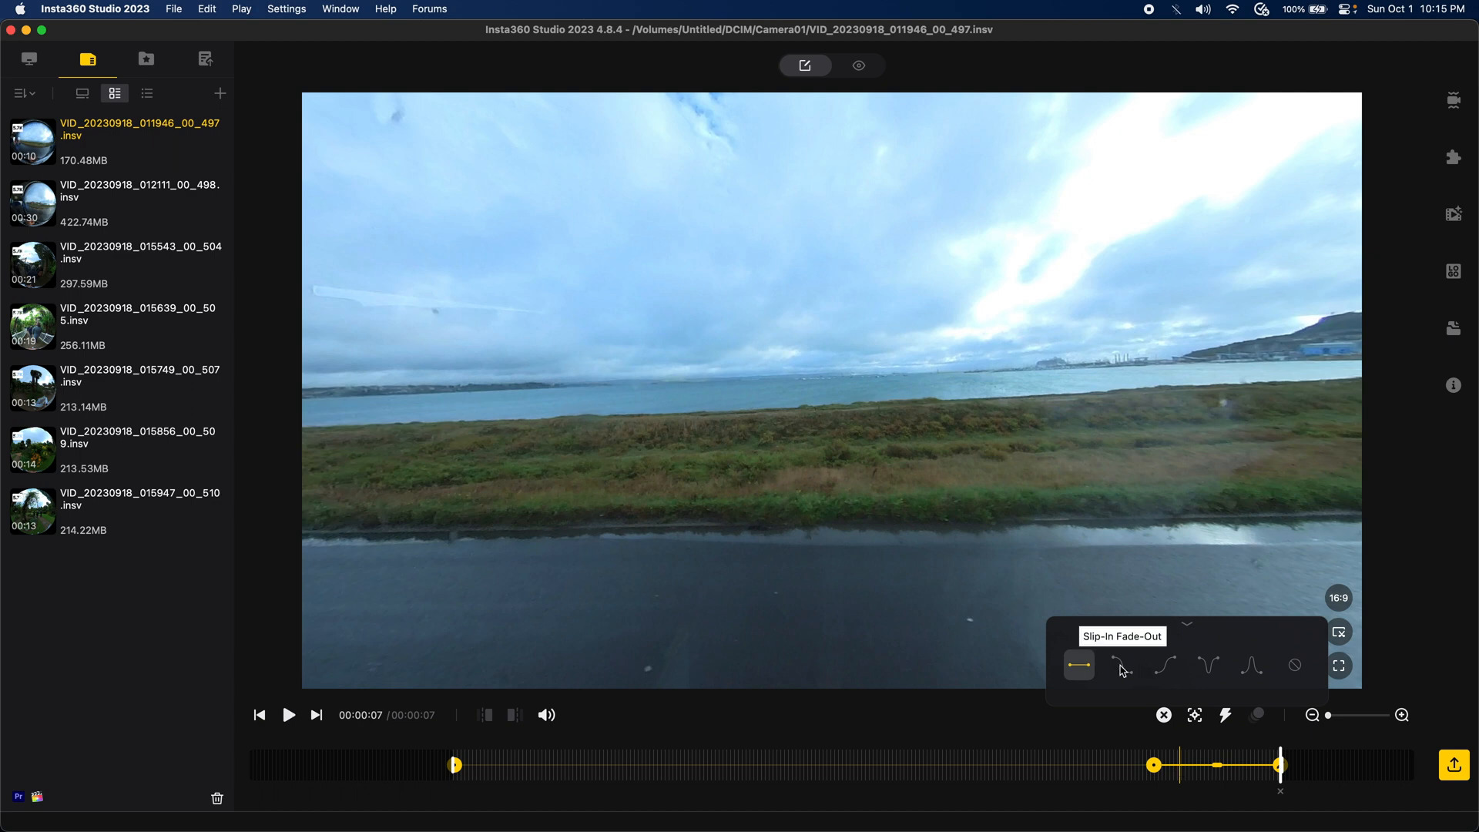
{"action": "mouse_move", "coordinate": [1164, 665]}
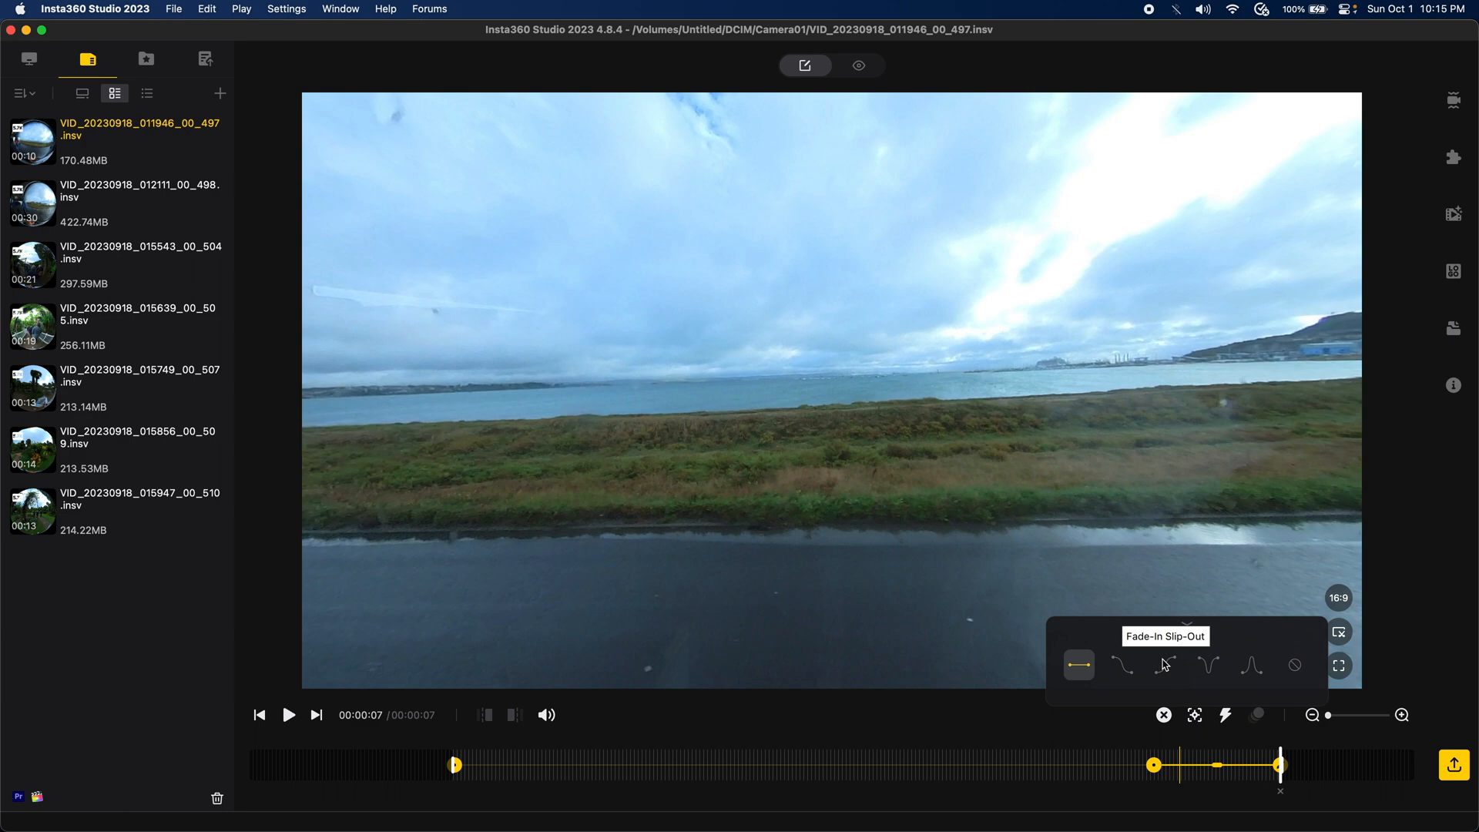
{"action": "left_click", "coordinate": [1164, 664]}
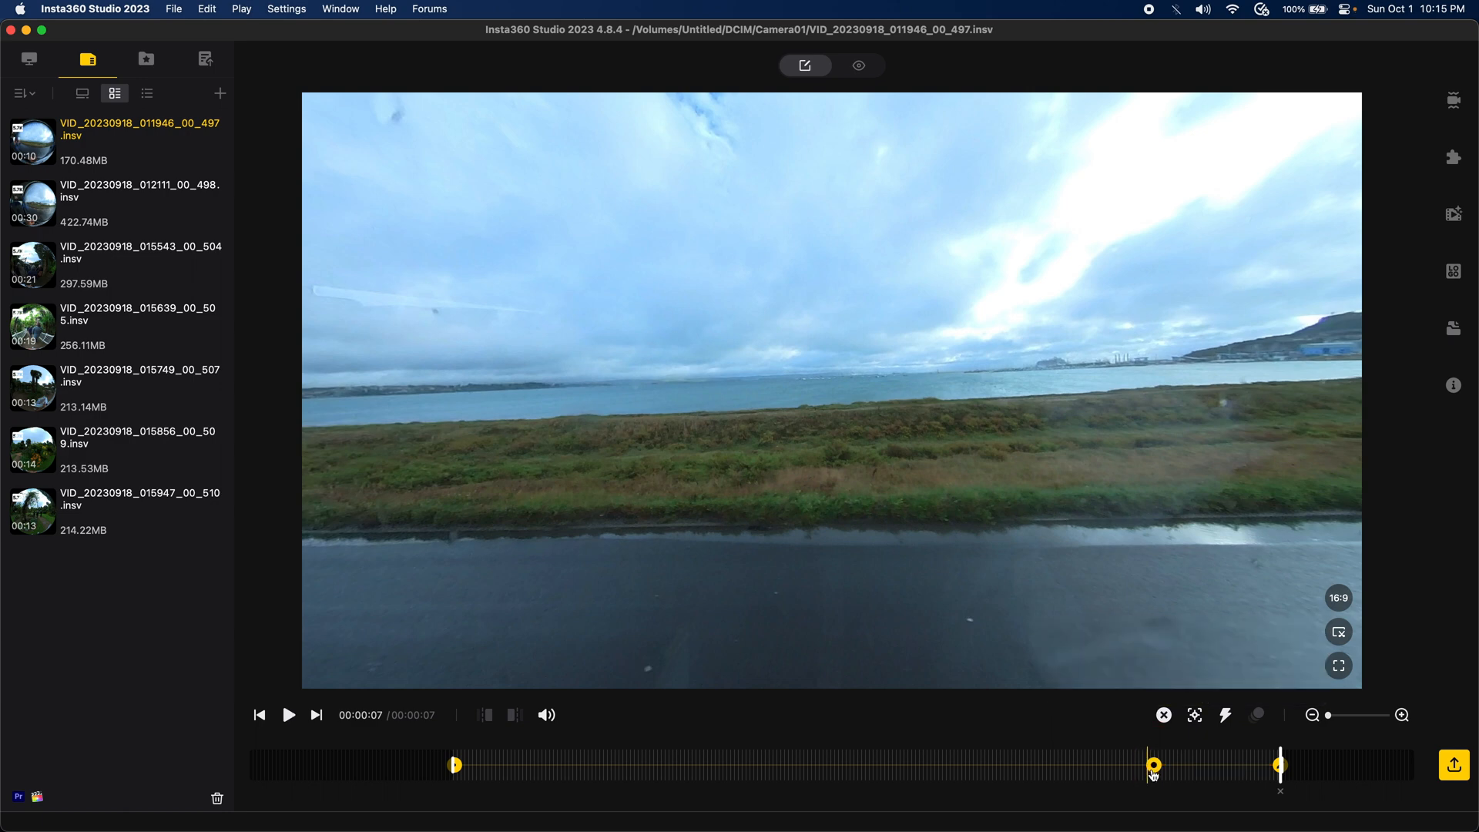
Step: Adjust the middle keyframe's roll to 1.0°, preview the clip and start the export
{"action": "left_click", "coordinate": [1154, 765]}
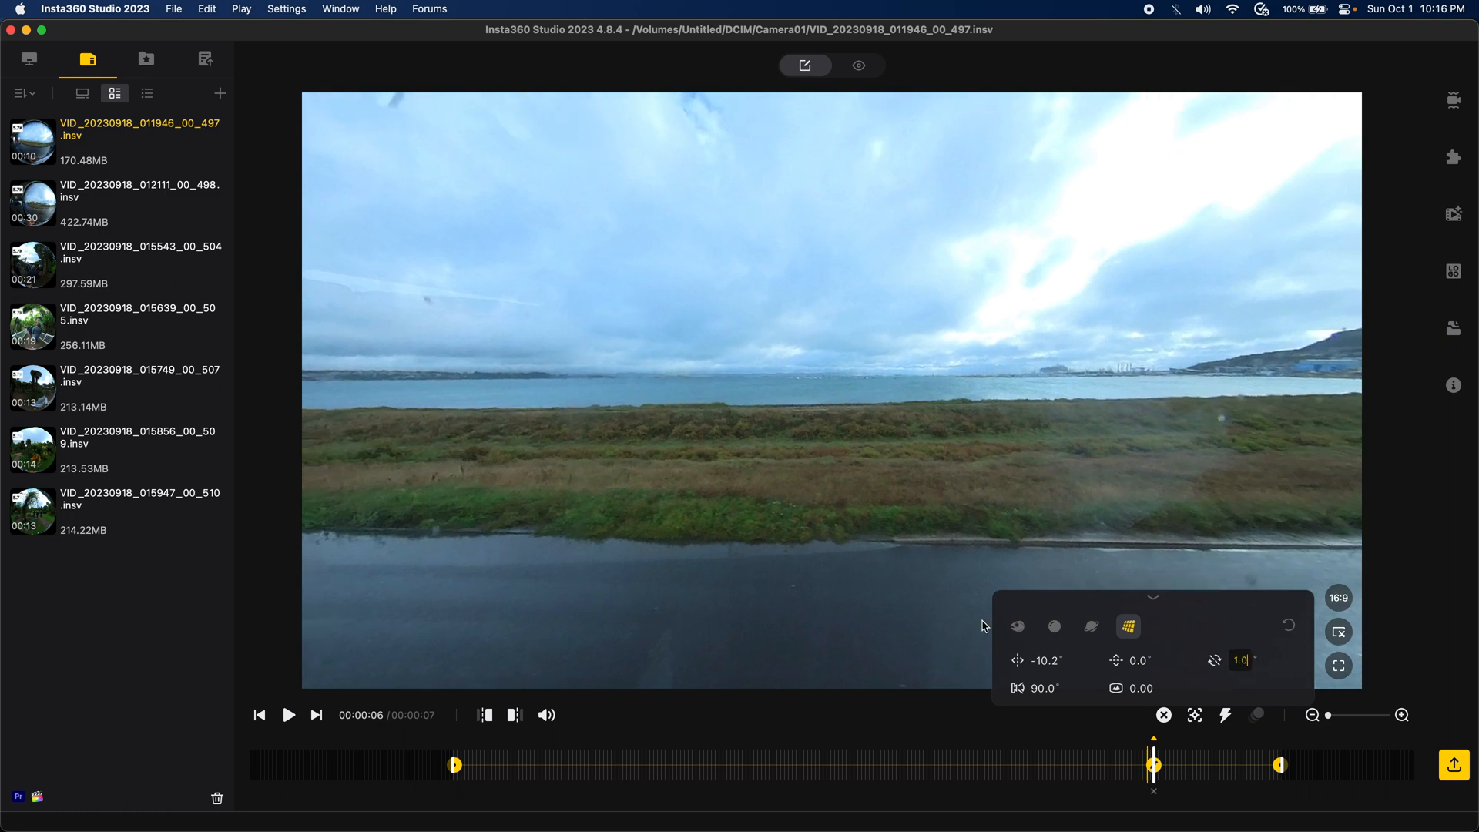
{"action": "mouse_move", "coordinate": [1226, 714]}
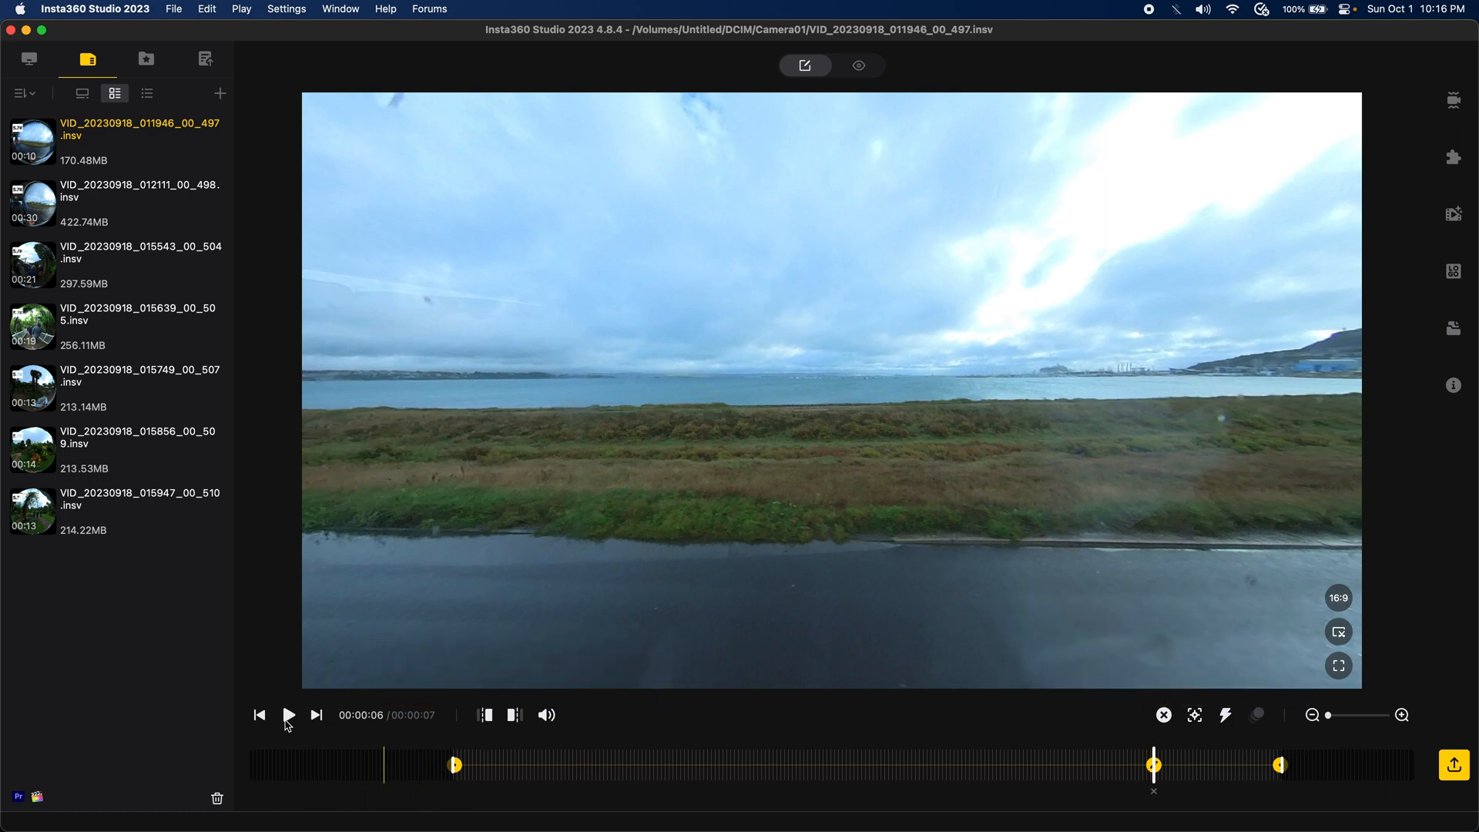
{"action": "left_click", "coordinate": [288, 714]}
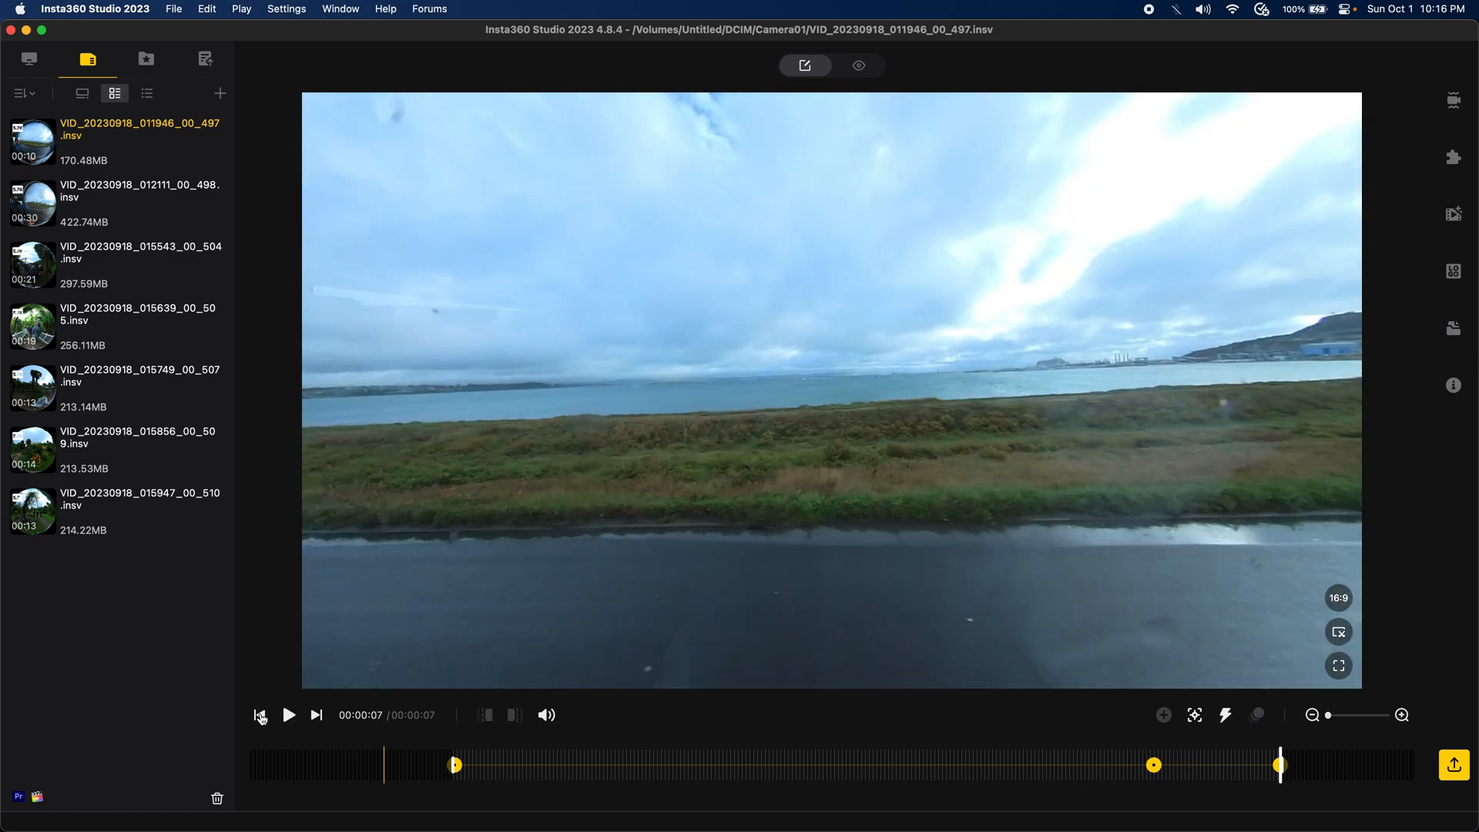
{"action": "mouse_move", "coordinate": [104, 224]}
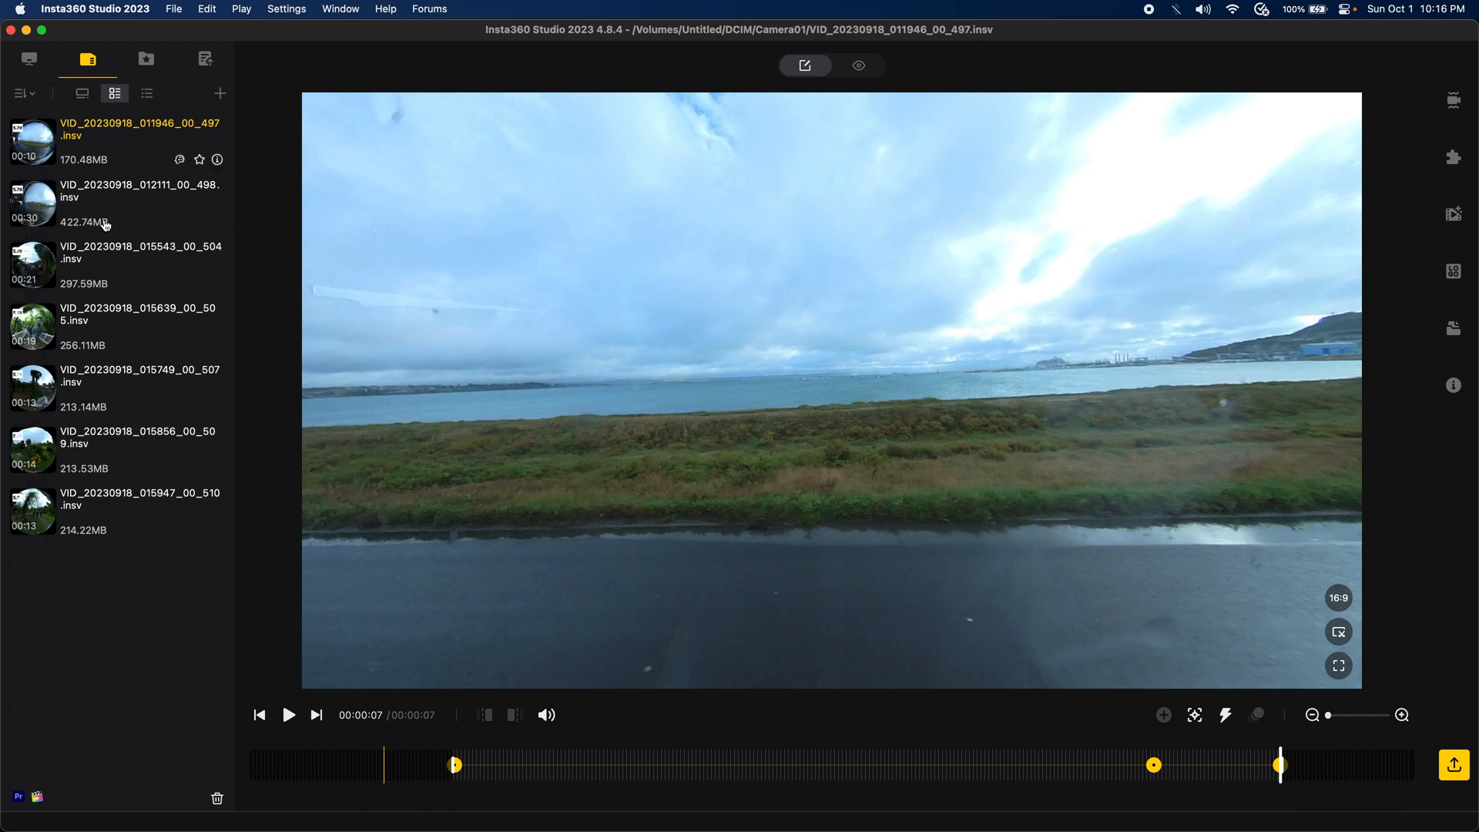
{"action": "left_click", "coordinate": [203, 59]}
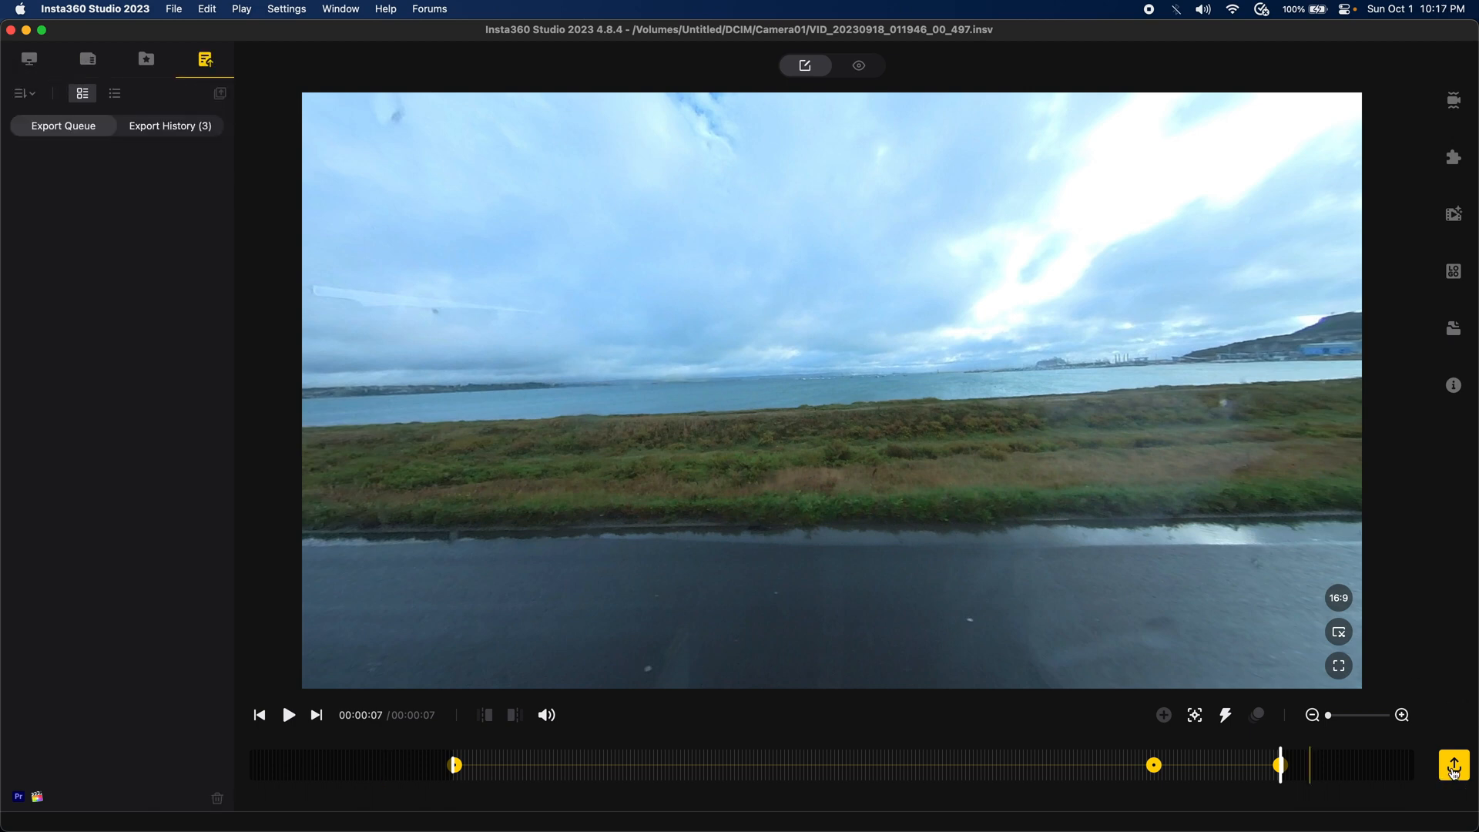
Step: Queue the clip for export at 3840×2160 H.265, 200 Mbps
{"action": "left_click", "coordinate": [1453, 764]}
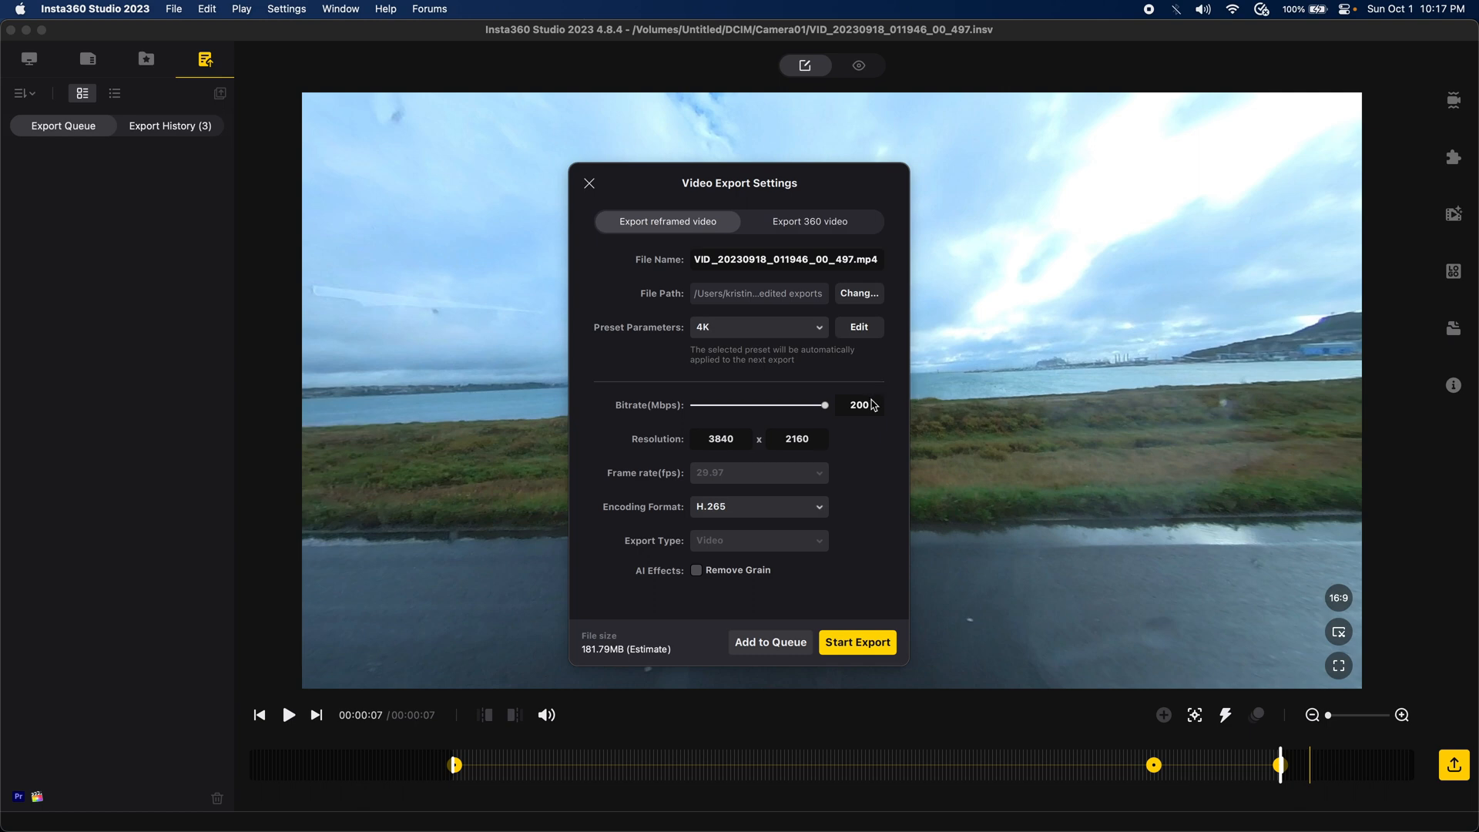
{"action": "mouse_move", "coordinate": [735, 331]}
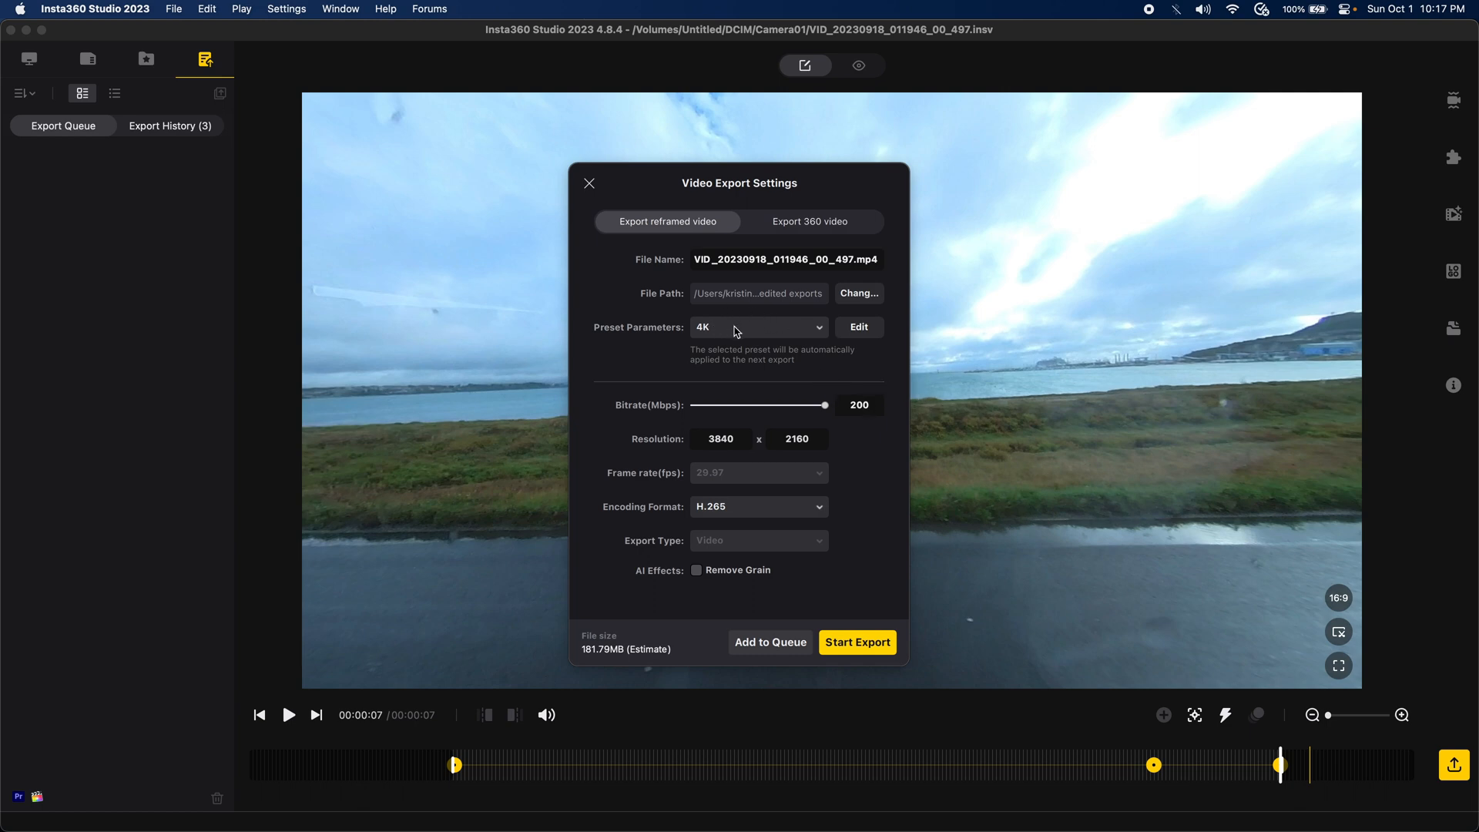
{"action": "mouse_move", "coordinate": [723, 334]}
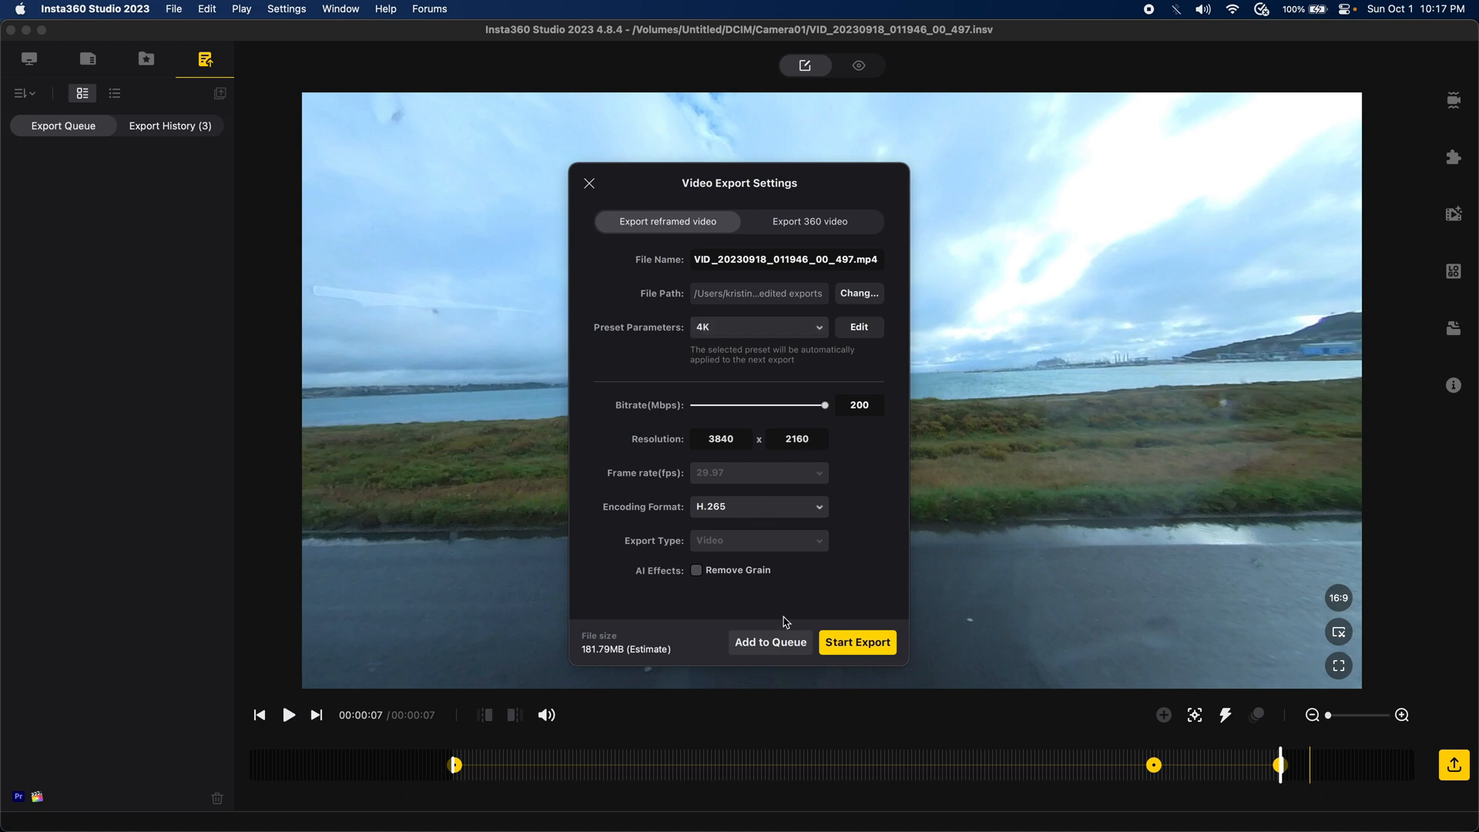
{"action": "left_click", "coordinate": [769, 642]}
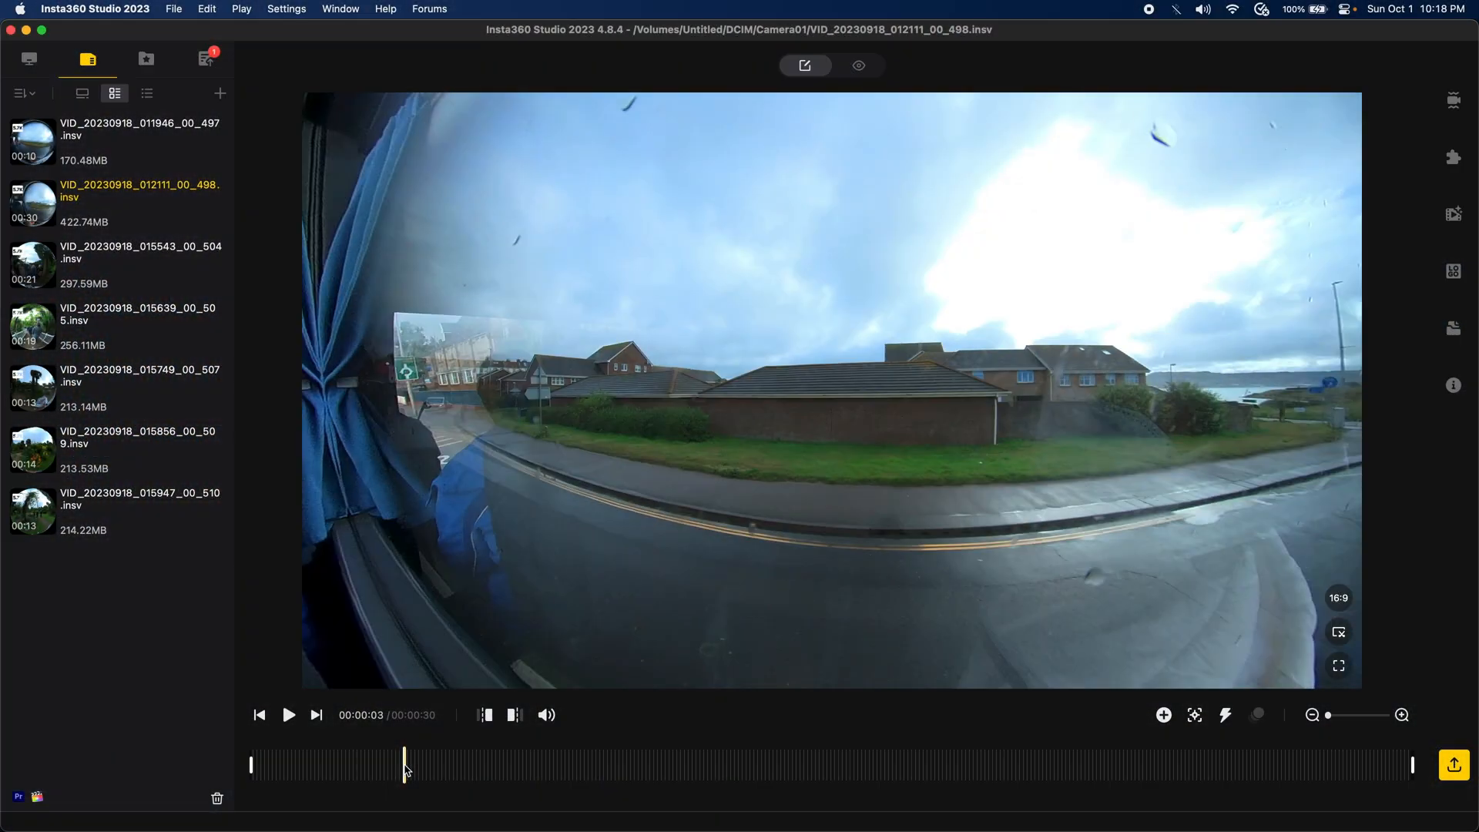
{"action": "mouse_move", "coordinate": [479, 762]}
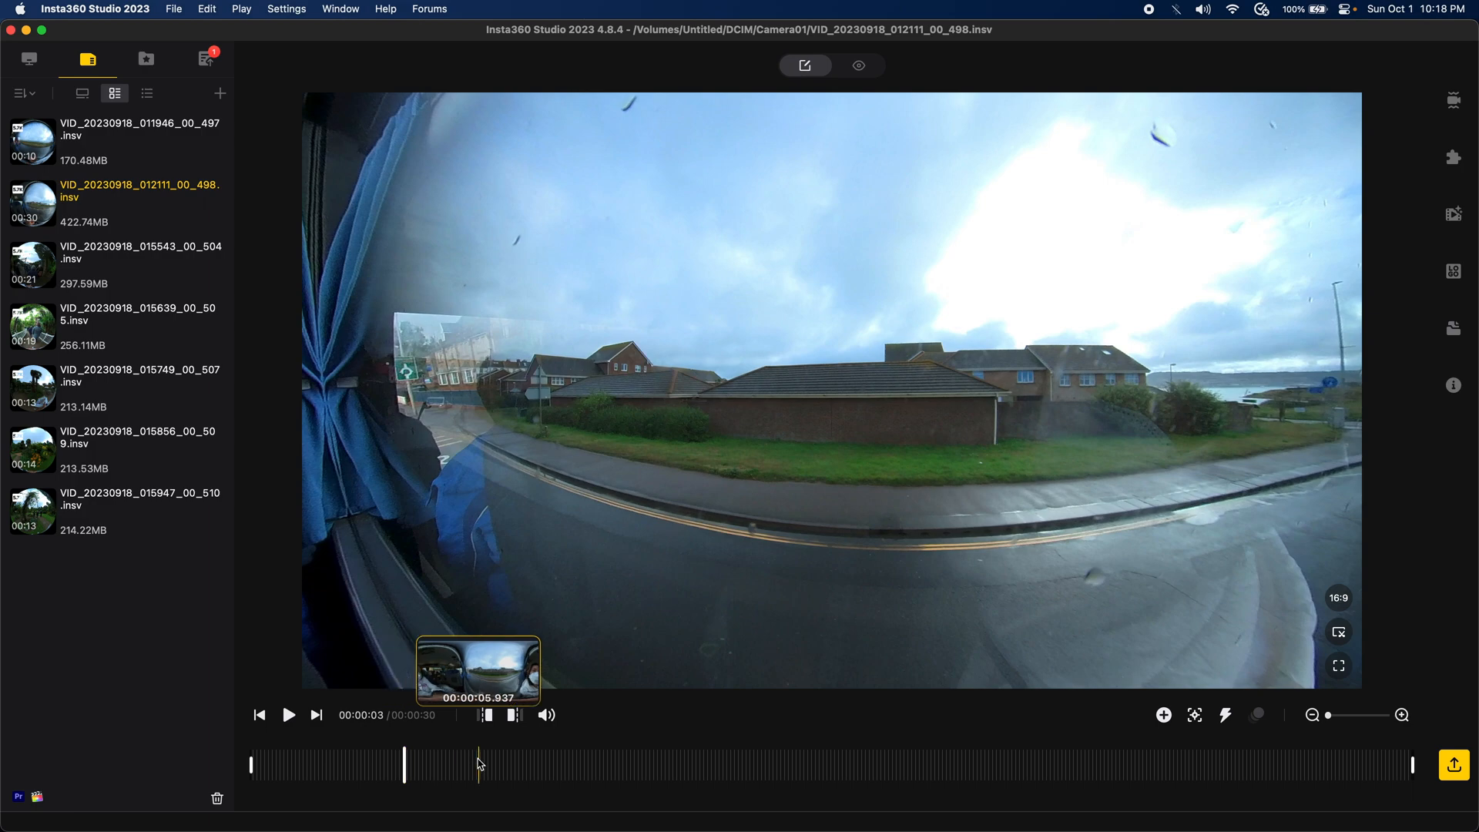
{"action": "left_click", "coordinate": [551, 765]}
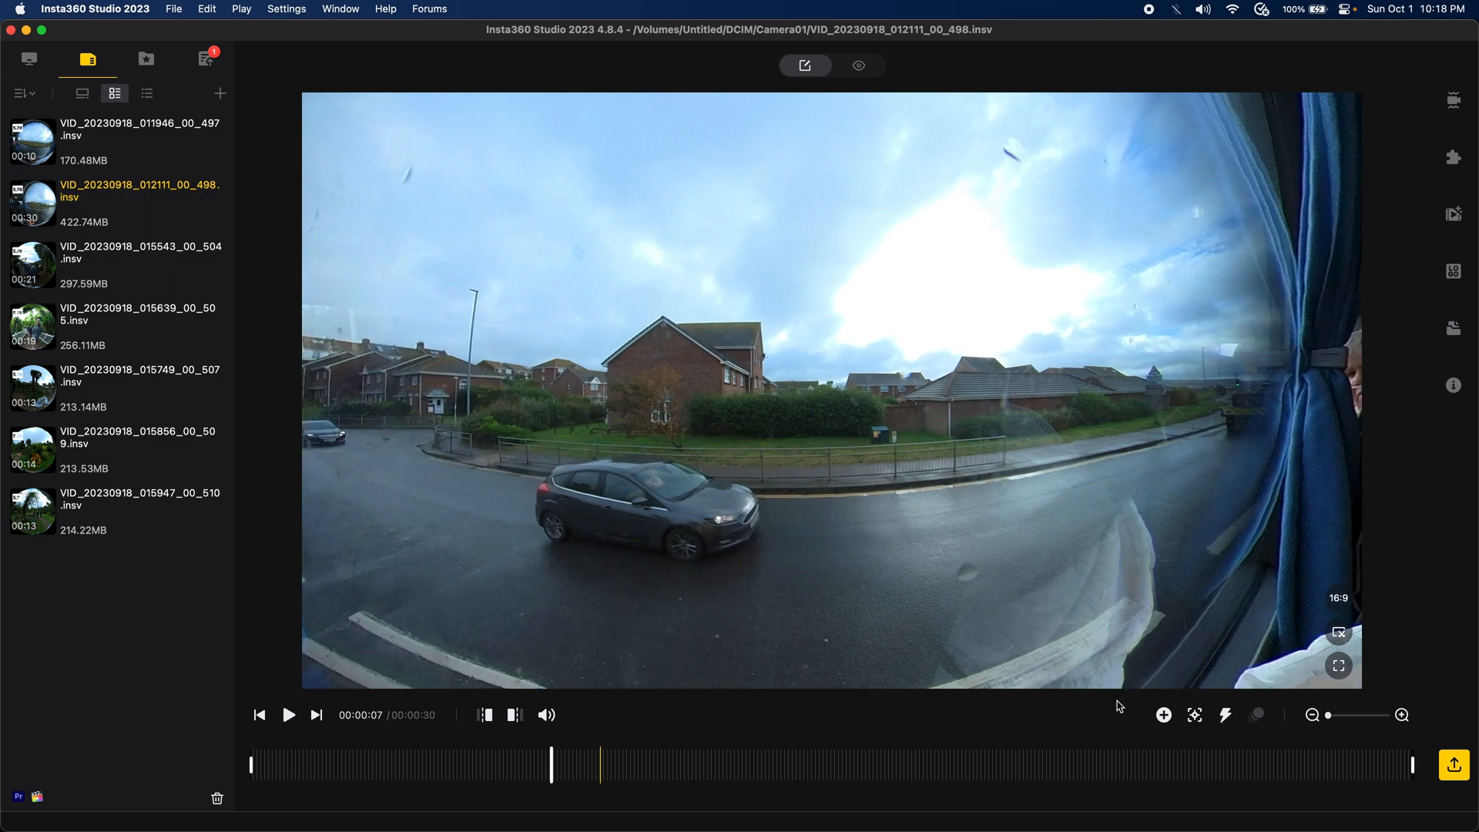
{"action": "mouse_move", "coordinate": [652, 766]}
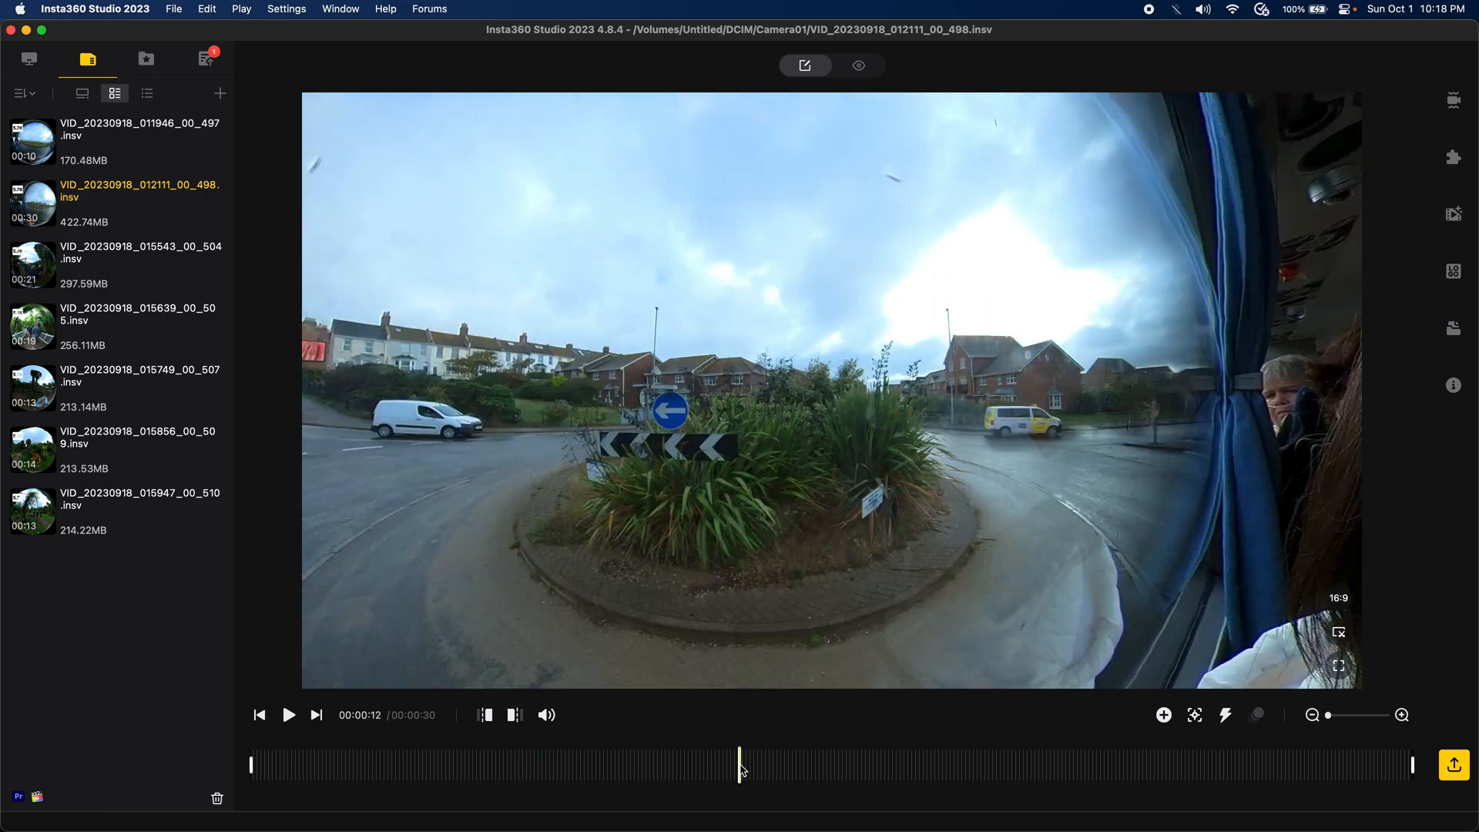
{"action": "mouse_move", "coordinate": [814, 773]}
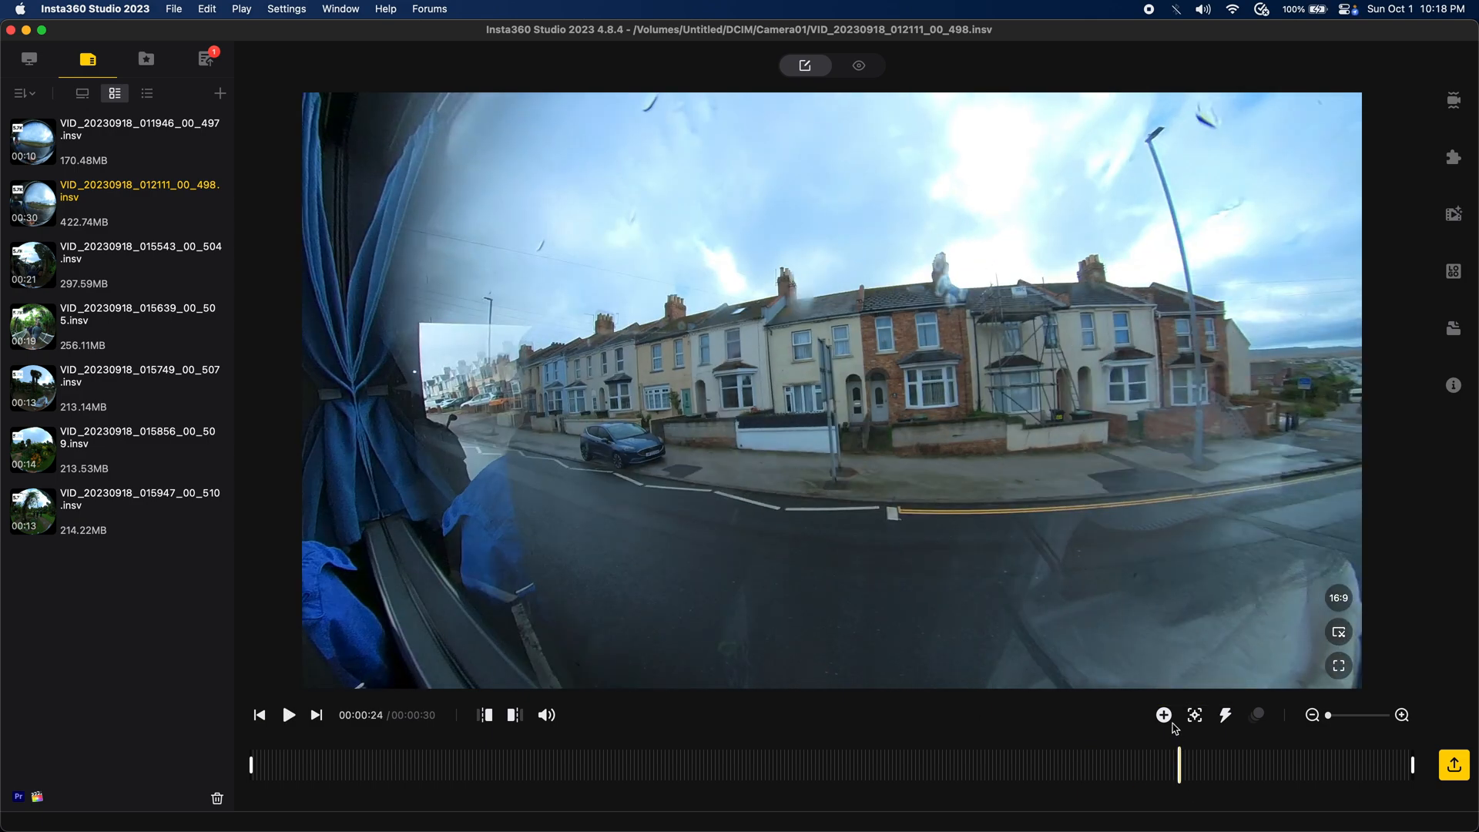
Step: Add a linear 90° FOV keyframe at 00:00:24 and another near 00:00:29
{"action": "left_click", "coordinate": [1163, 714]}
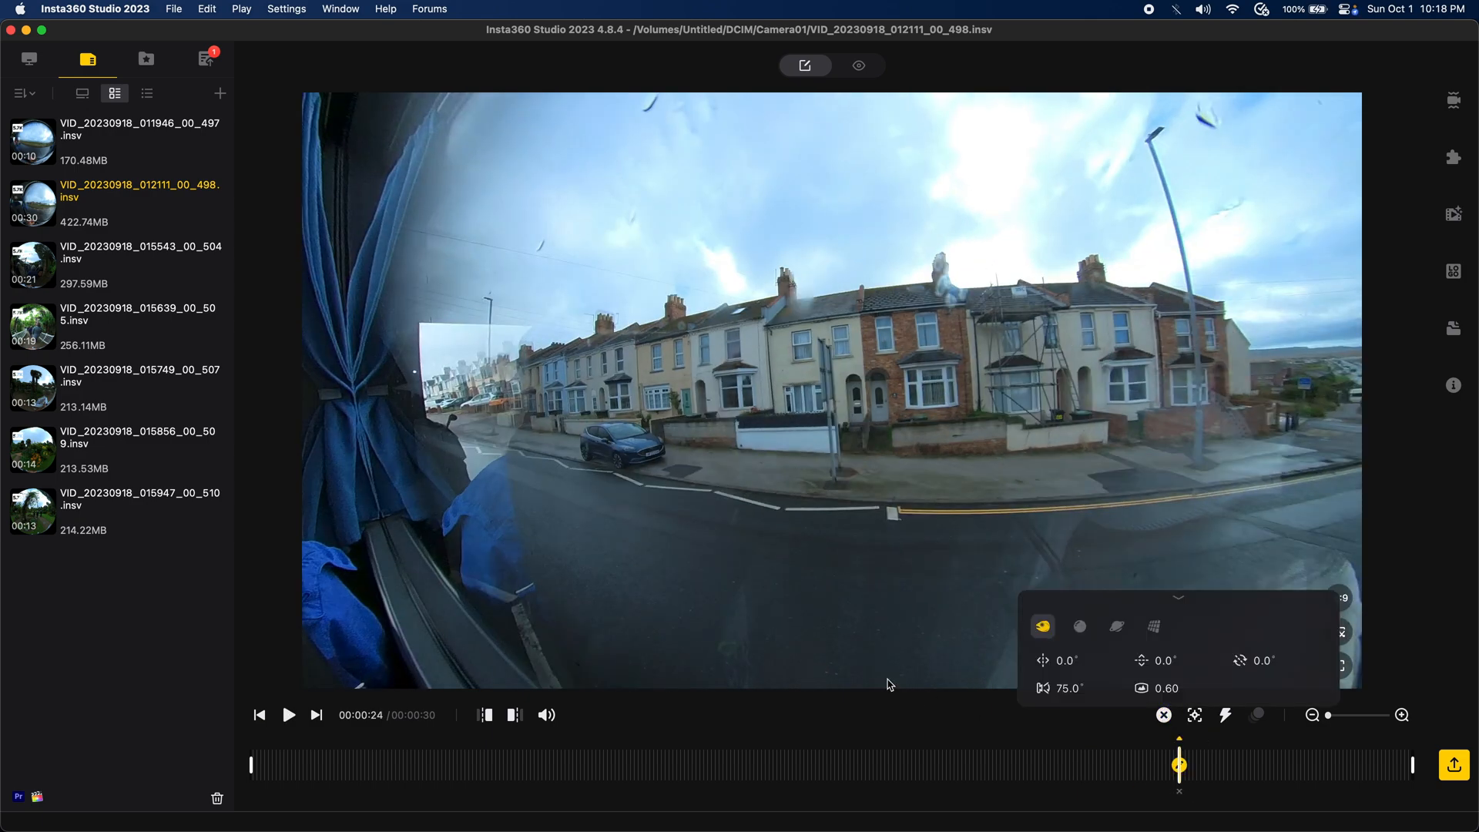
{"action": "mouse_move", "coordinate": [1153, 625]}
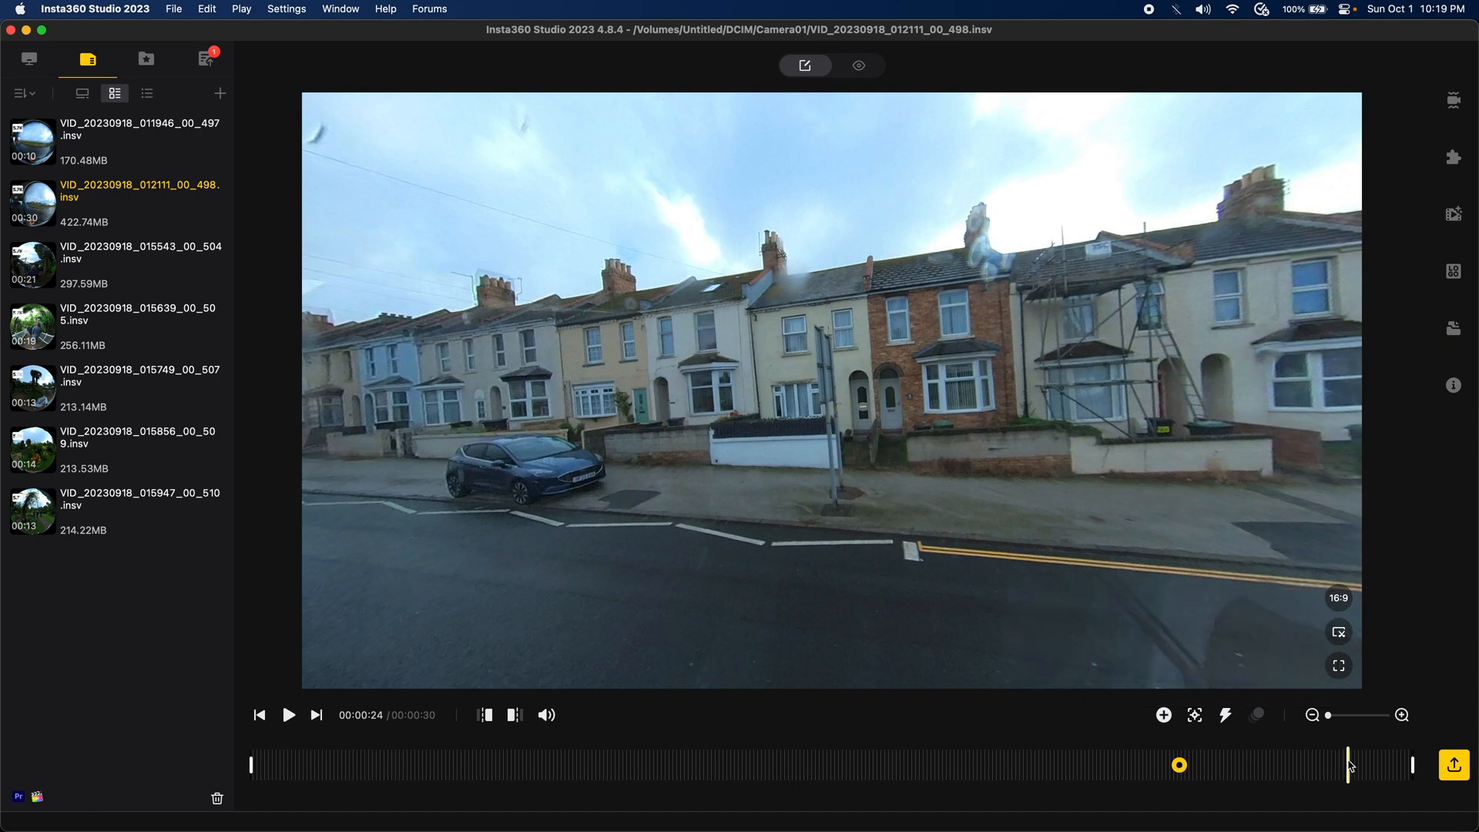
{"action": "left_click_drag", "start_coordinate": [1348, 764], "coordinate": [1359, 765]}
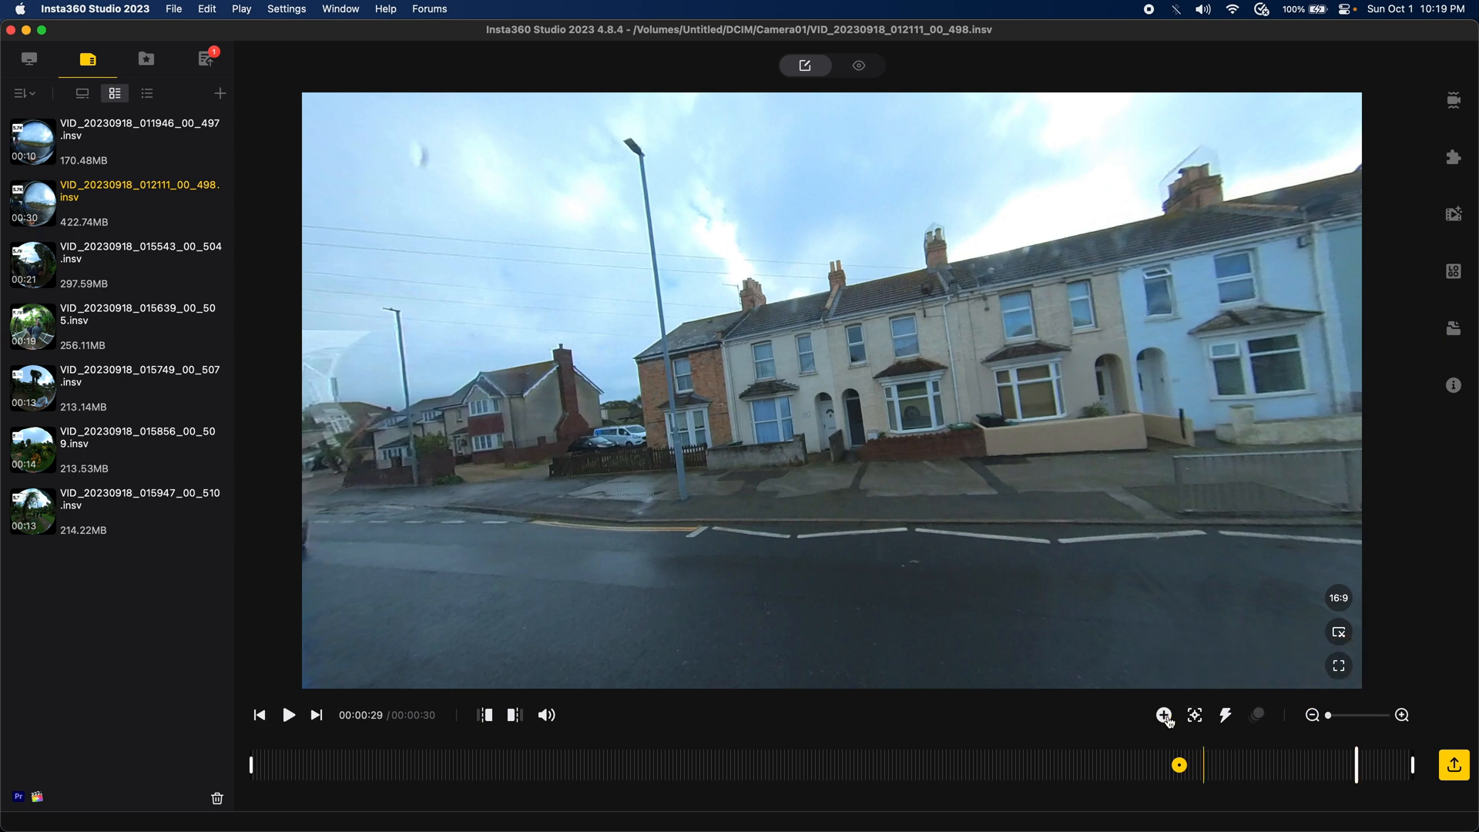
{"action": "left_click", "coordinate": [1164, 714]}
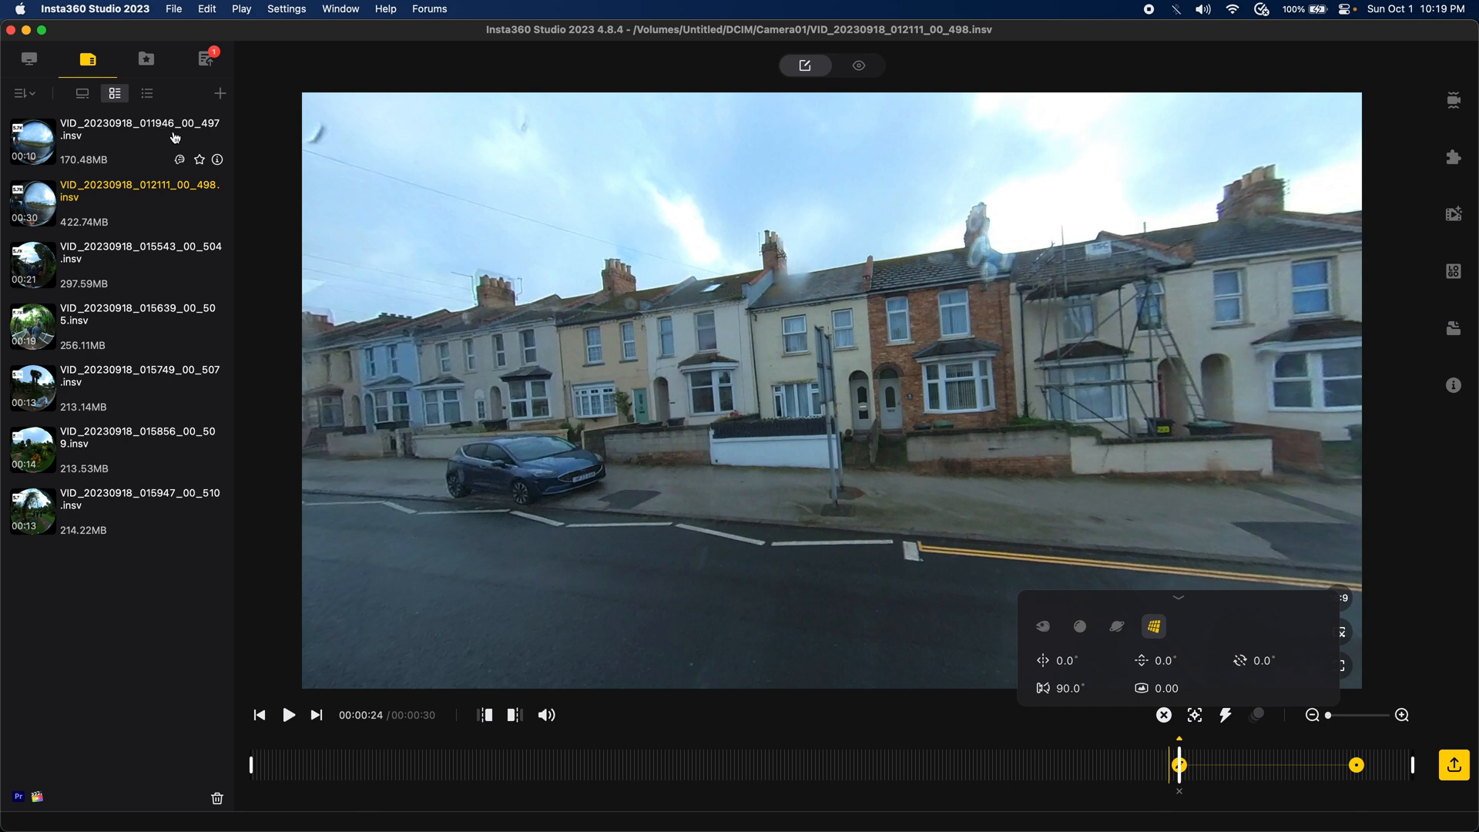
{"action": "mouse_move", "coordinate": [1147, 768]}
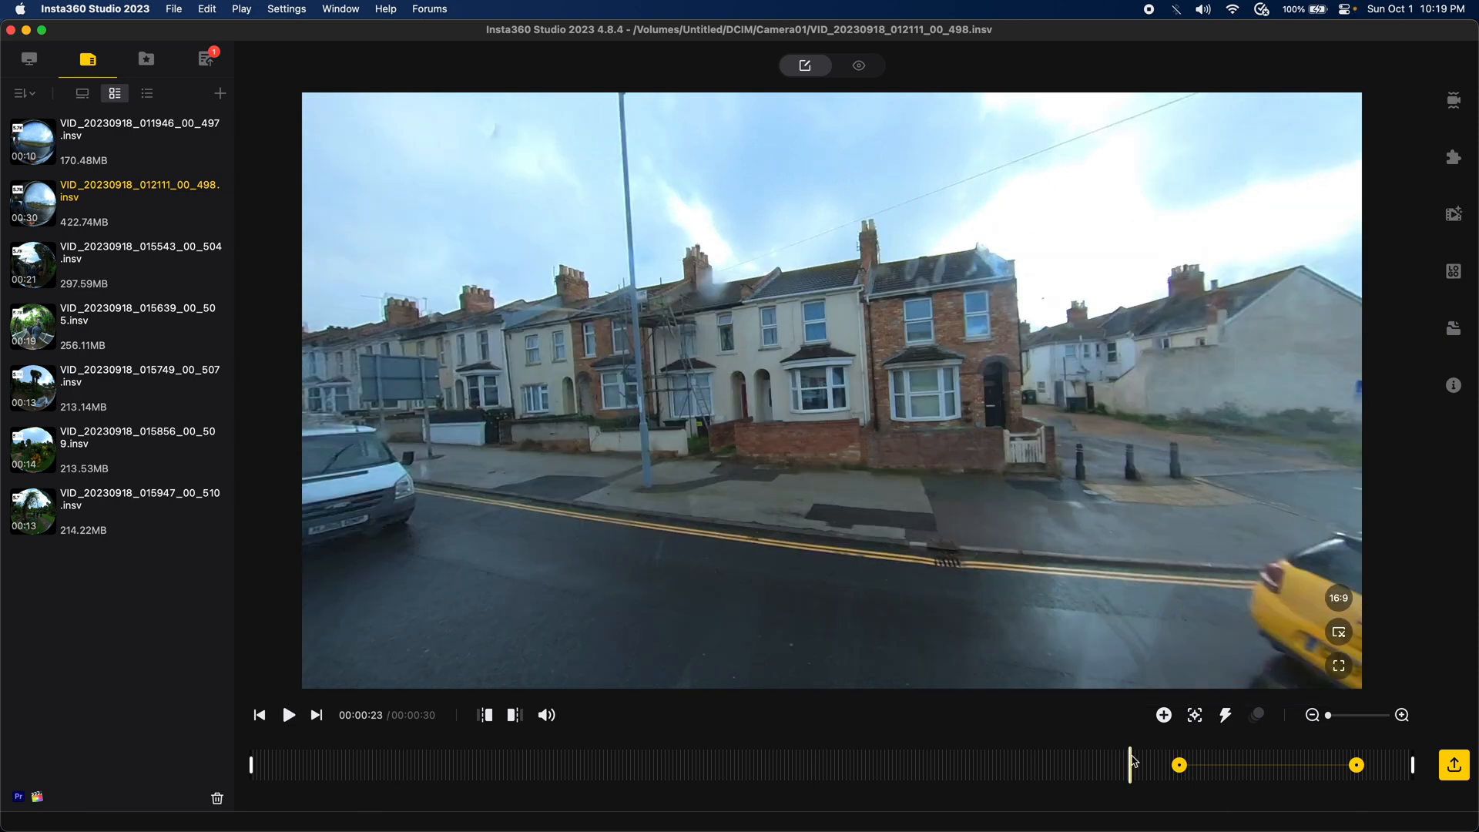
Step: Add a keyframe at 00:00:23 with the linear 90° view and return to the terraced-houses bus clip
{"action": "left_click", "coordinate": [1163, 714]}
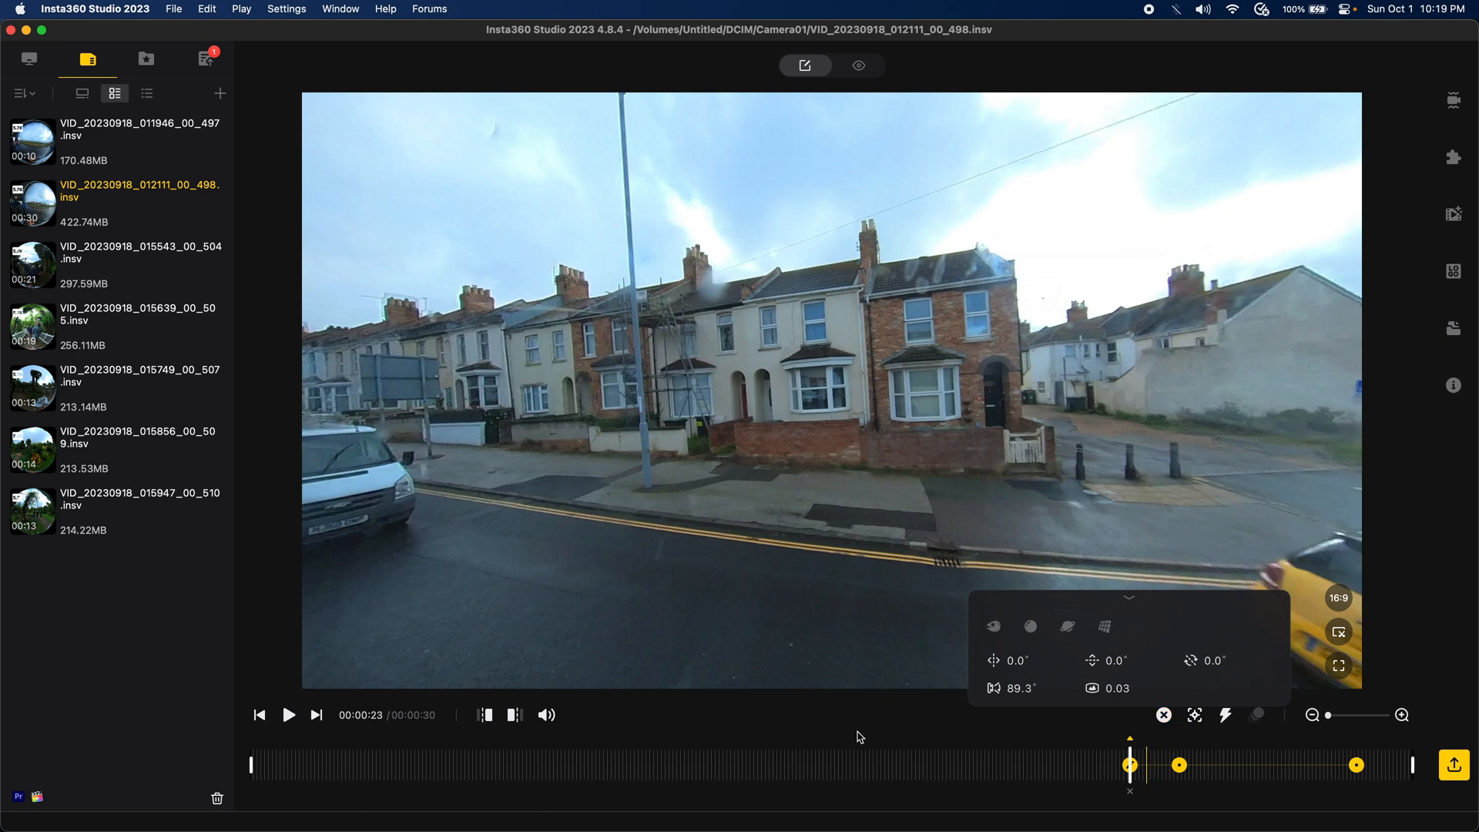
{"action": "mouse_move", "coordinate": [1126, 632]}
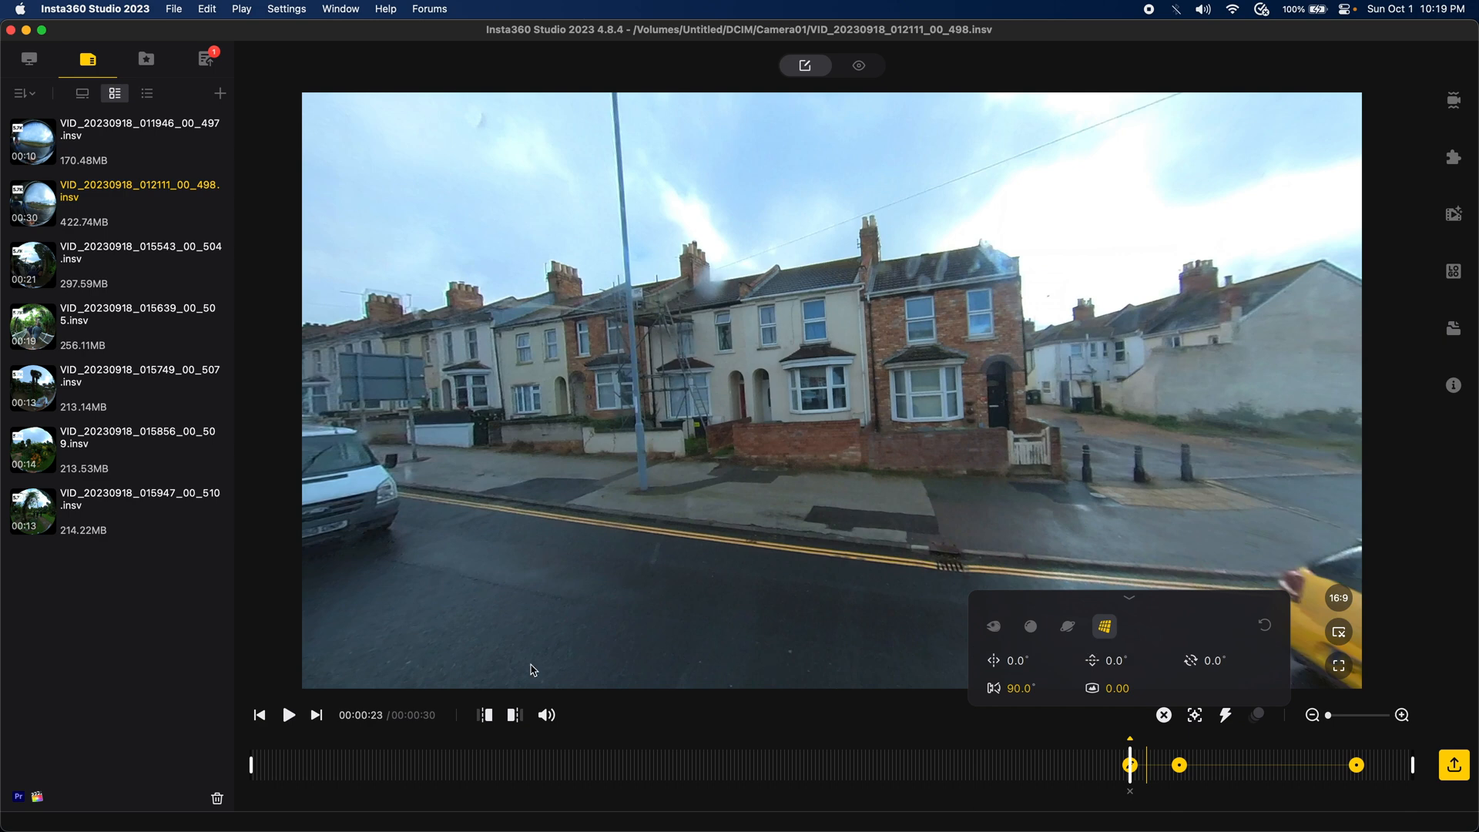
{"action": "mouse_move", "coordinate": [484, 715]}
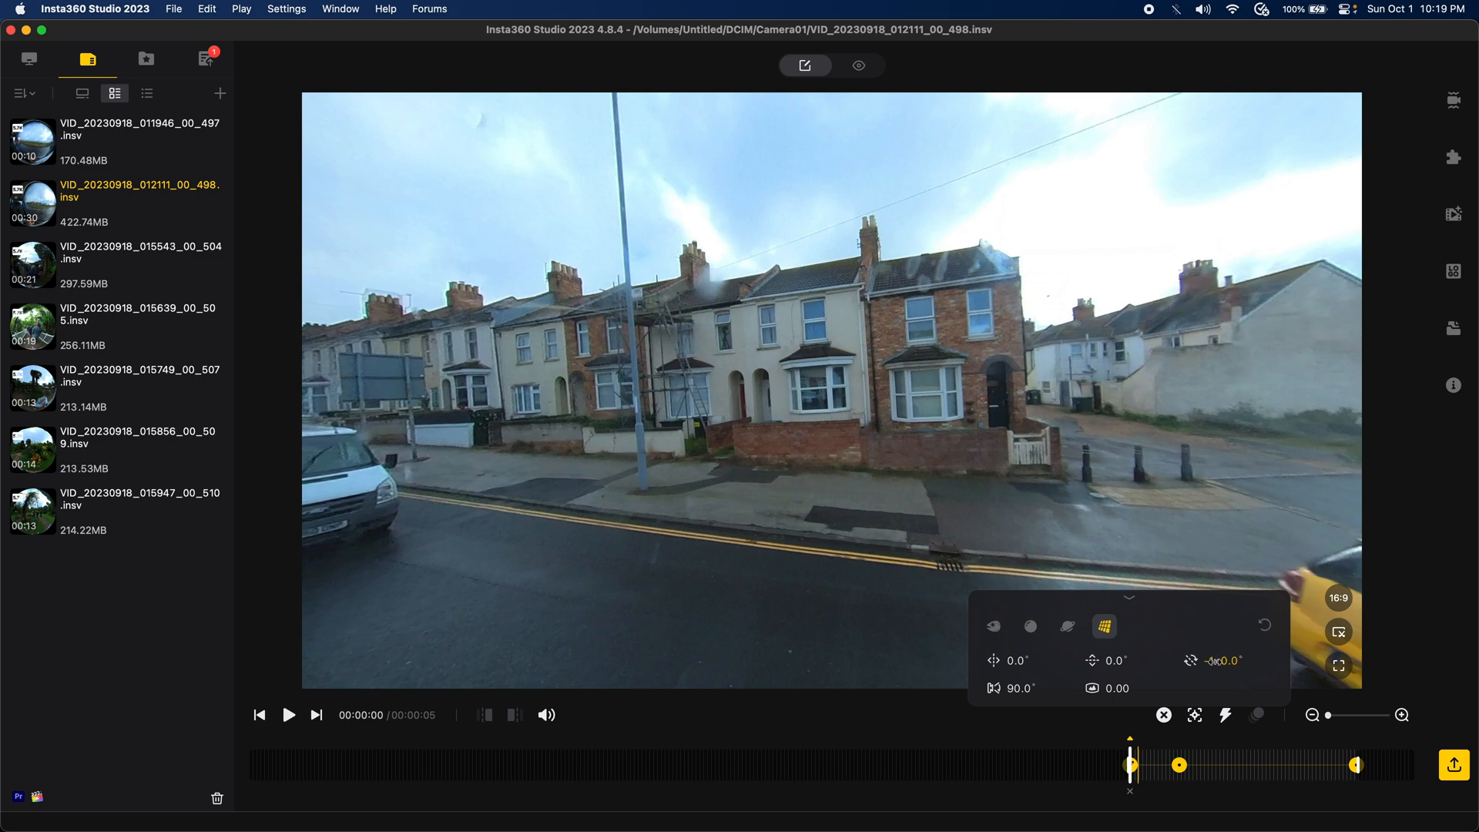
{"action": "left_click", "coordinate": [121, 142]}
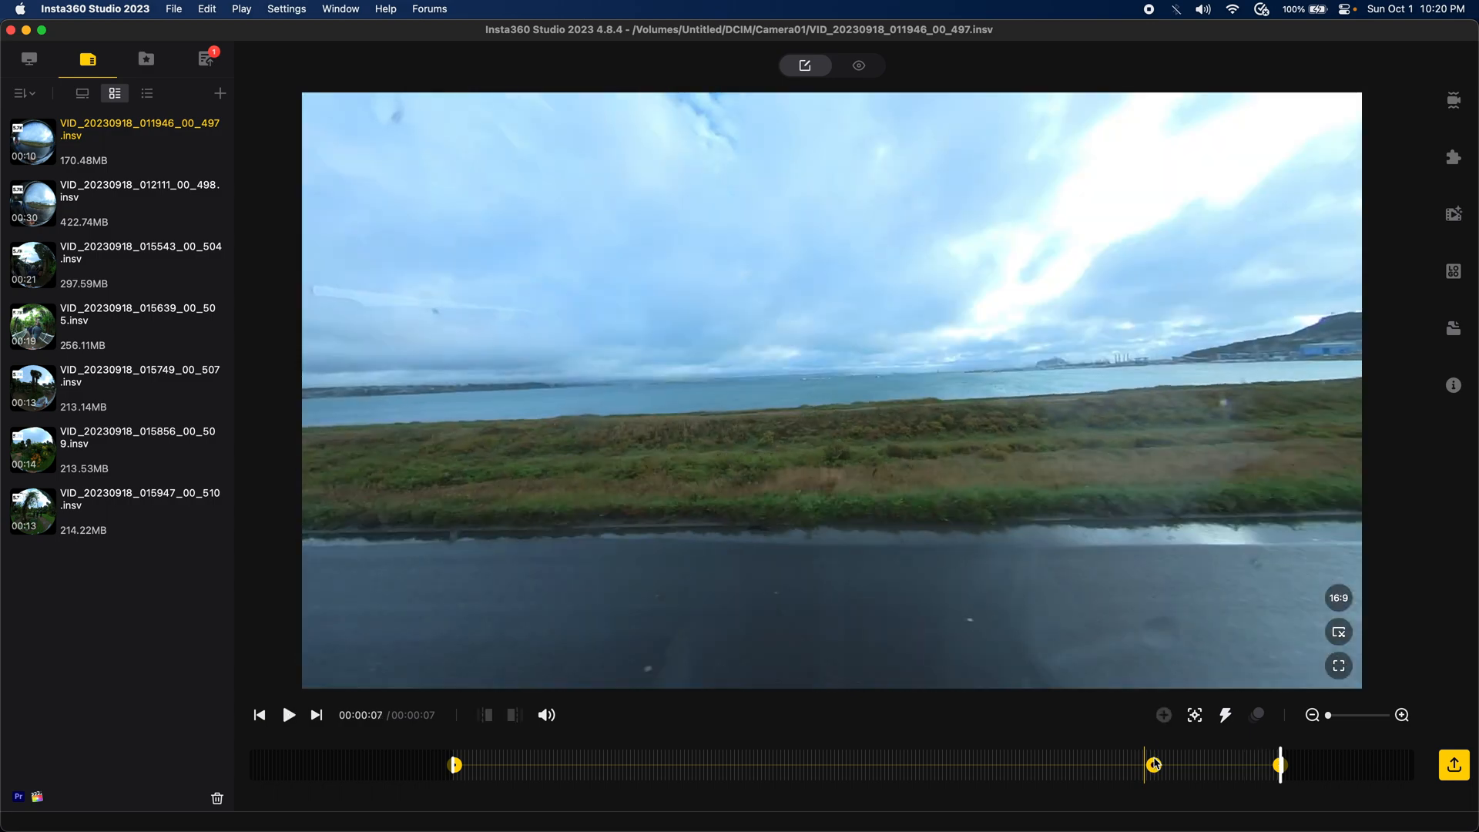
{"action": "left_click", "coordinate": [123, 203]}
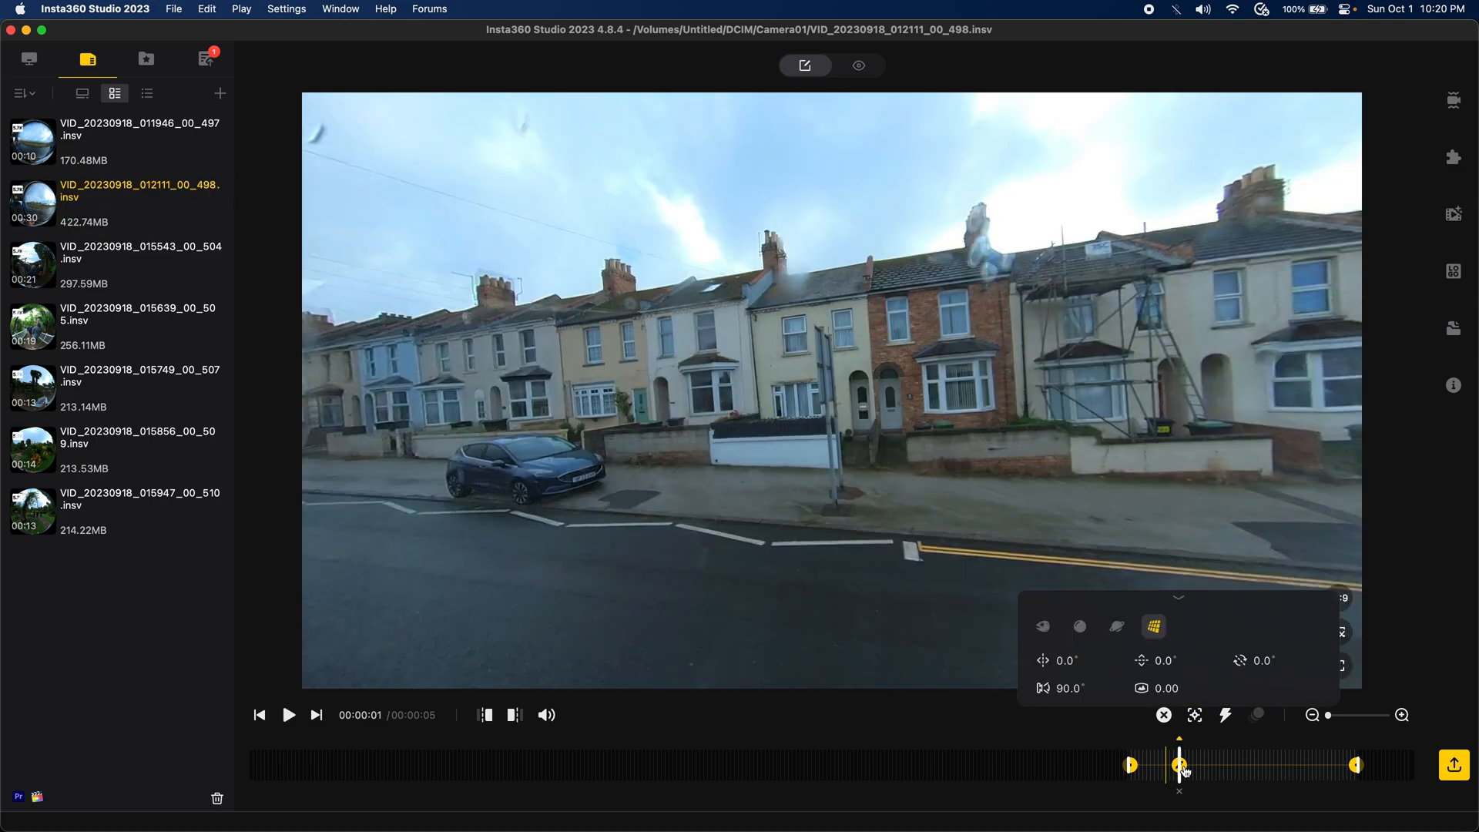
{"action": "mouse_move", "coordinate": [1166, 760]}
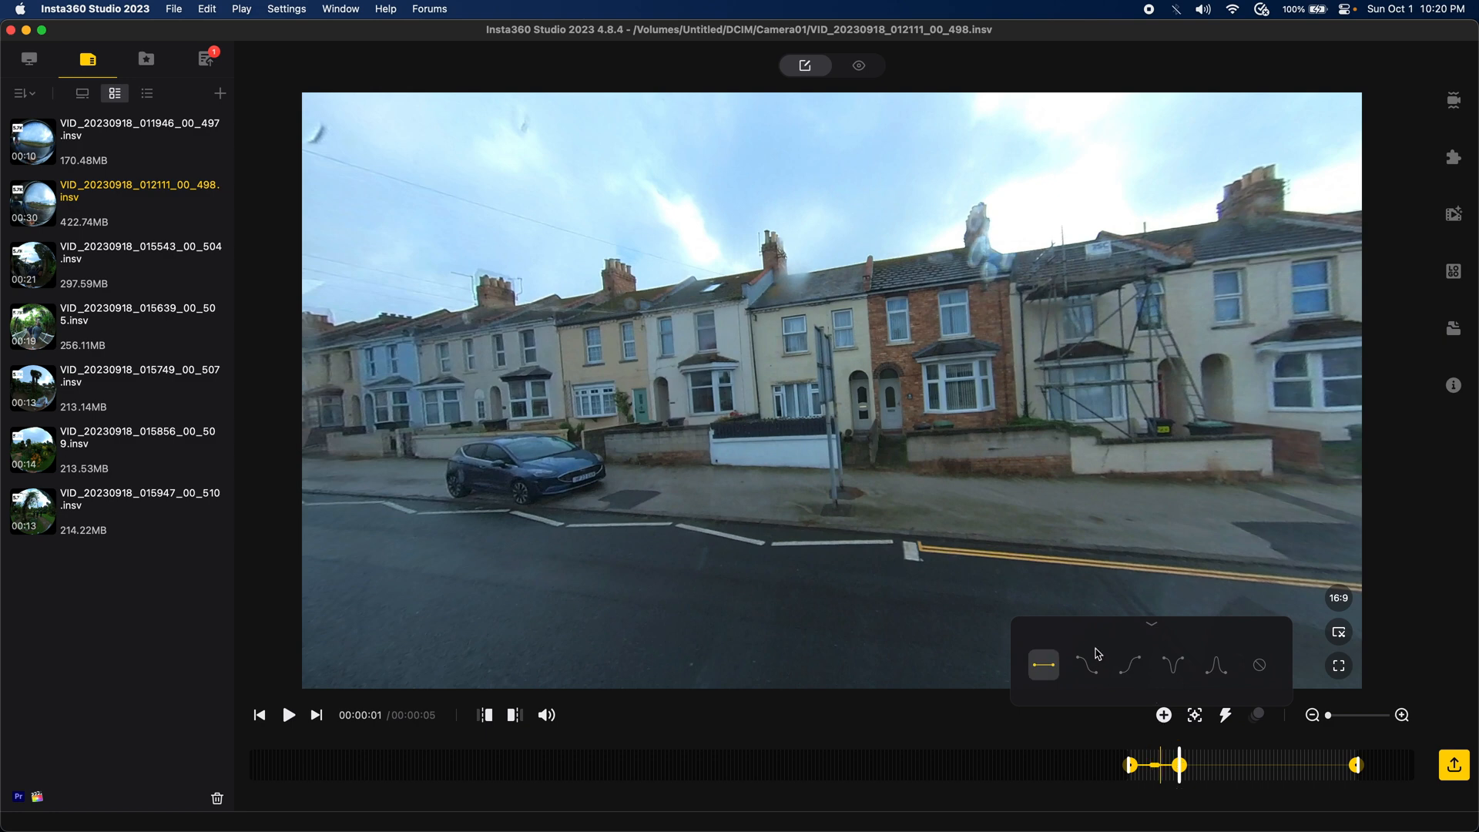
{"action": "mouse_move", "coordinate": [1087, 665]}
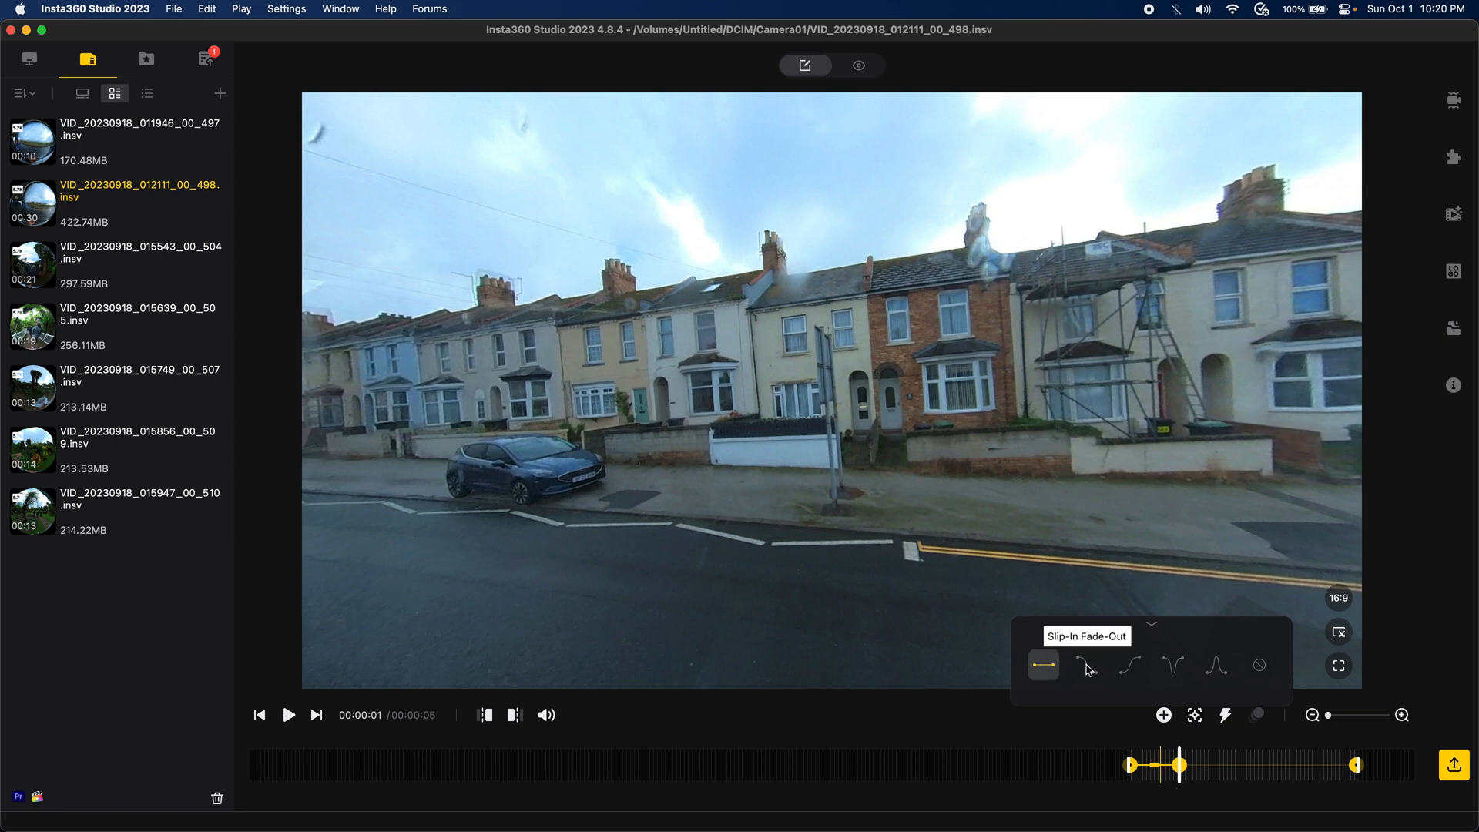
Step: Apply Slip-In Fade-Out between the first two keyframes and rewind to preview
{"action": "left_click", "coordinate": [1085, 665]}
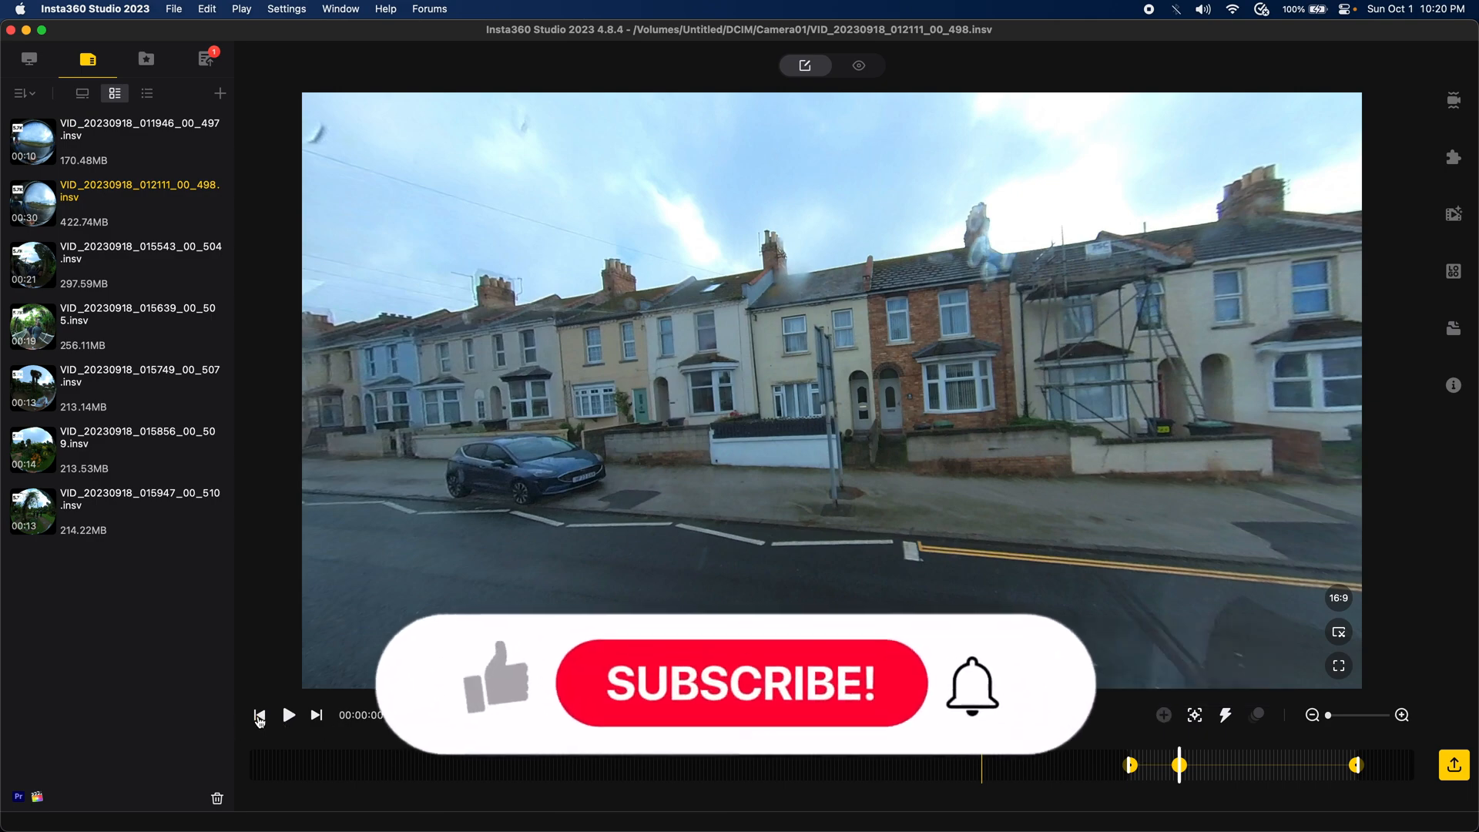
{"action": "left_click", "coordinate": [289, 715]}
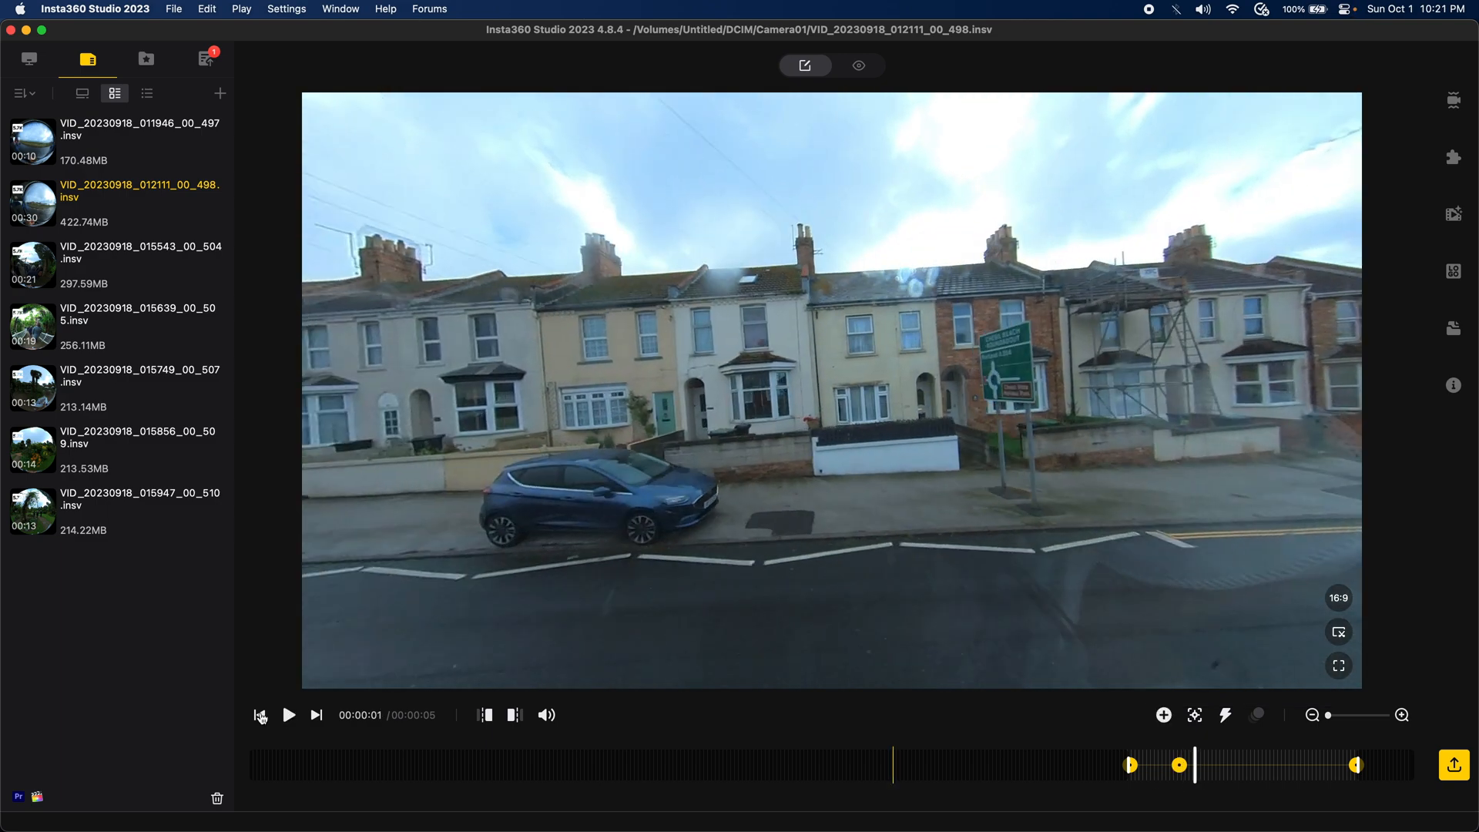
Step: Re-aim the middle keyframe to -13.3° pan, 1.3° tilt and bring up the export settings
{"action": "left_click", "coordinate": [288, 714]}
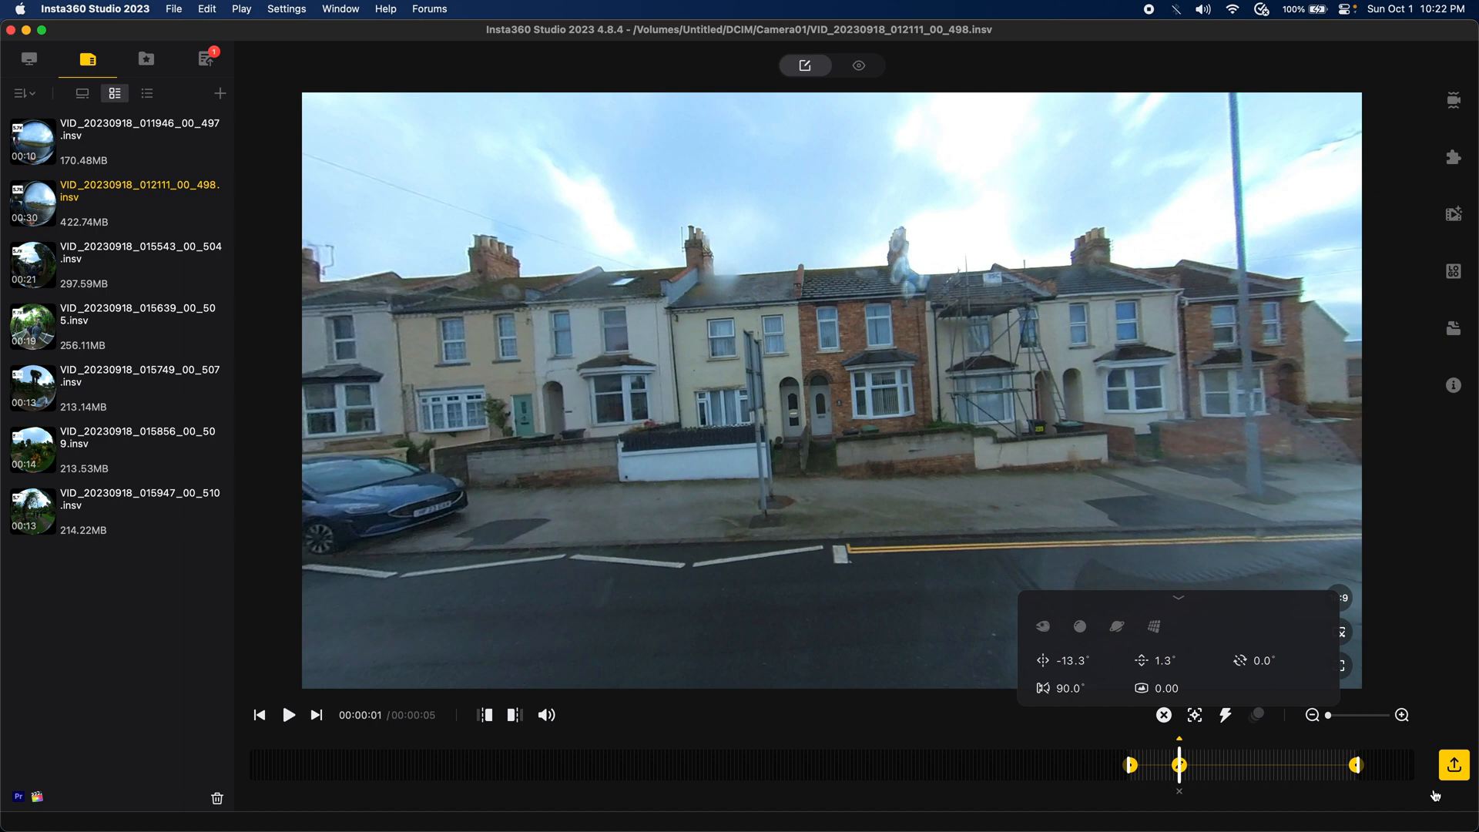
{"action": "left_click", "coordinate": [1455, 764]}
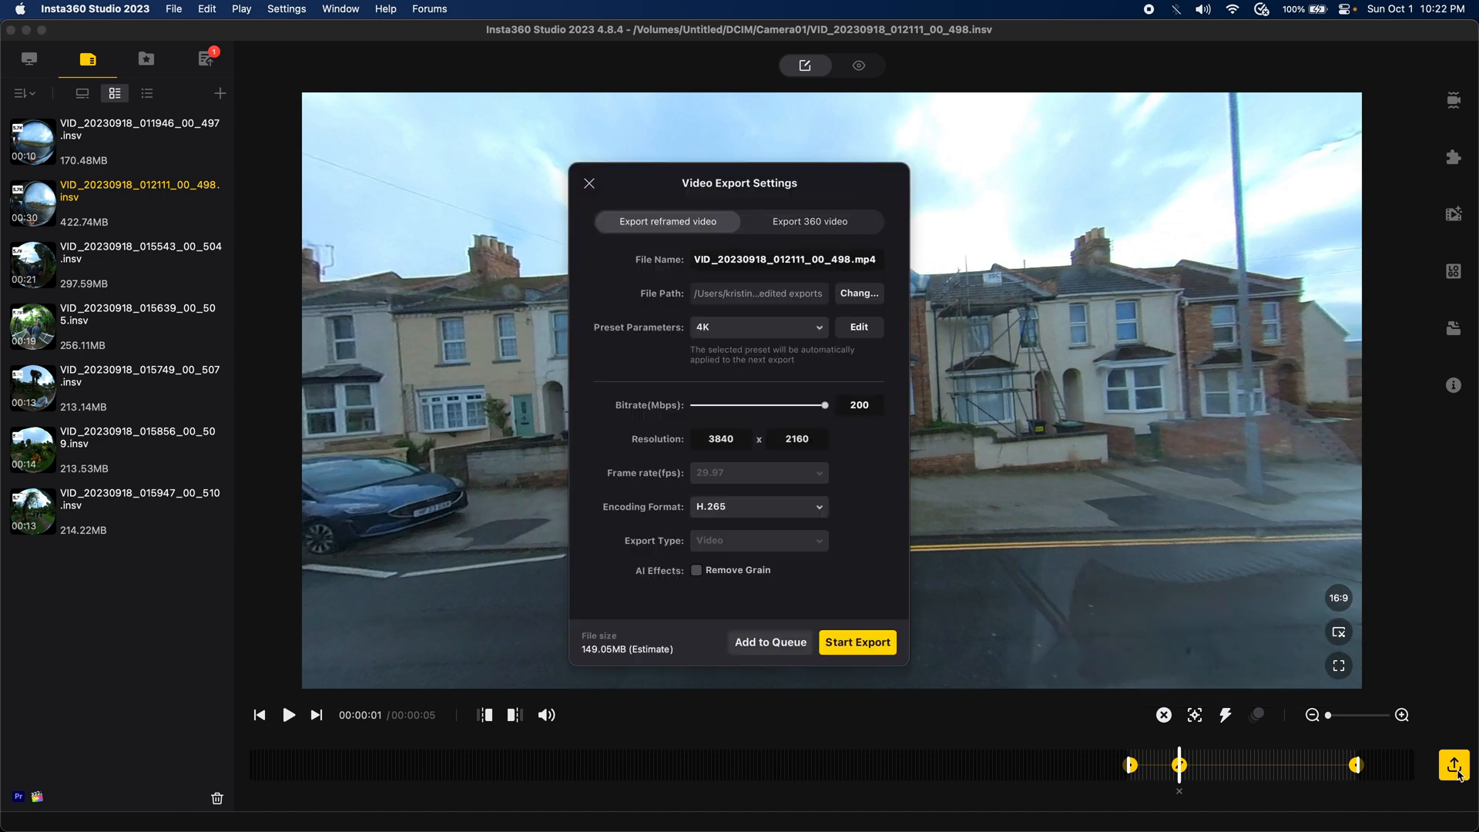
{"action": "mouse_move", "coordinate": [777, 336]}
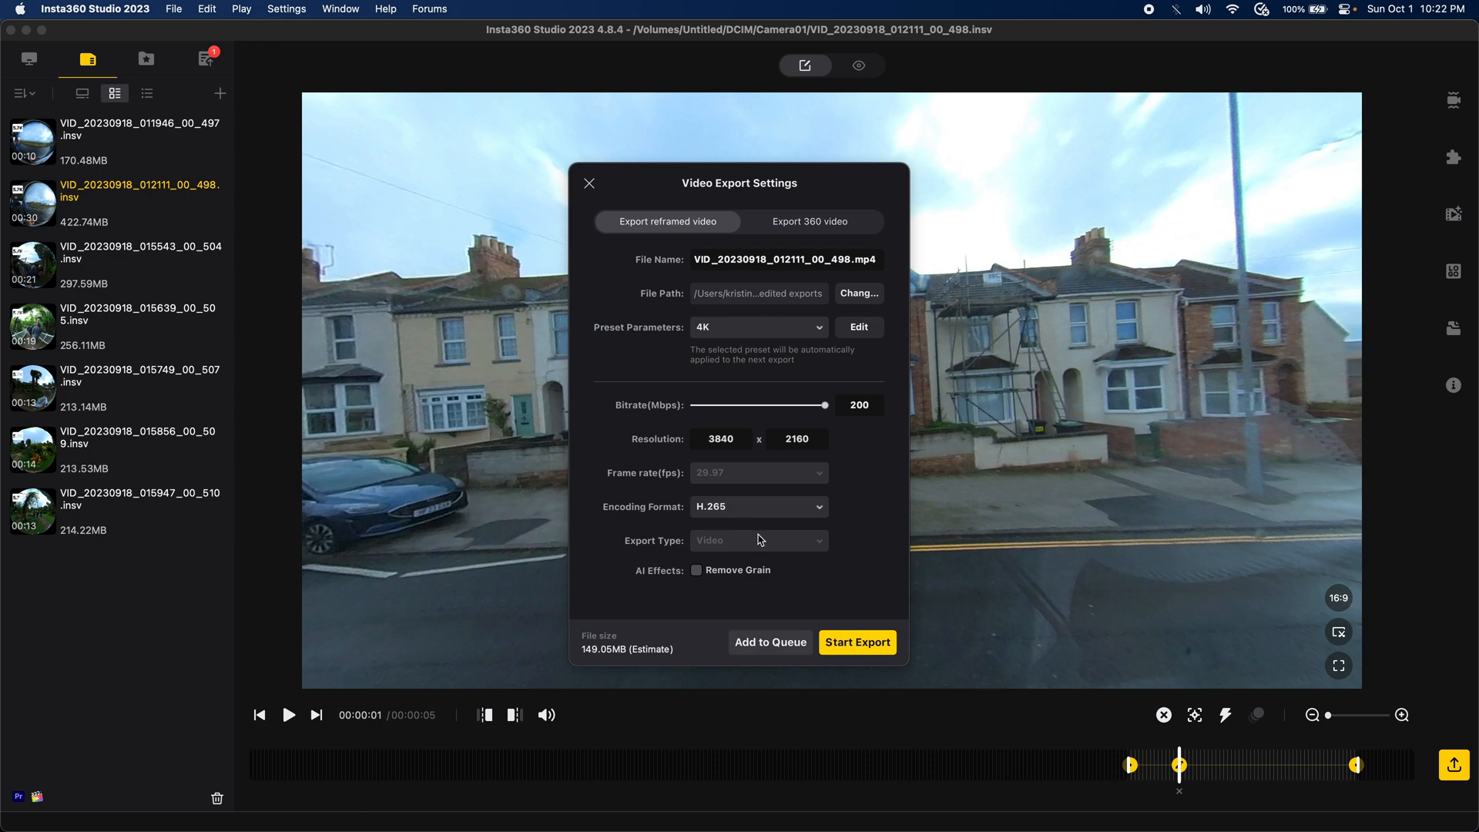
{"action": "mouse_move", "coordinate": [760, 533]}
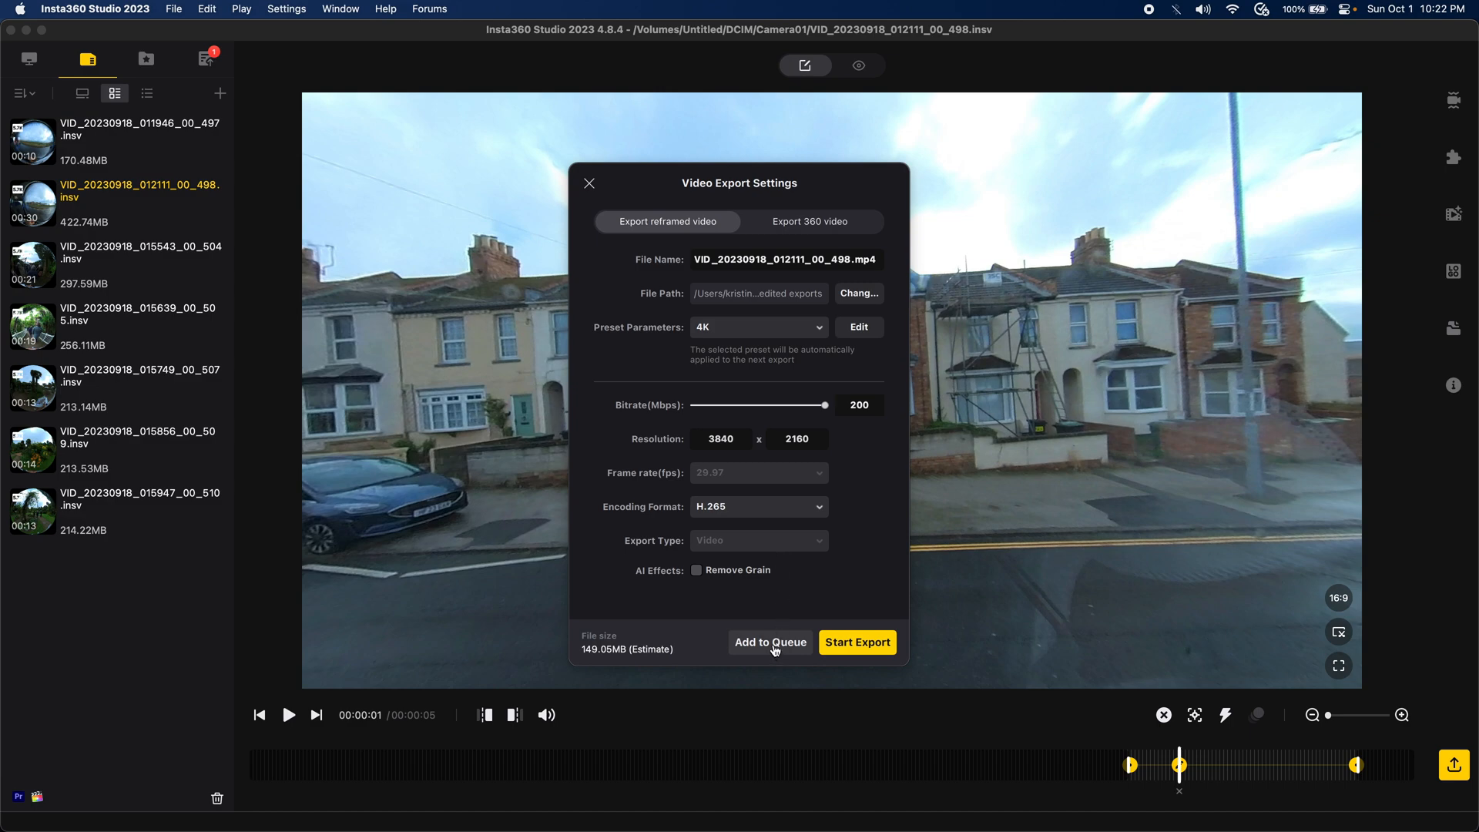
Step: Queue the reframed bus clip for 4K H.265 export
{"action": "left_click", "coordinate": [770, 643]}
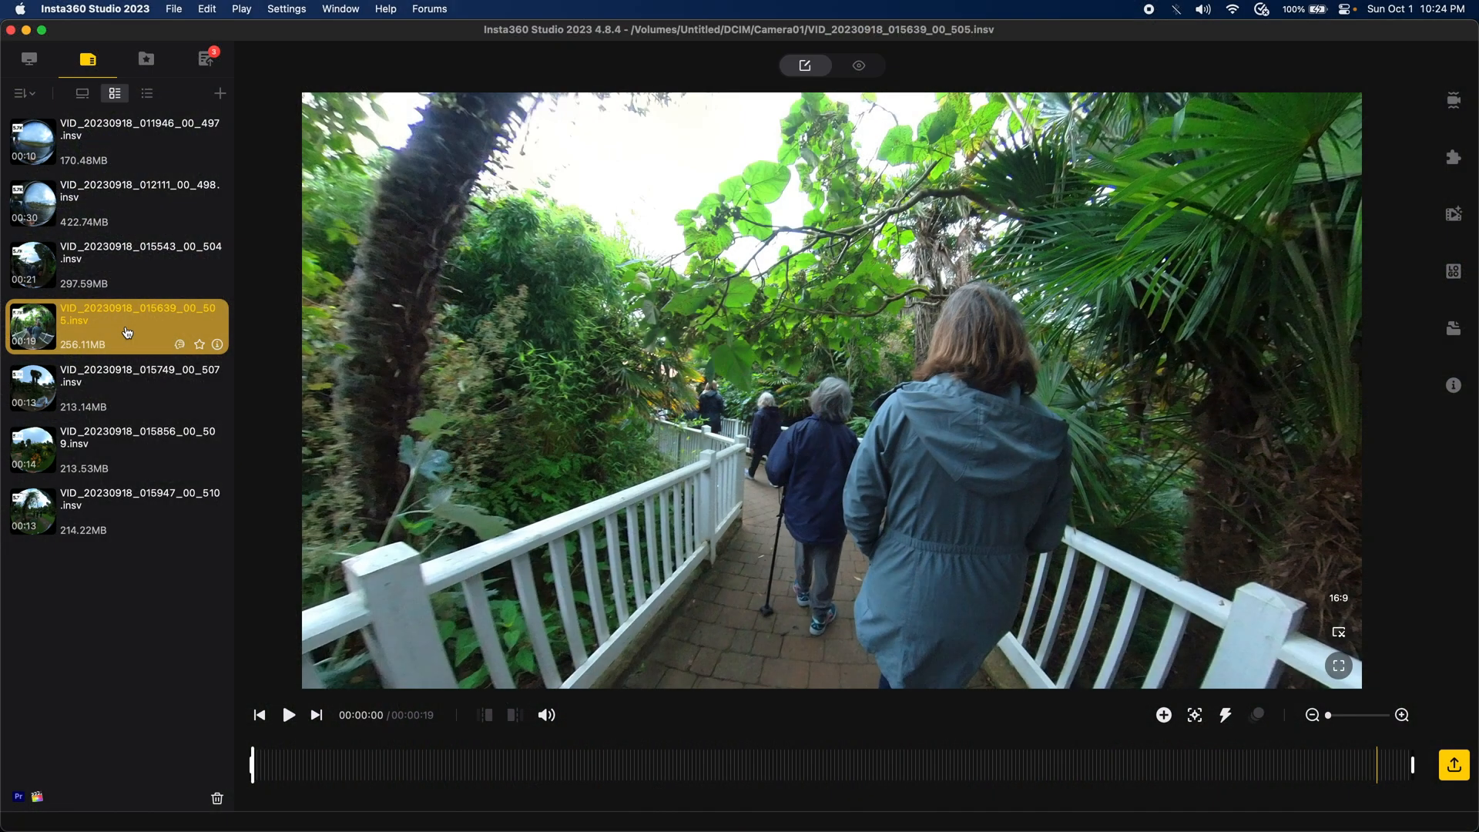
{"action": "mouse_move", "coordinate": [351, 375]}
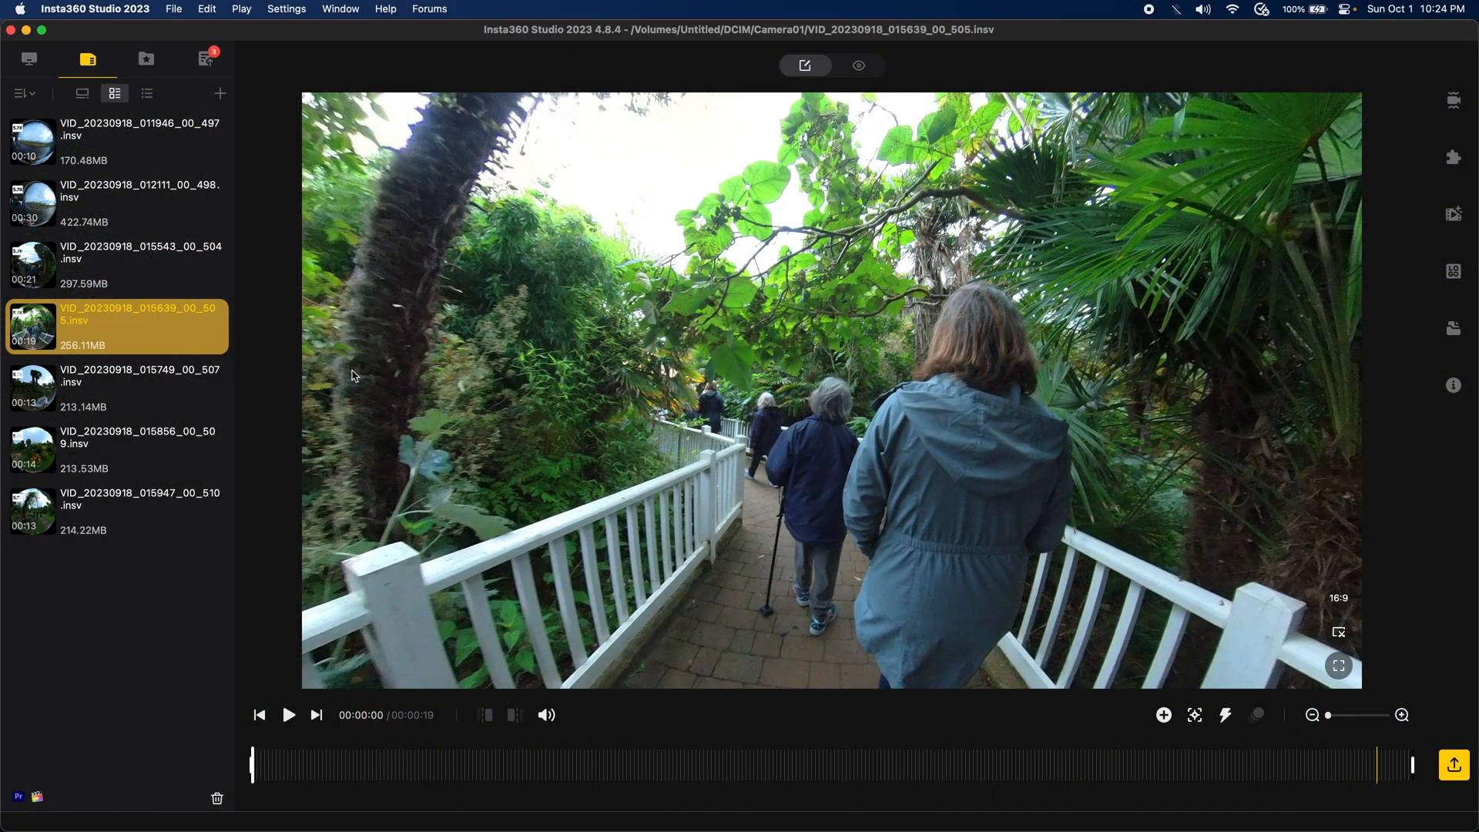
Step: Trim the walkway clip to start at 4 s and add a keyframe at 11 s
{"action": "left_click", "coordinate": [288, 714]}
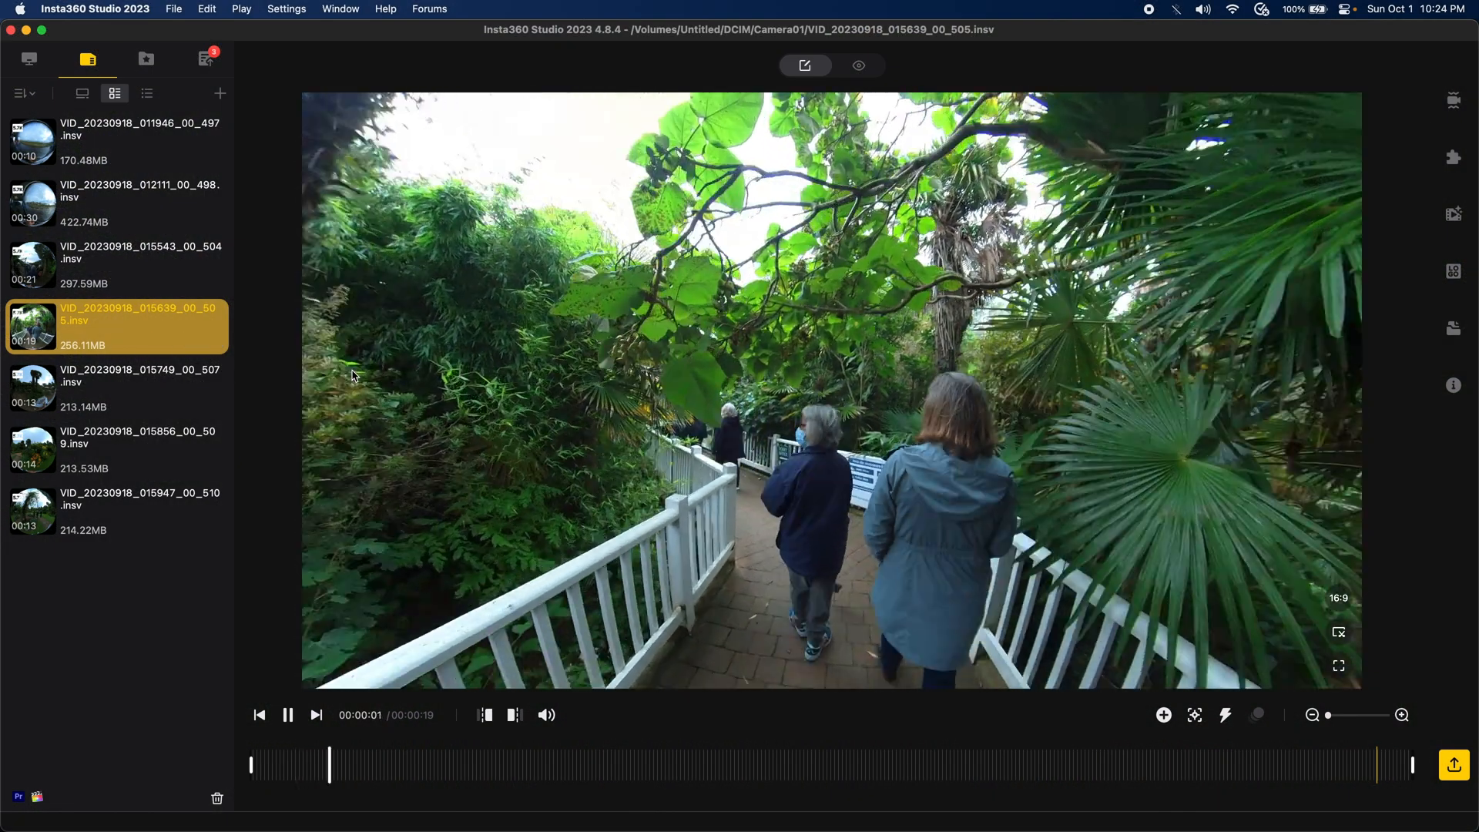
{"action": "left_click", "coordinate": [526, 764]}
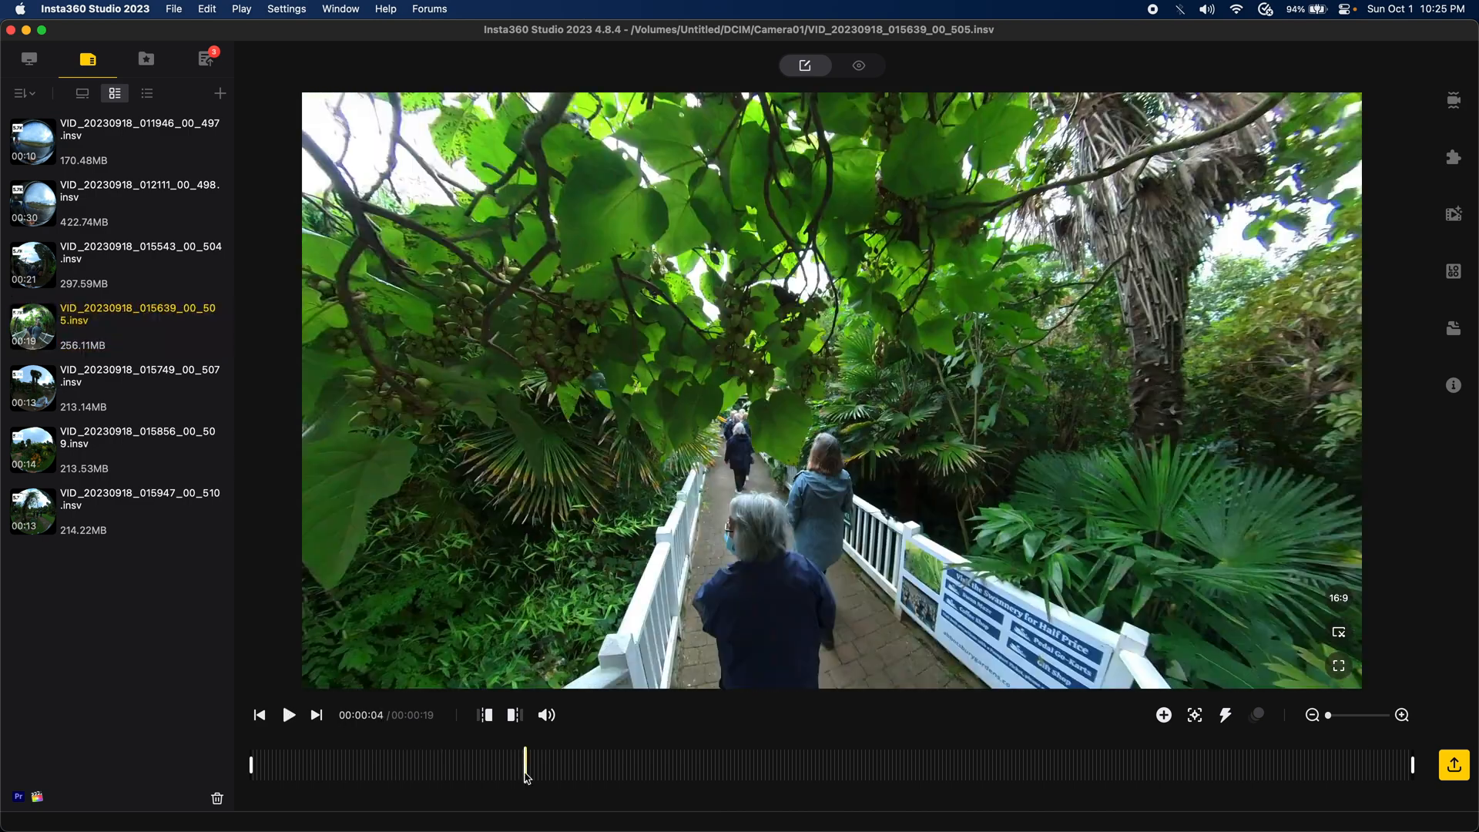
{"action": "mouse_move", "coordinate": [487, 714]}
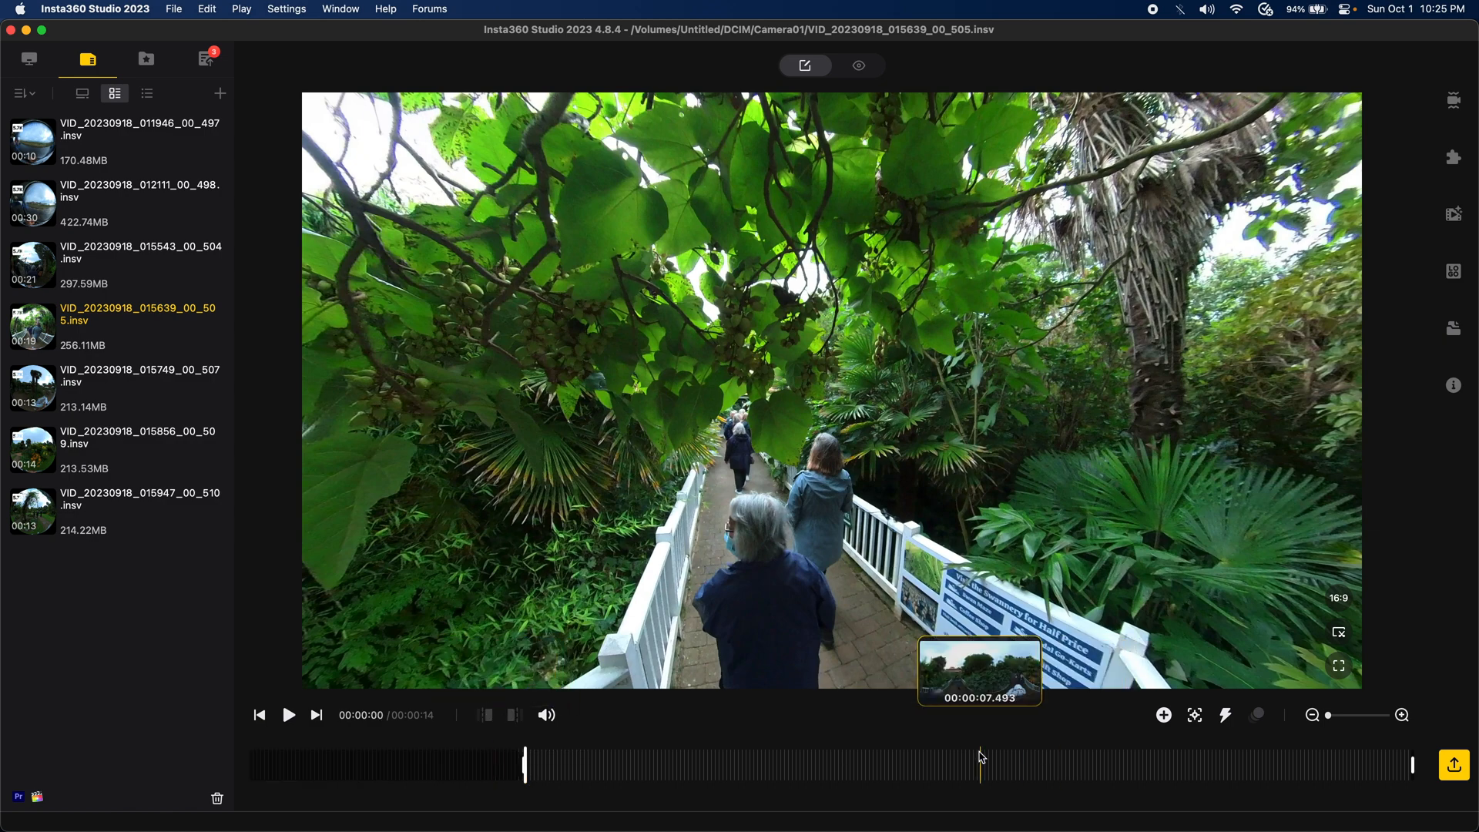
{"action": "left_click", "coordinate": [288, 714]}
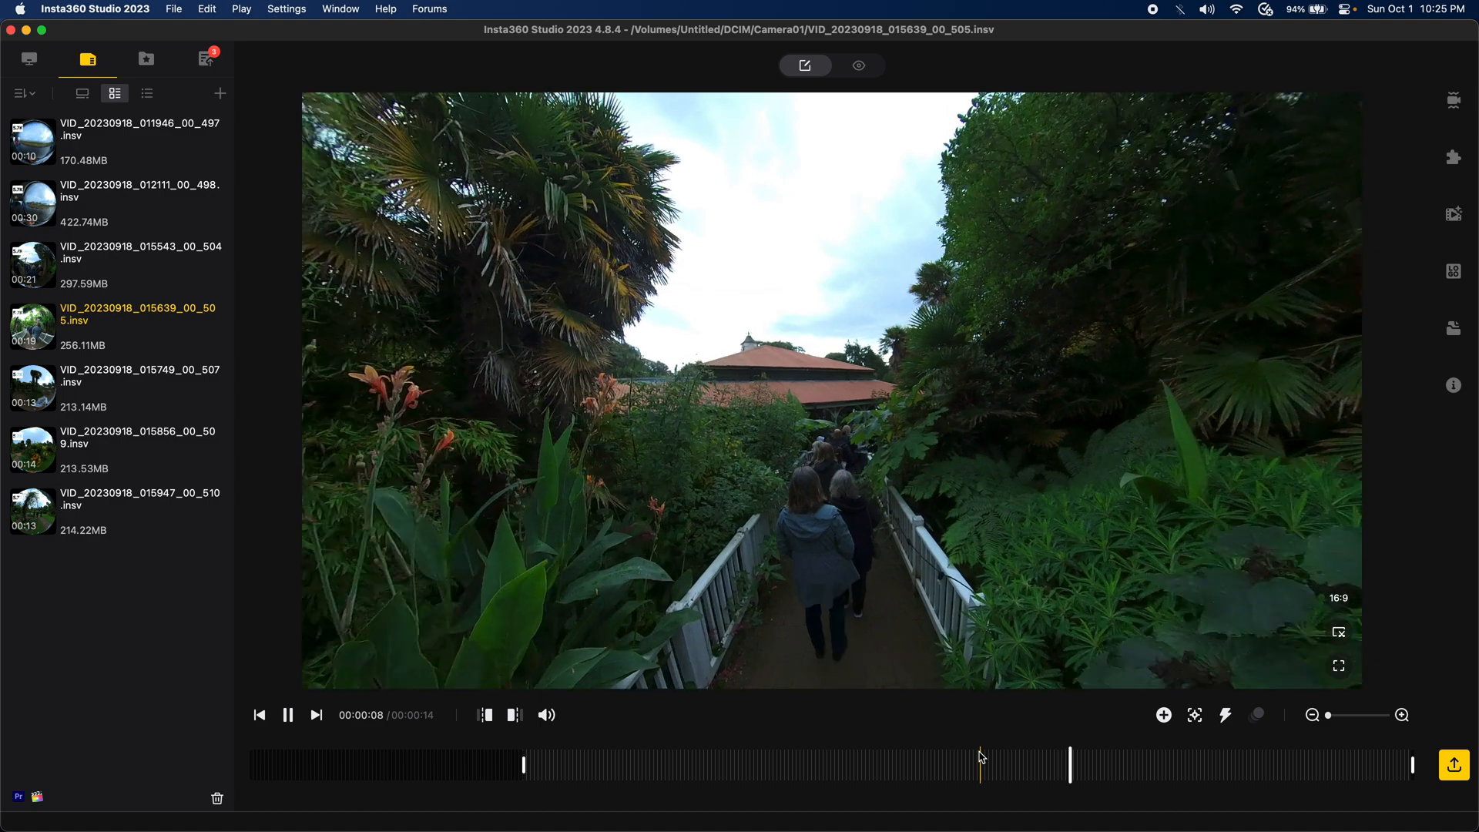
{"action": "left_click", "coordinate": [288, 714]}
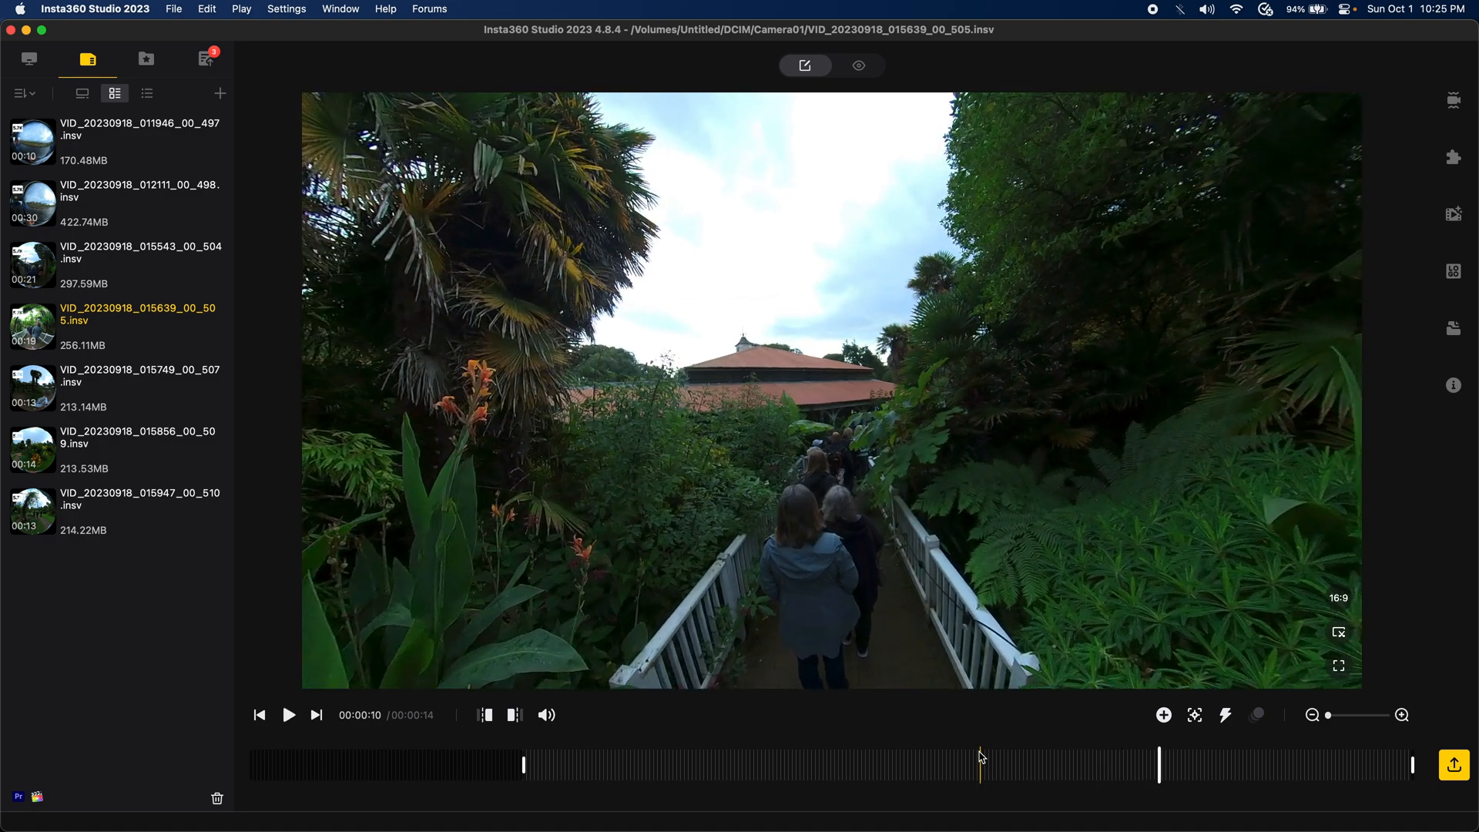
{"action": "left_click", "coordinate": [289, 714]}
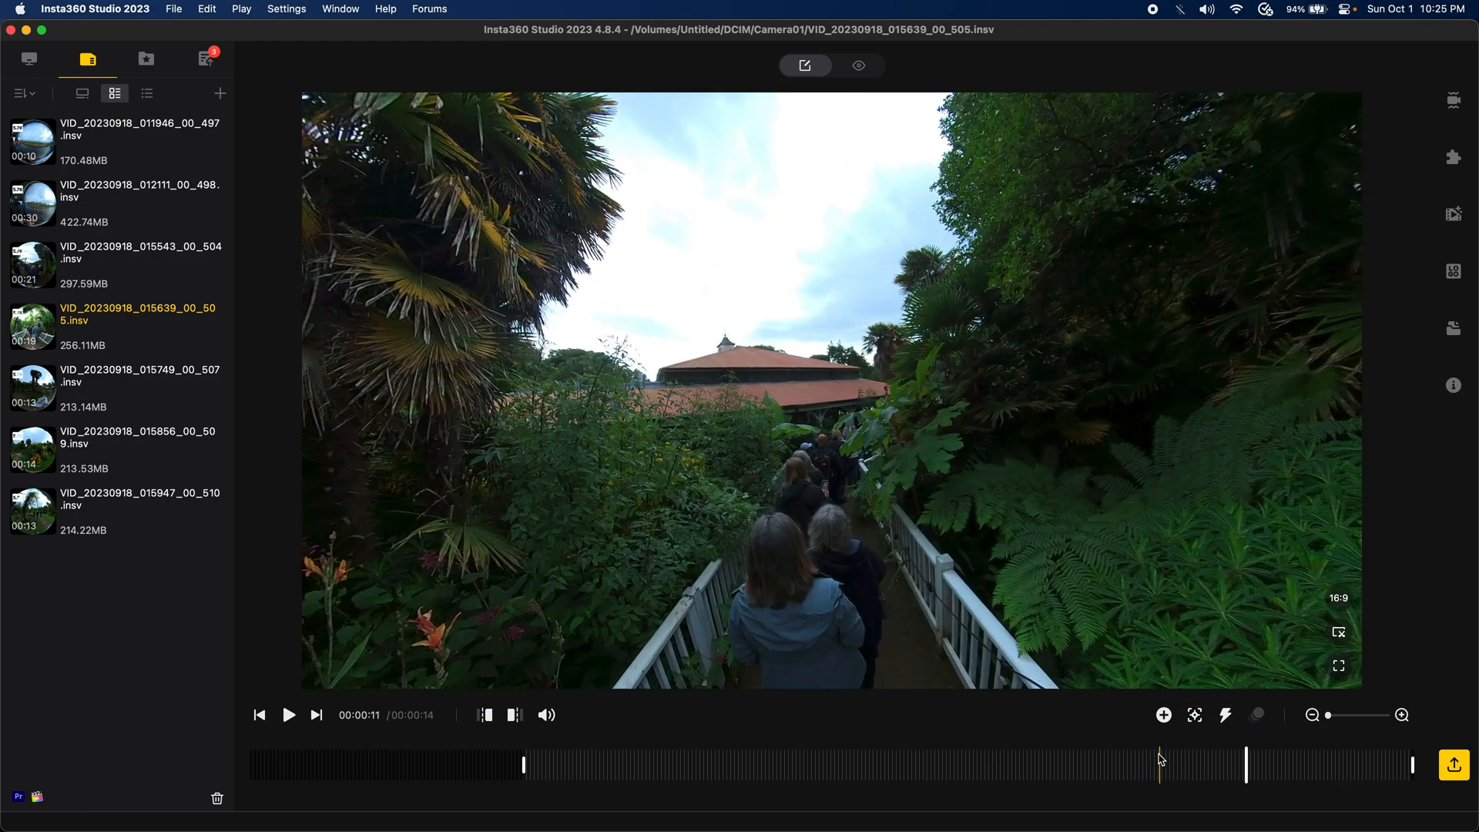
{"action": "left_click", "coordinate": [1163, 715]}
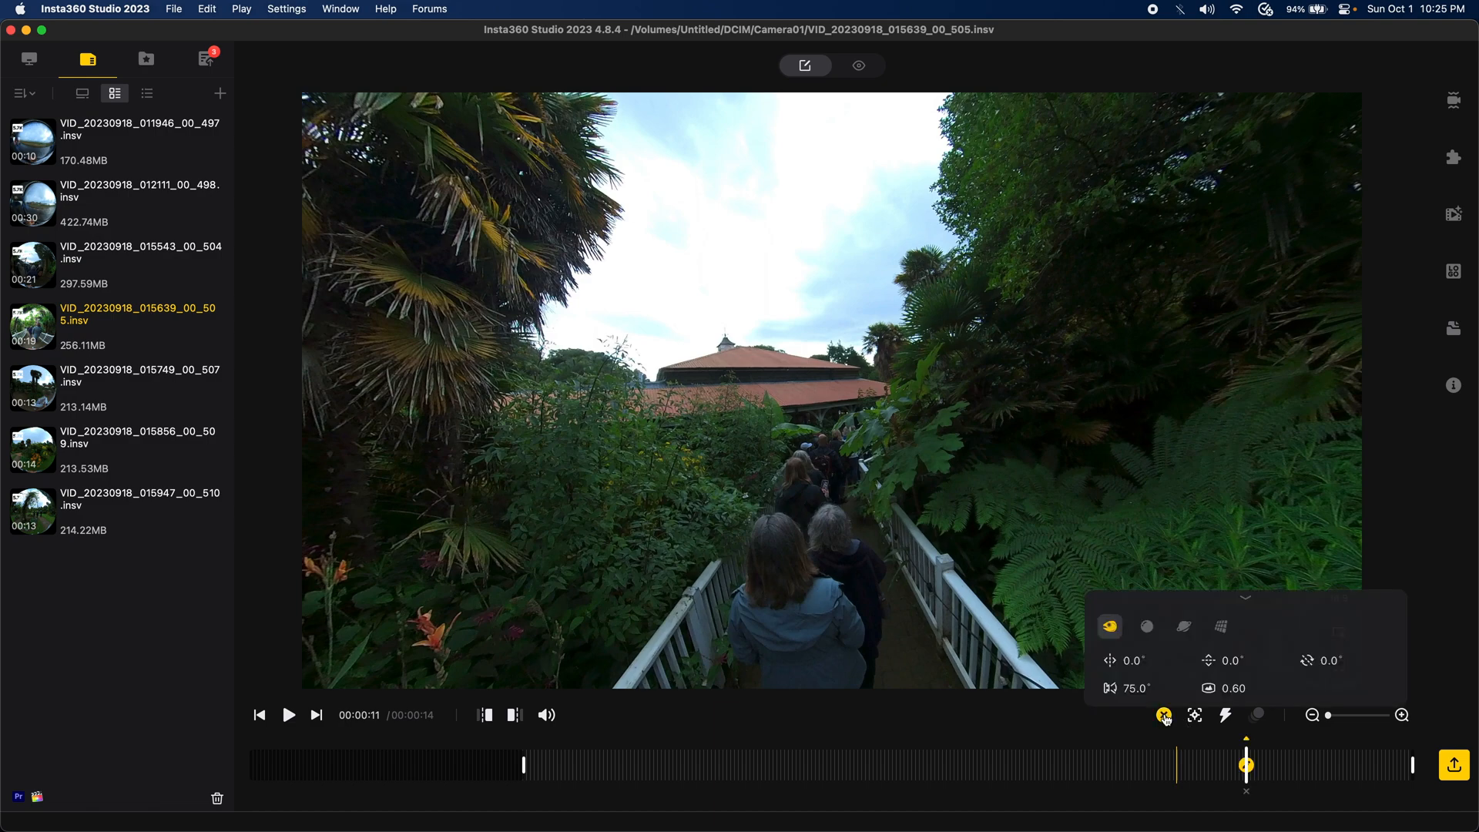
Step: End the clip at the 11 s keyframe and add a keyframe at its start
{"action": "left_click", "coordinate": [1163, 715]}
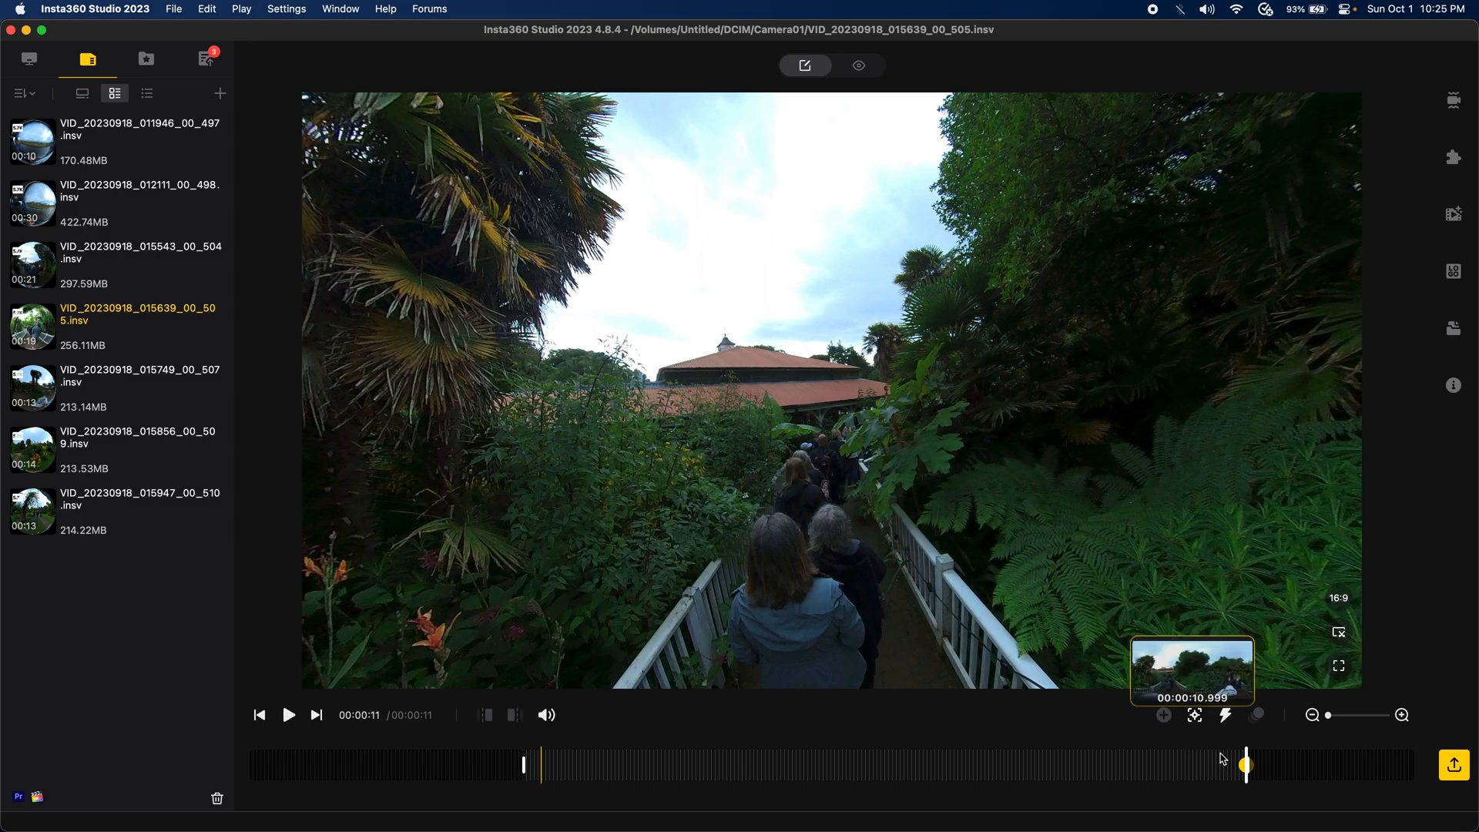
{"action": "left_click", "coordinate": [260, 715]}
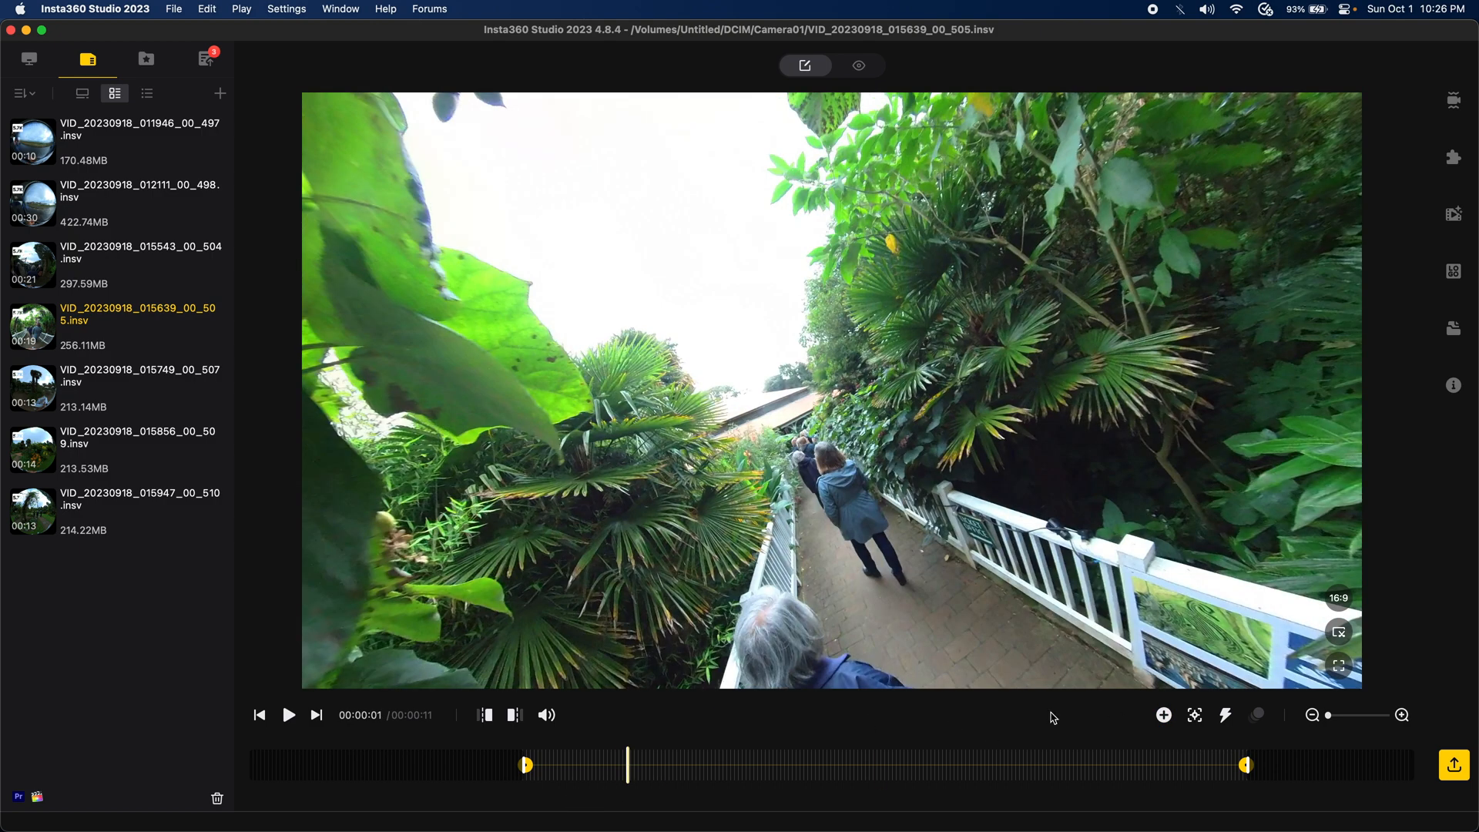
Step: Add keyframes near 1, 3, 5 and 8 s, tilting some about -14.6° and 26.9°
{"action": "left_click", "coordinate": [1163, 715]}
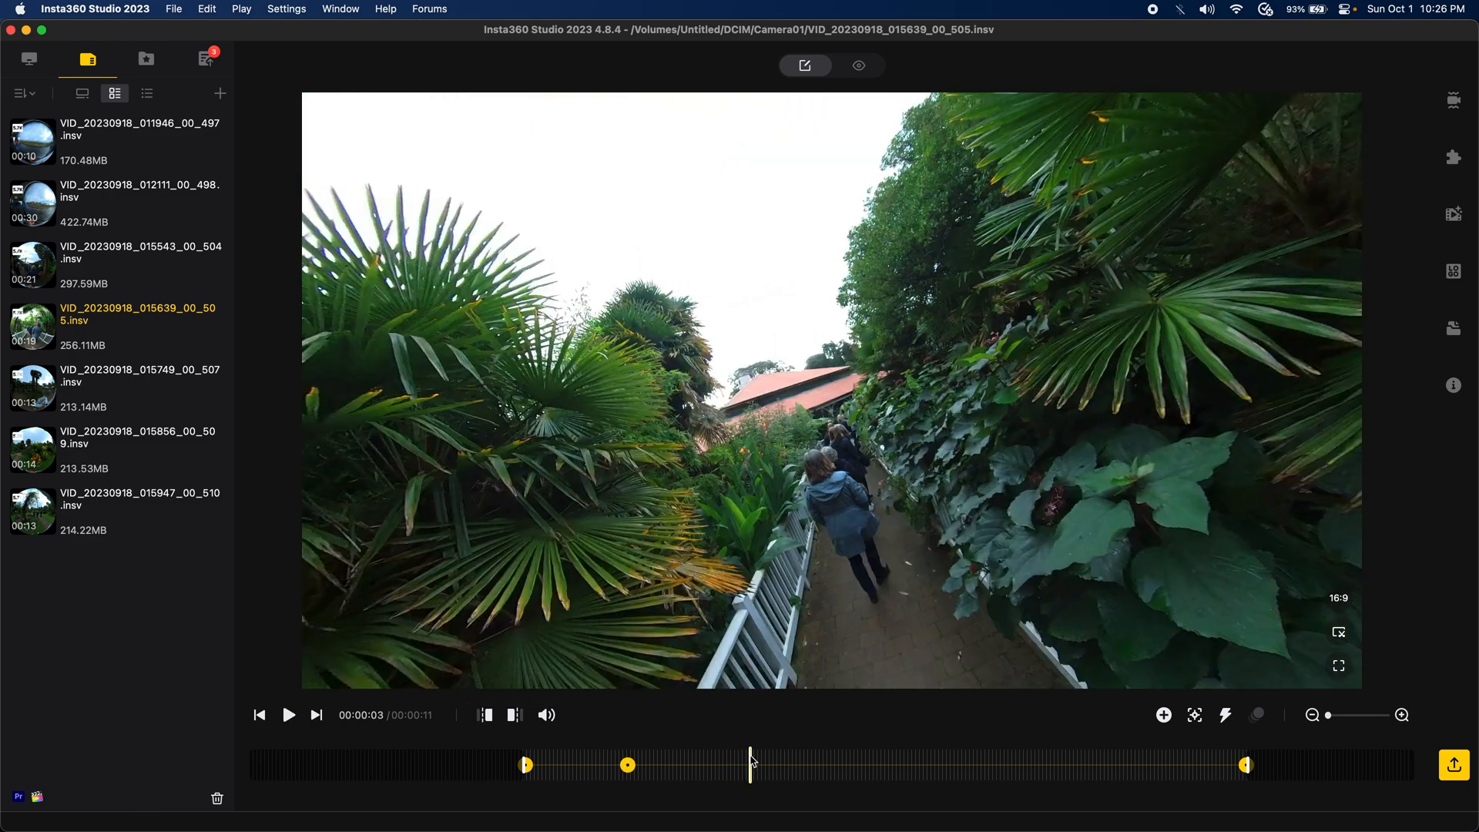
{"action": "left_click", "coordinate": [1164, 714]}
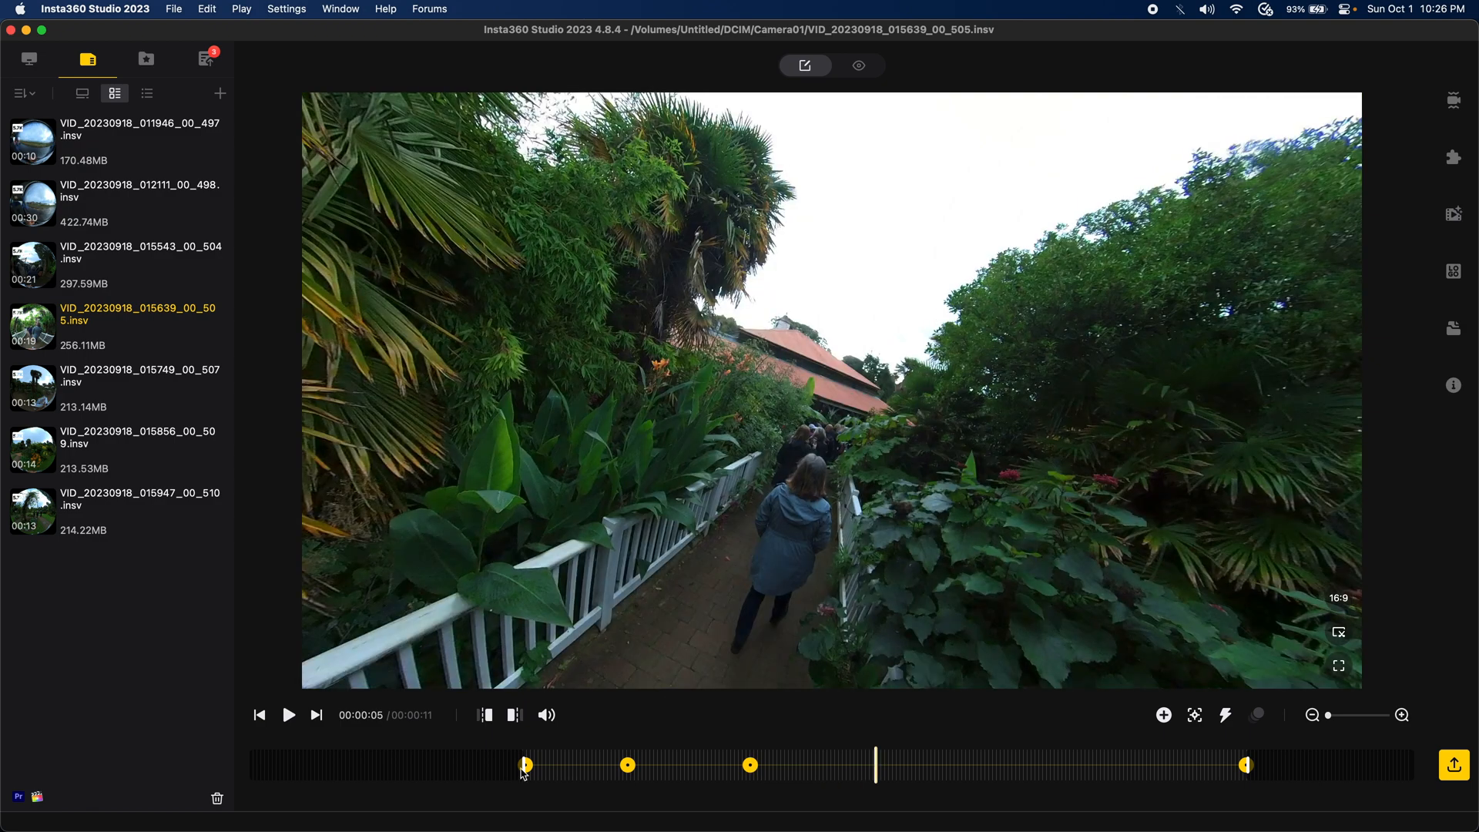
{"action": "left_click", "coordinate": [627, 765]}
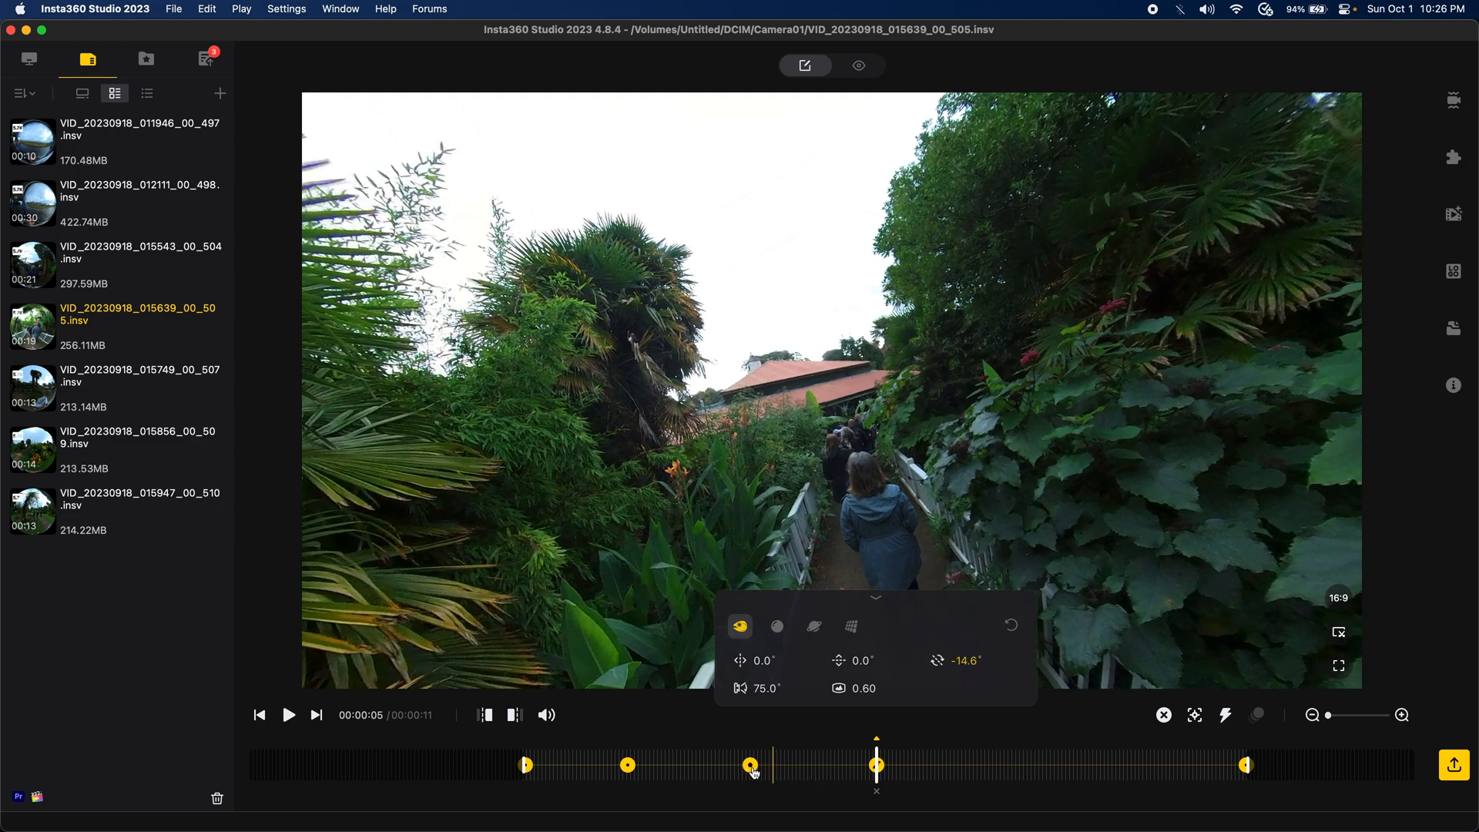
{"action": "left_click", "coordinate": [750, 765]}
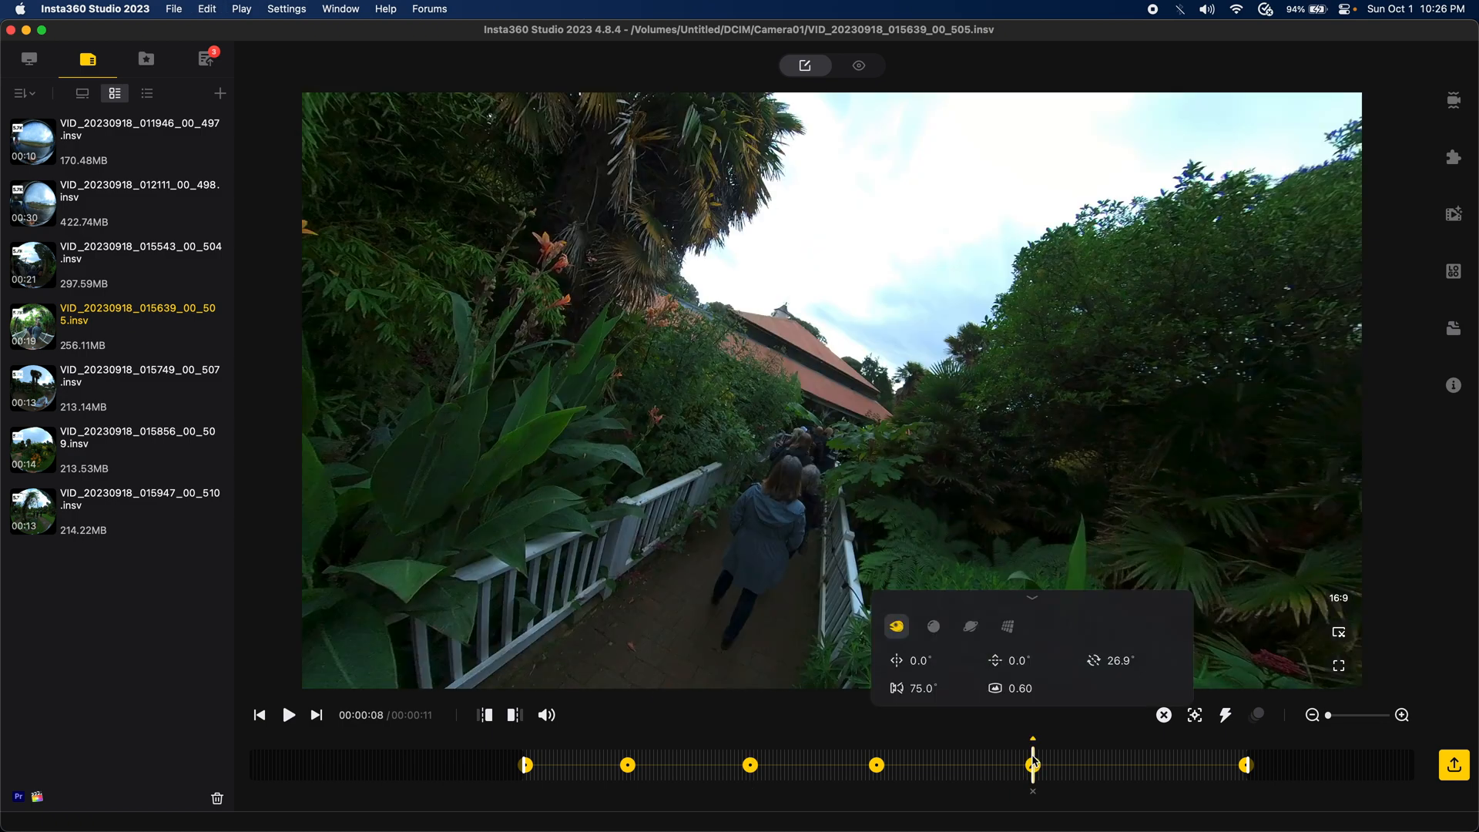
{"action": "mouse_move", "coordinate": [1132, 676]}
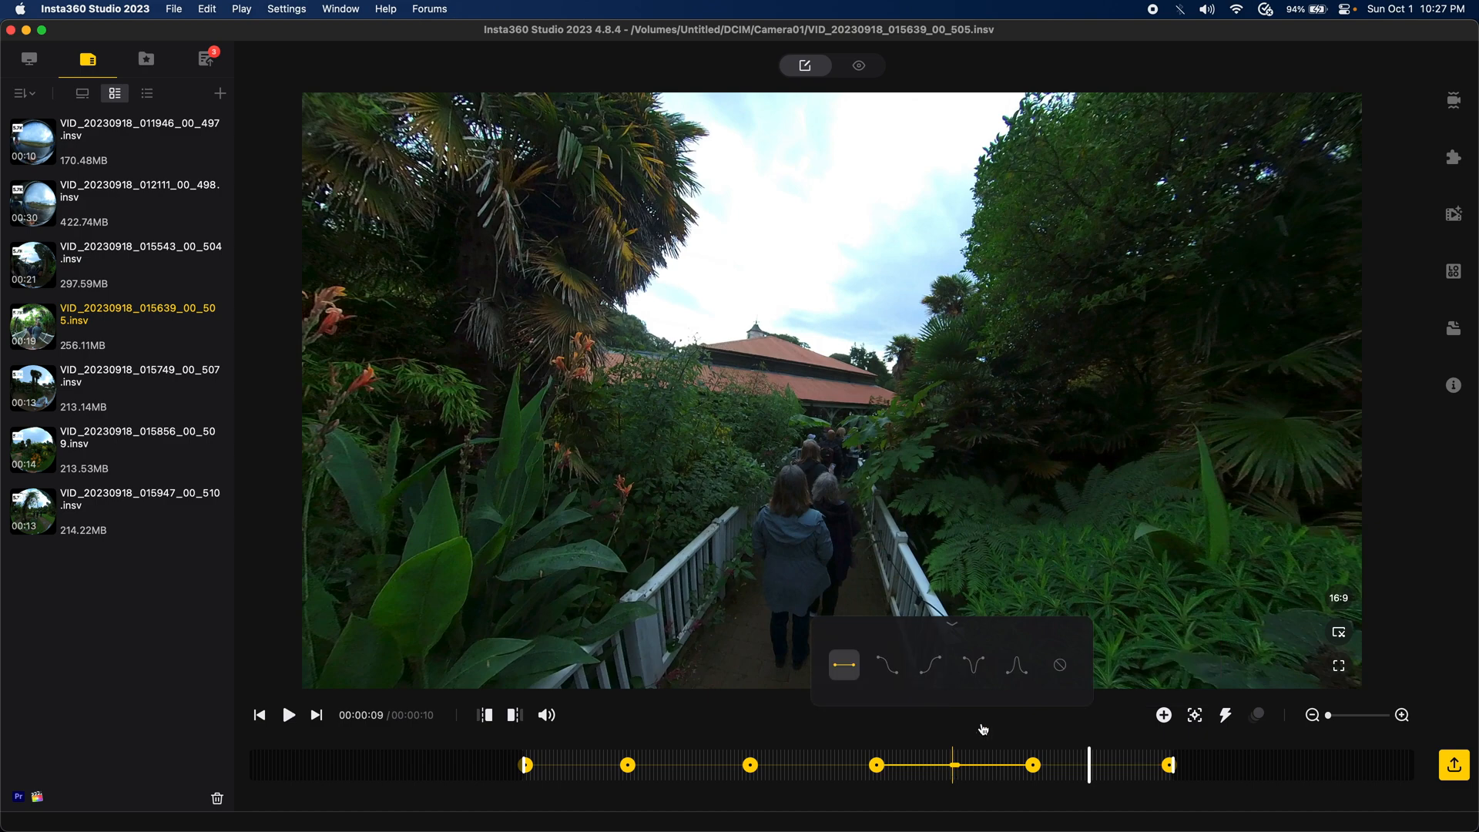
Step: Give the opening keyframe section a Fade-In Fade-Out transition and play from the start
{"action": "left_click", "coordinate": [1016, 664]}
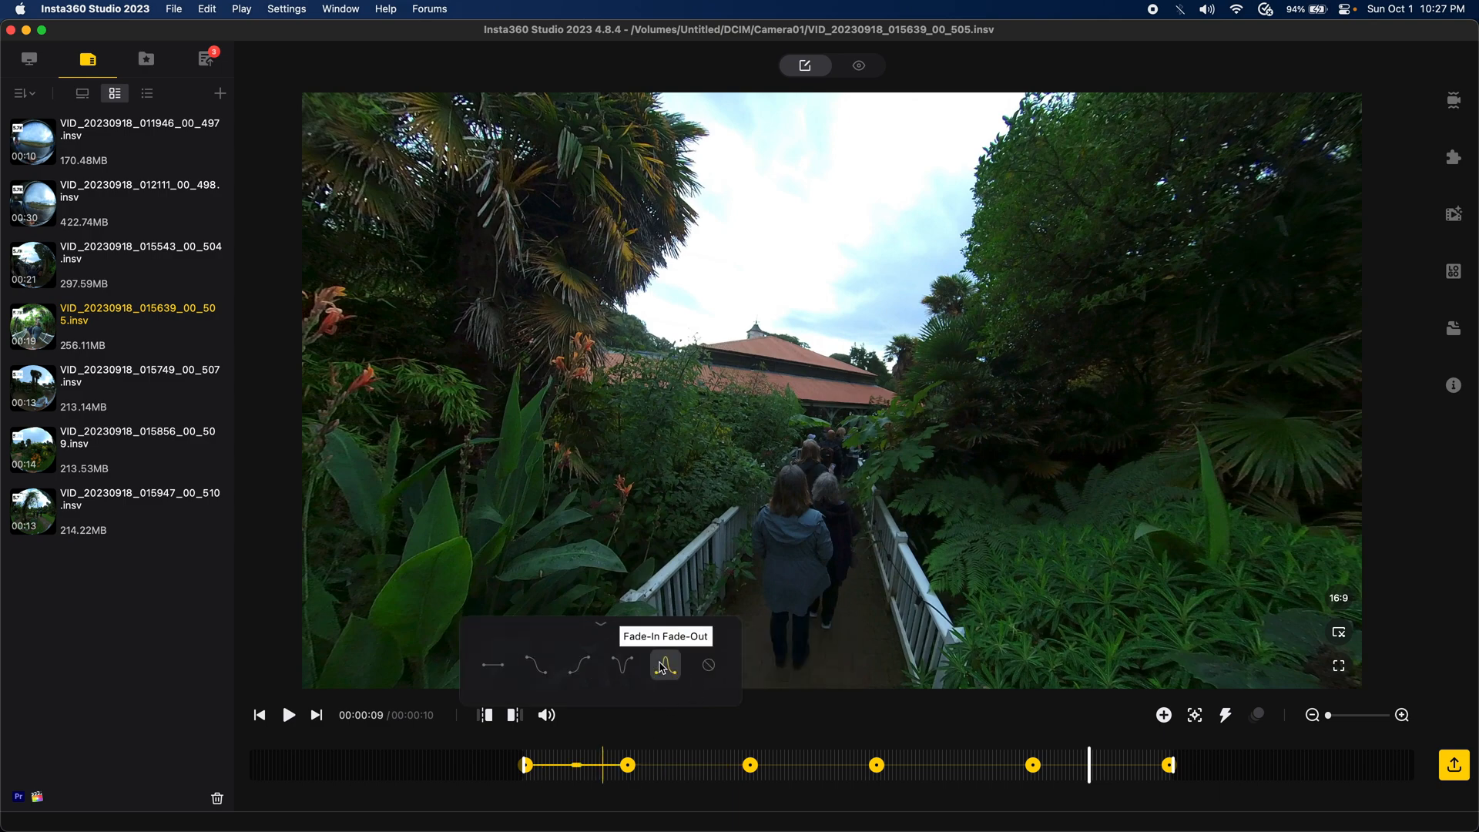
{"action": "left_click", "coordinate": [260, 715]}
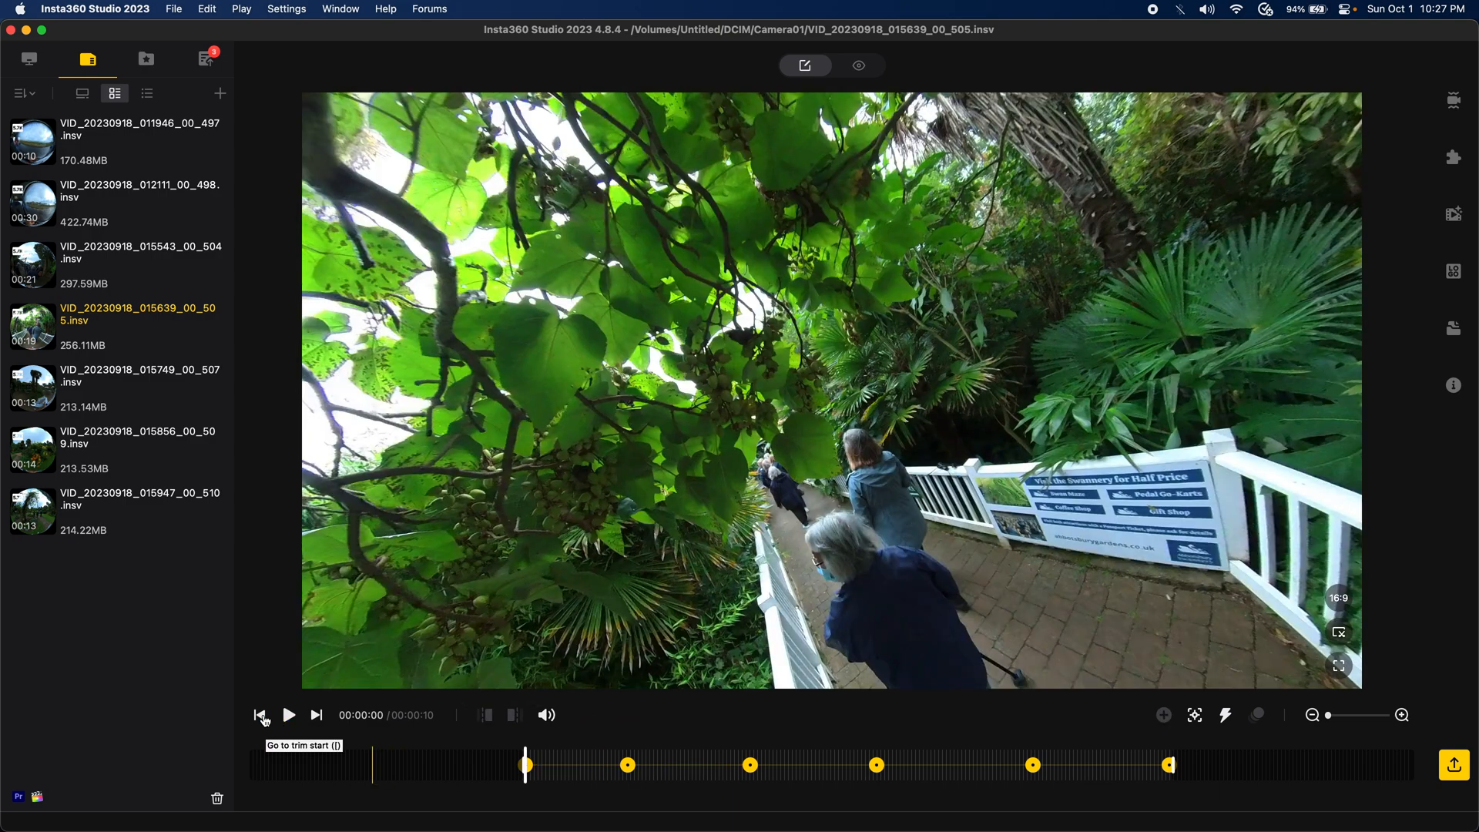
{"action": "left_click", "coordinate": [289, 714]}
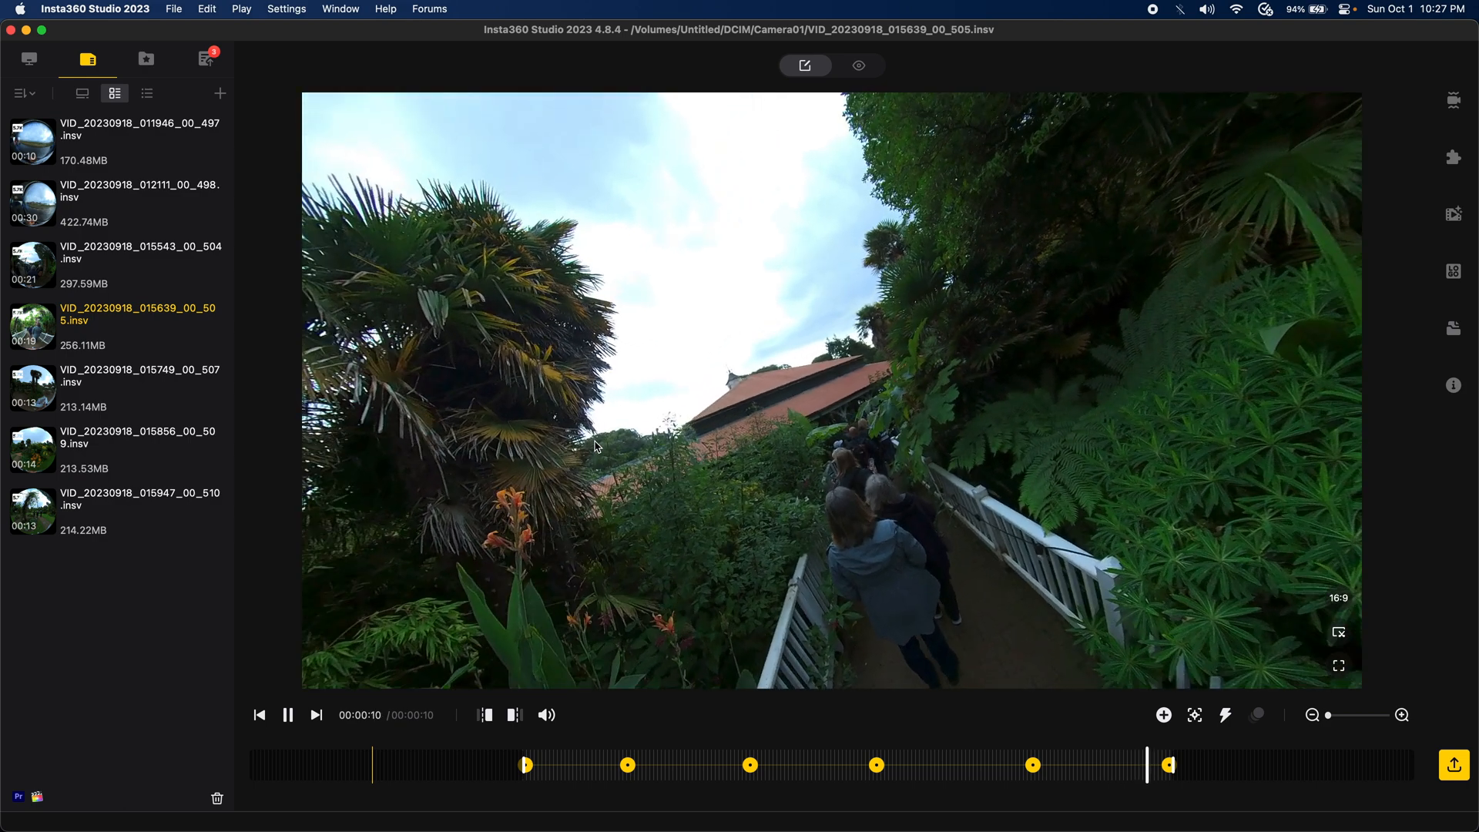
Step: Re-space the walkway keyframes along the timeline and bring up the 4K export settings
{"action": "left_click", "coordinate": [287, 714]}
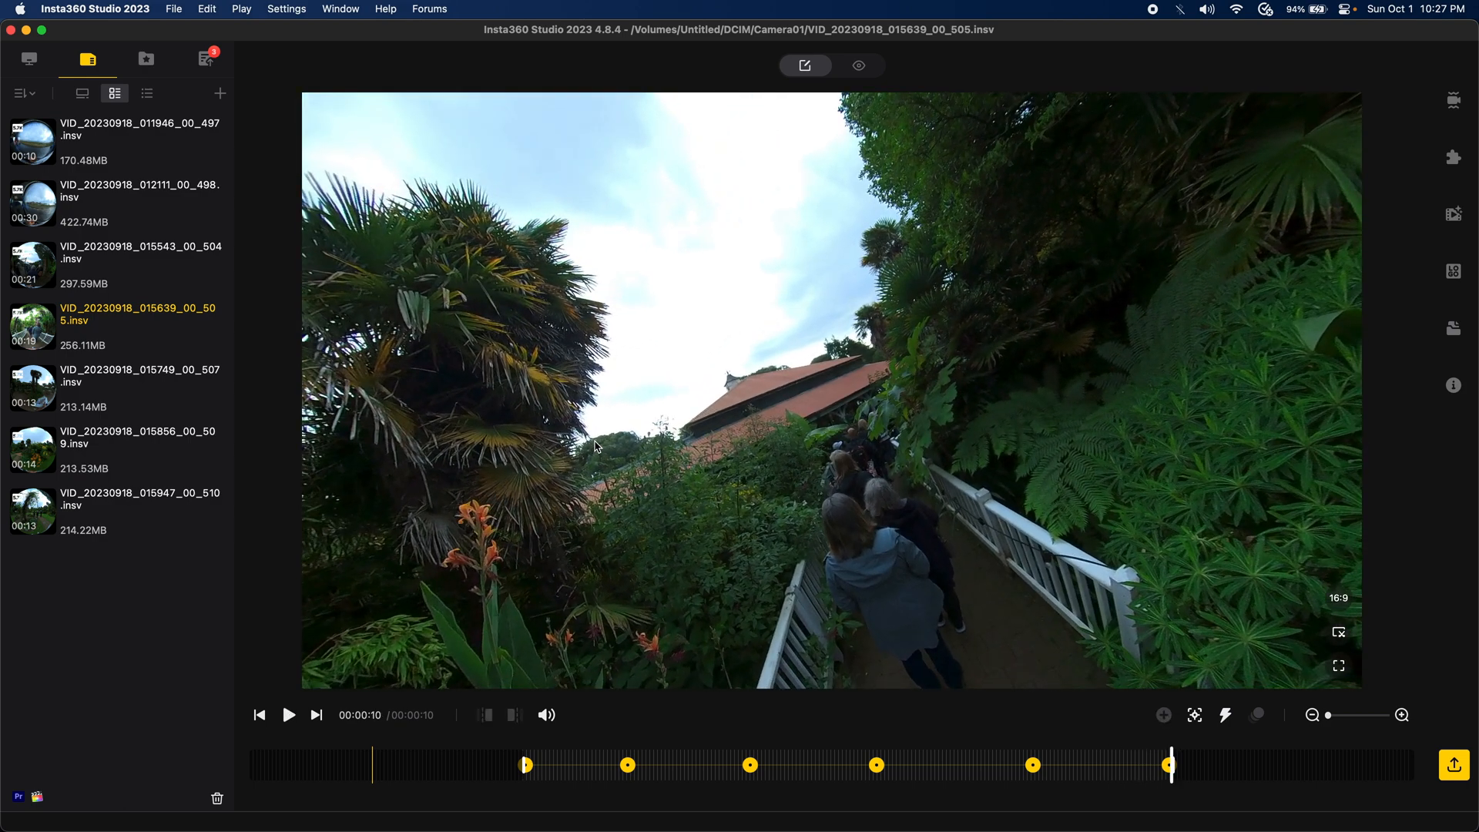
{"action": "mouse_move", "coordinate": [875, 608]}
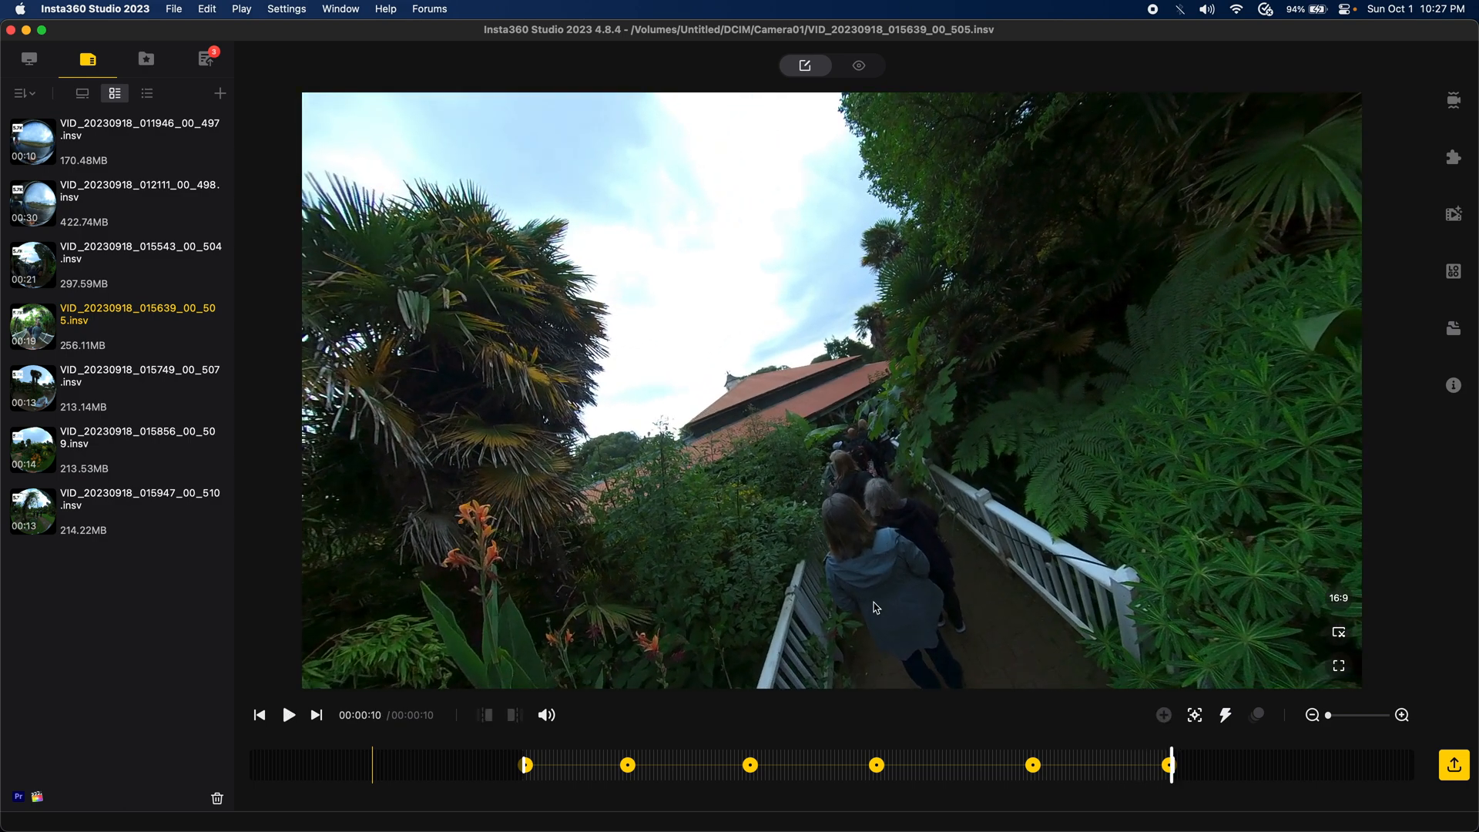
{"action": "mouse_move", "coordinate": [686, 765]}
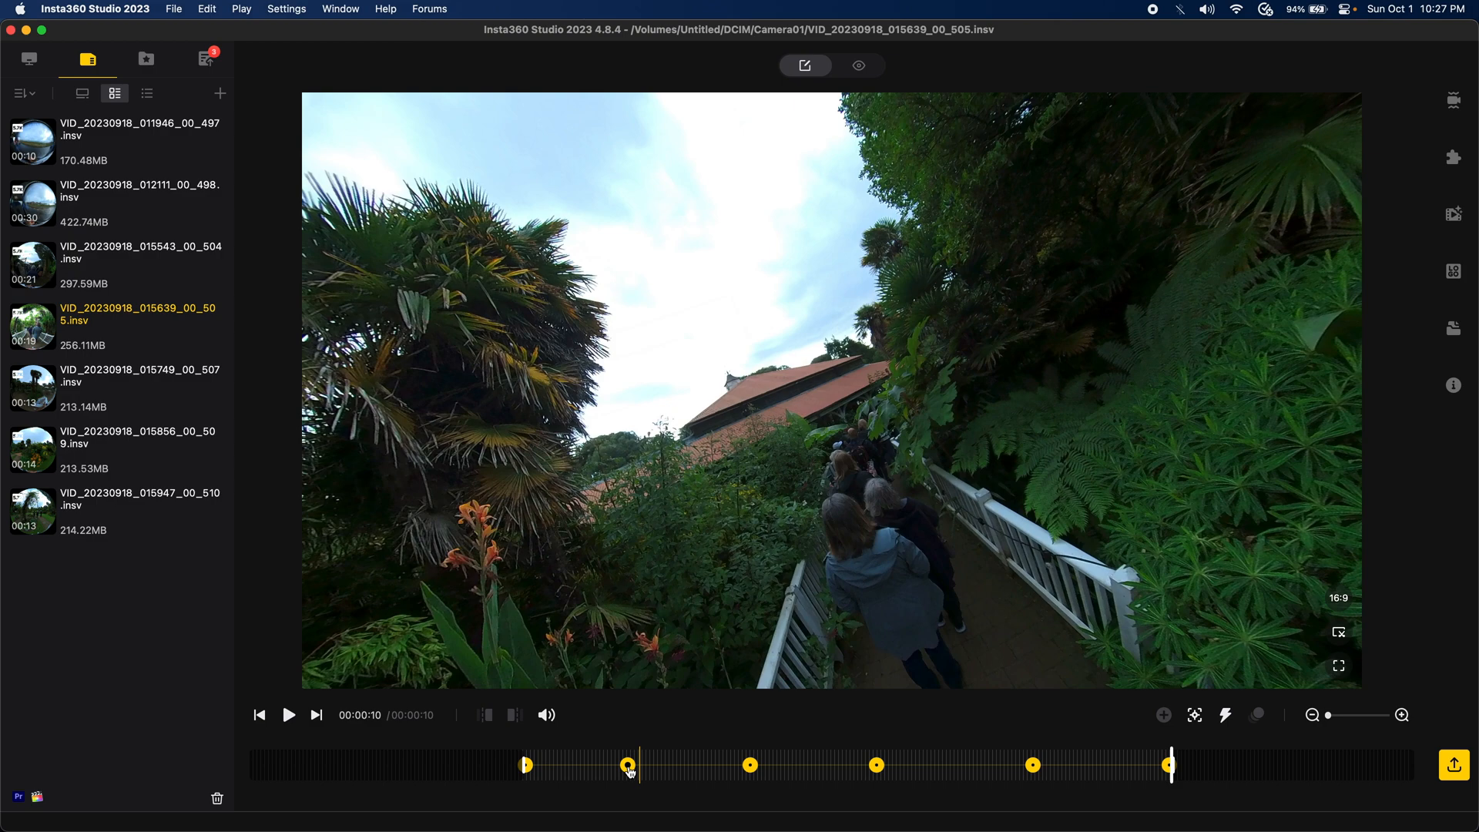
{"action": "left_click", "coordinate": [630, 765]}
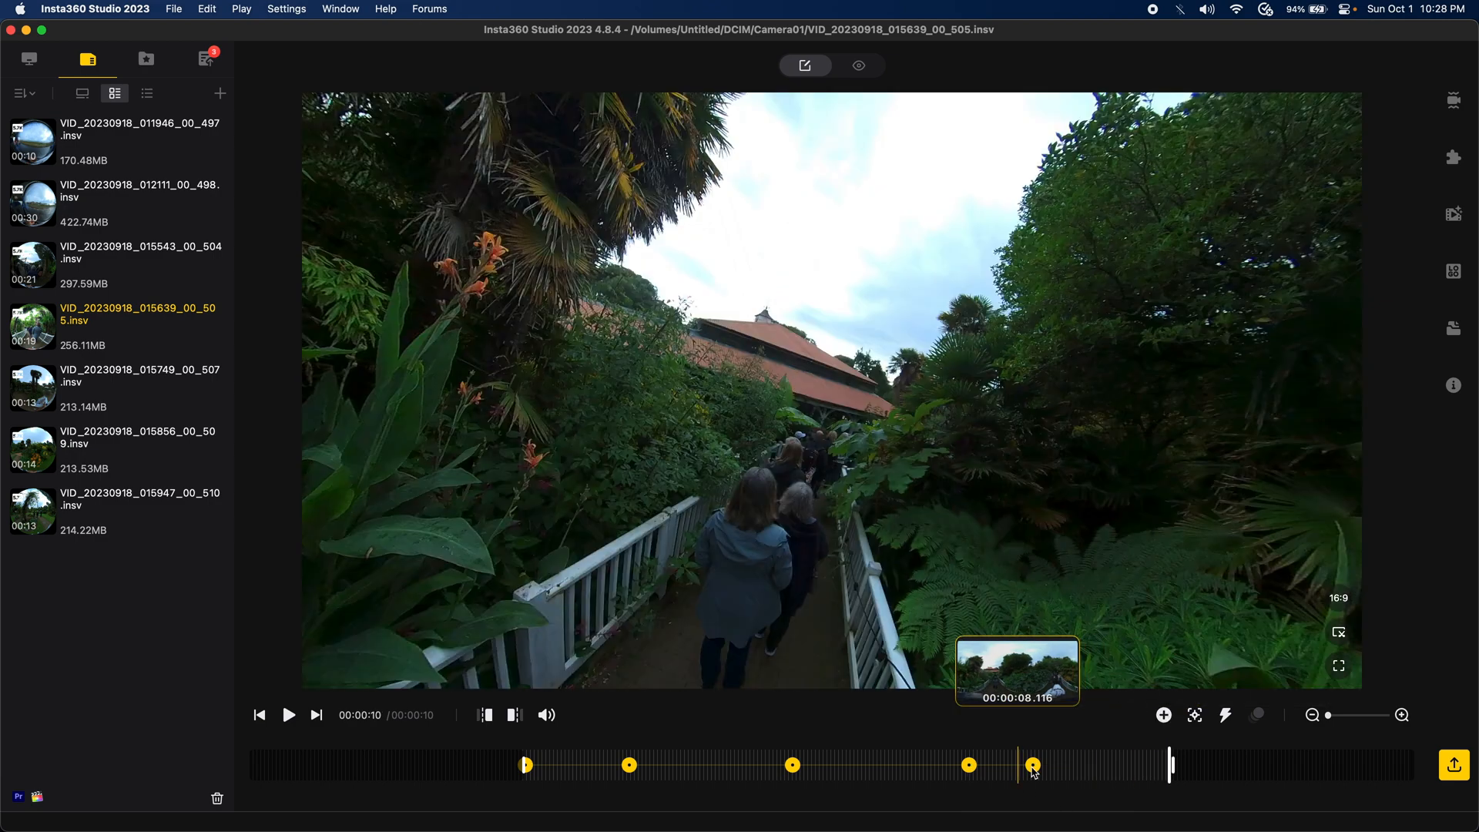
{"action": "left_click_drag", "start_coordinate": [1031, 765], "coordinate": [1173, 765]}
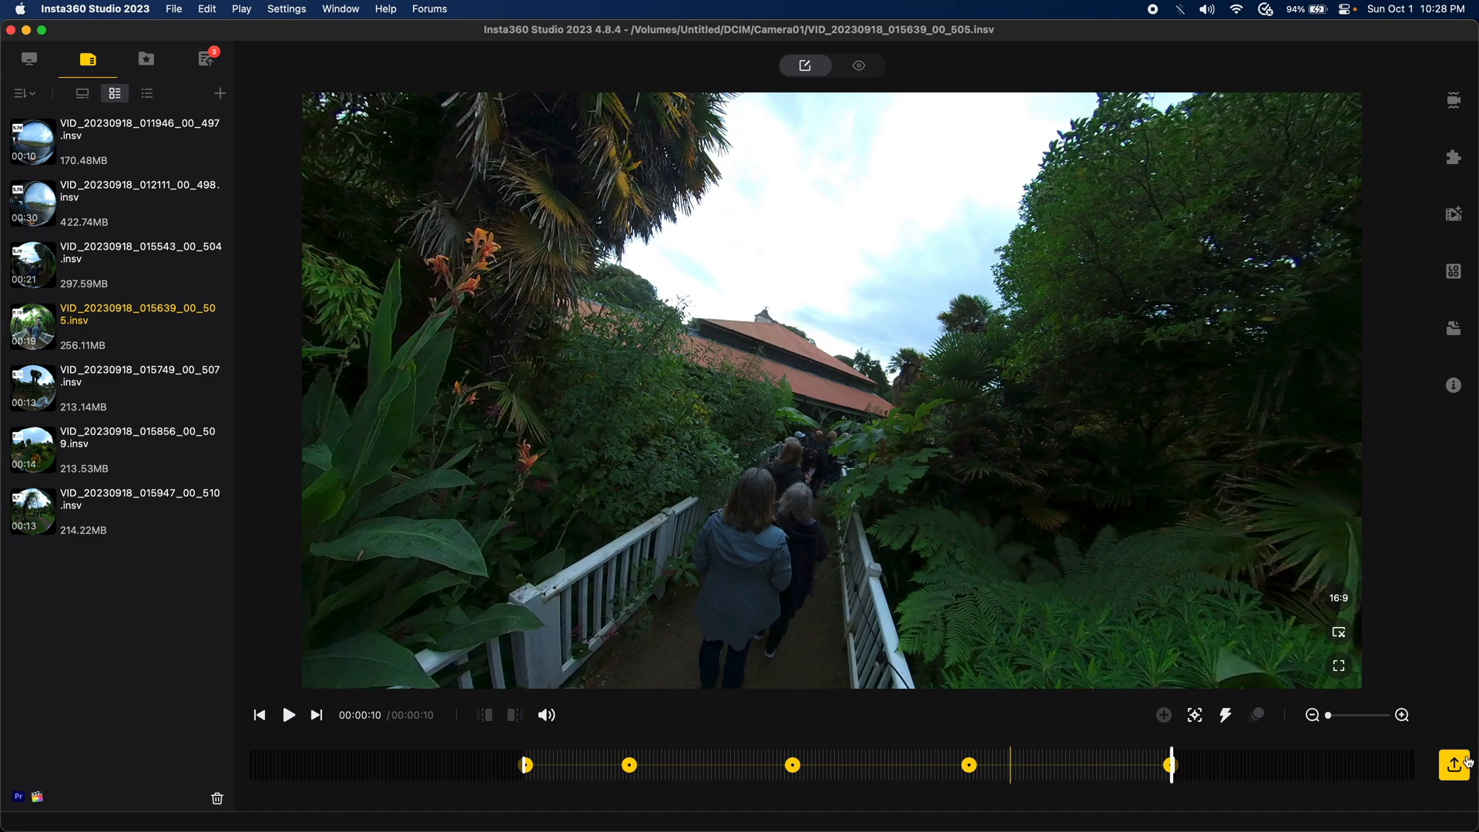
{"action": "left_click", "coordinate": [1454, 765]}
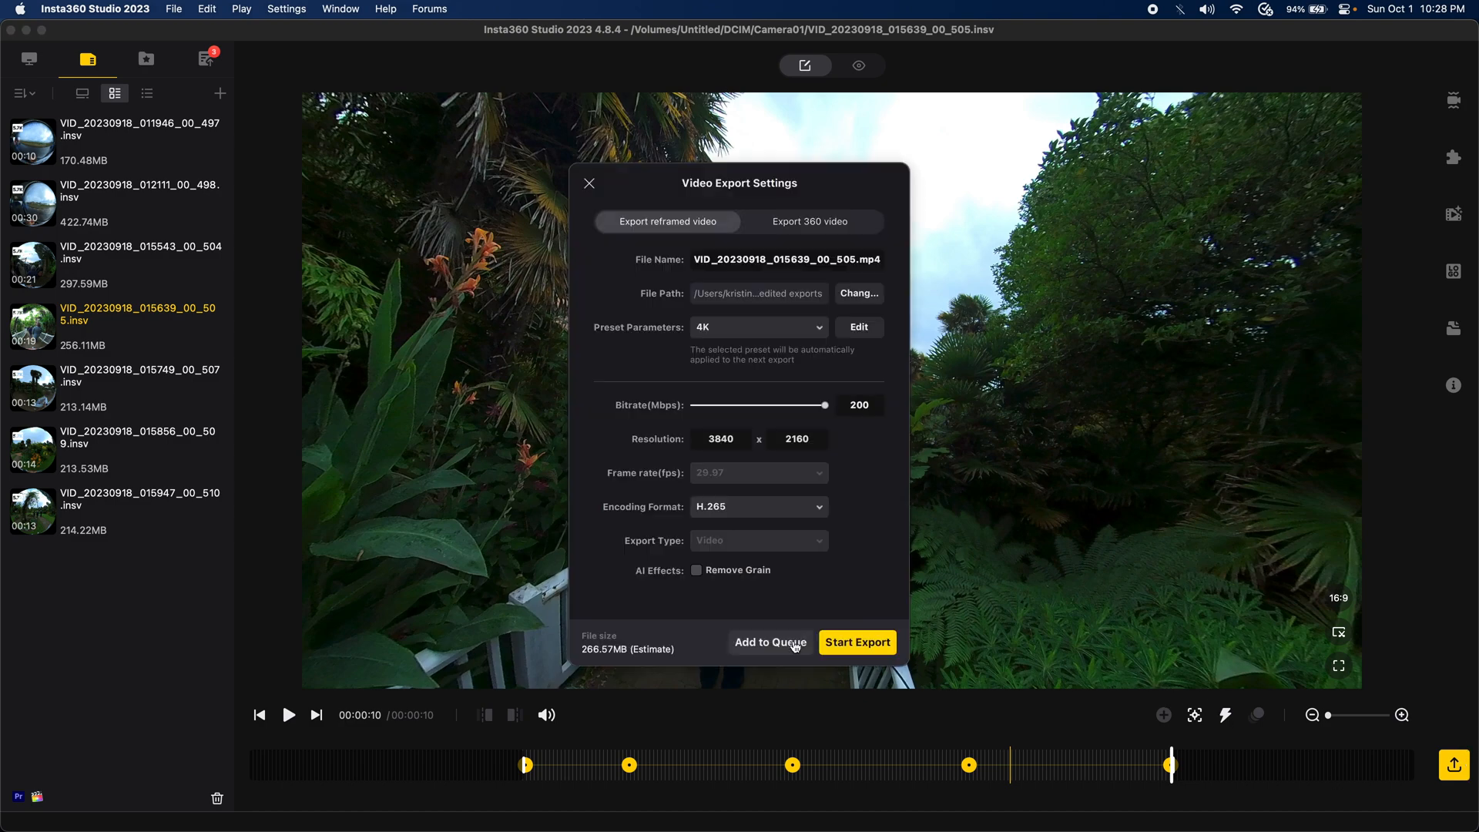